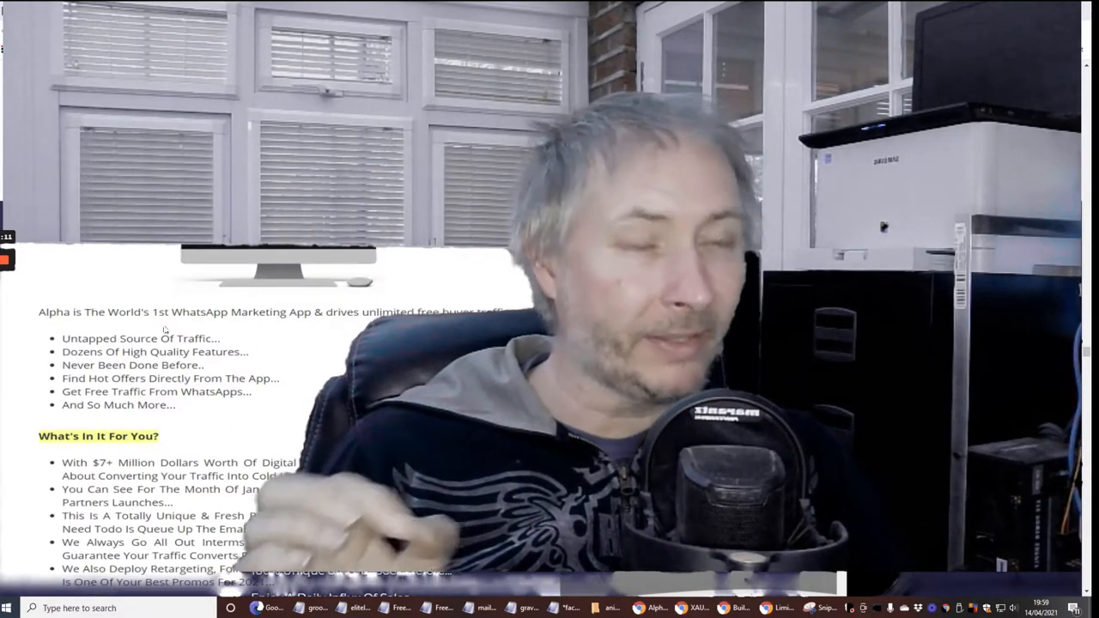
Scroll down to the Step-By-Step Video Tutorials and $100 A Day Case Study bonuses
scroll(down, 3)
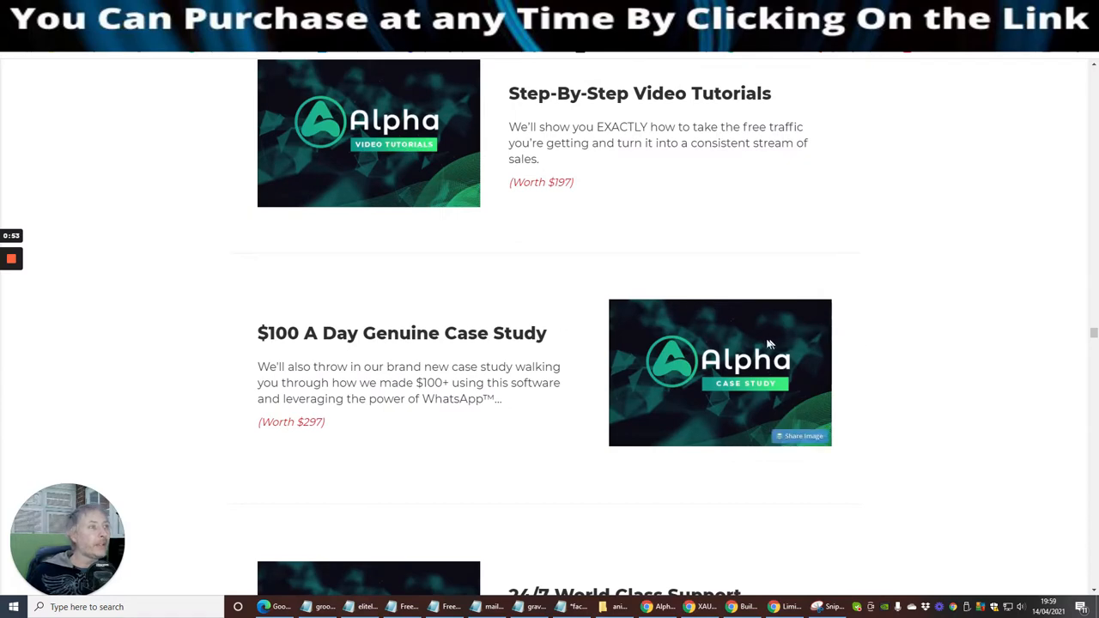
Scroll to the platform grid listing WarriorPlus, ClickBank, JvZoo, Shopify and any website
scroll(down, 3)
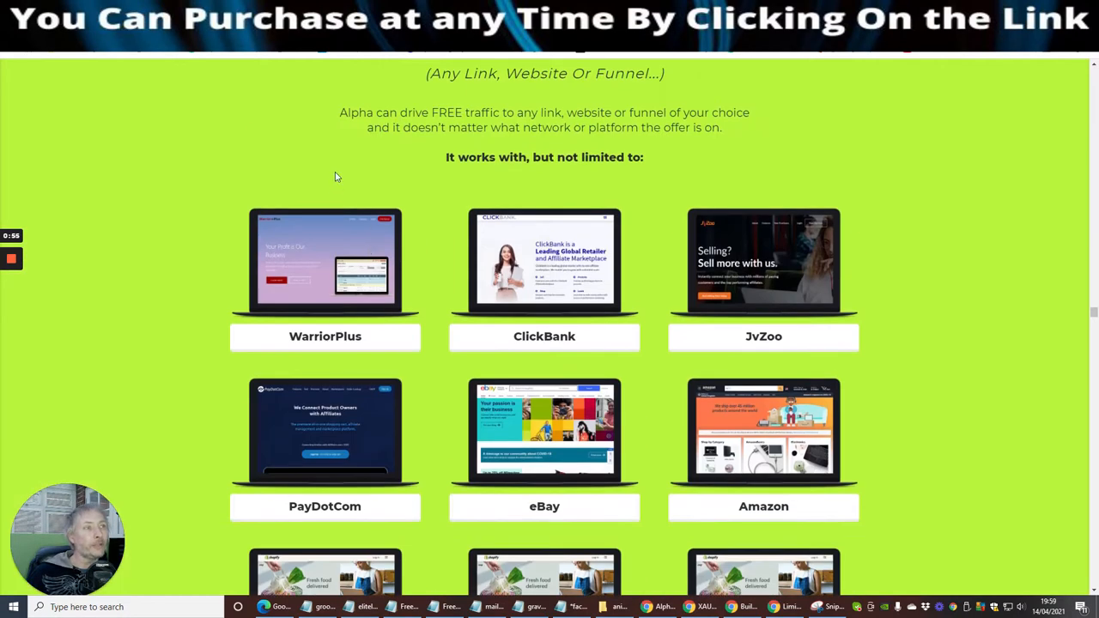
scroll(down, 3)
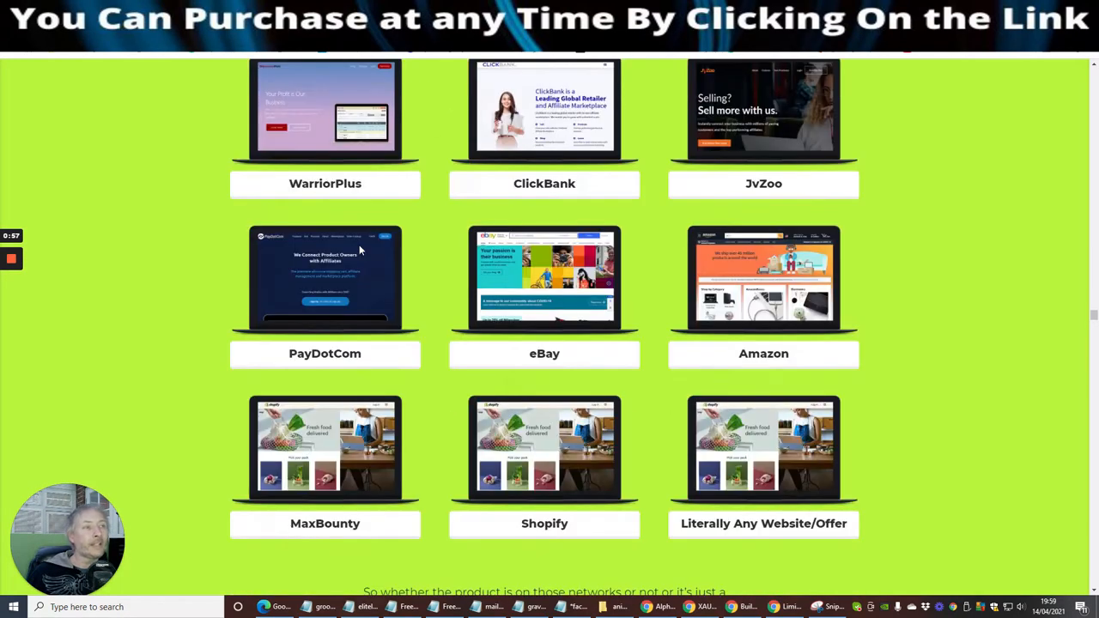
mouse_move(857, 153)
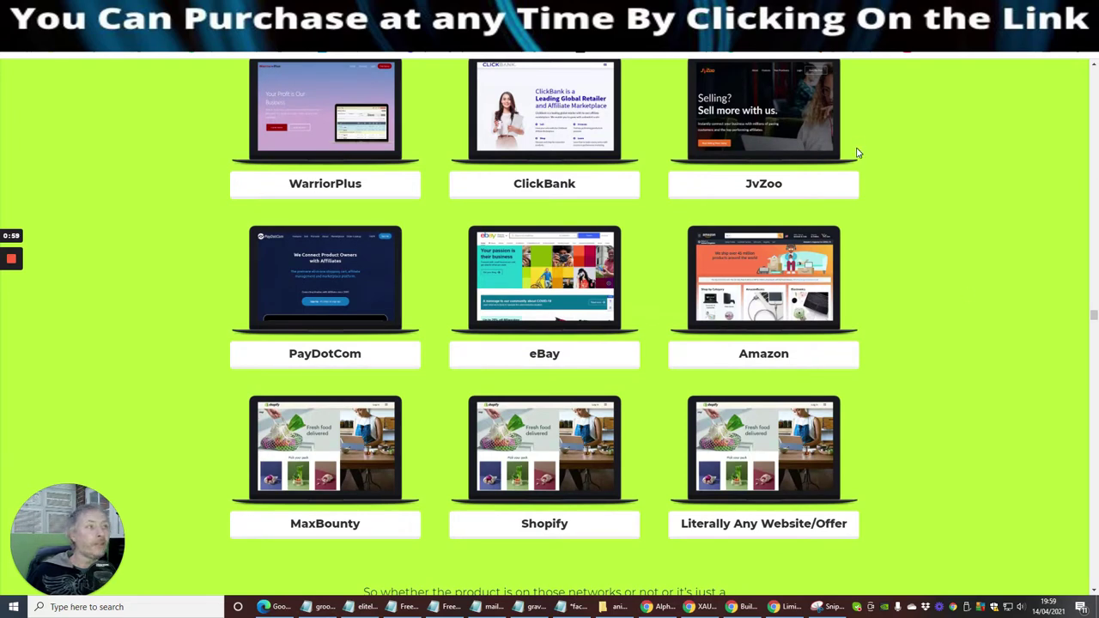
mouse_move(385, 201)
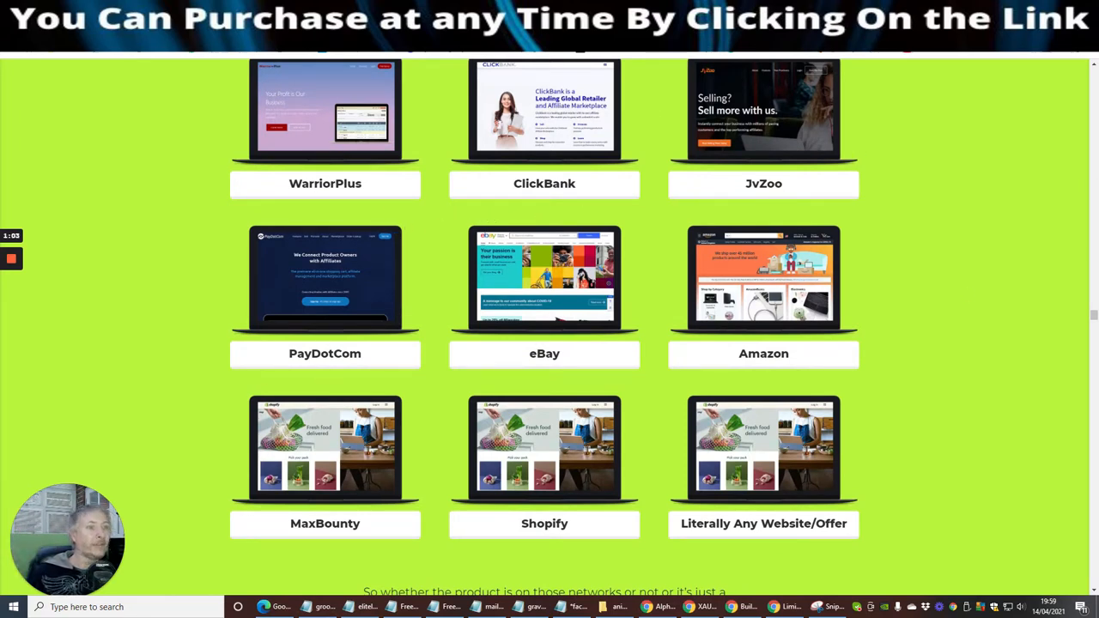
mouse_move(763, 373)
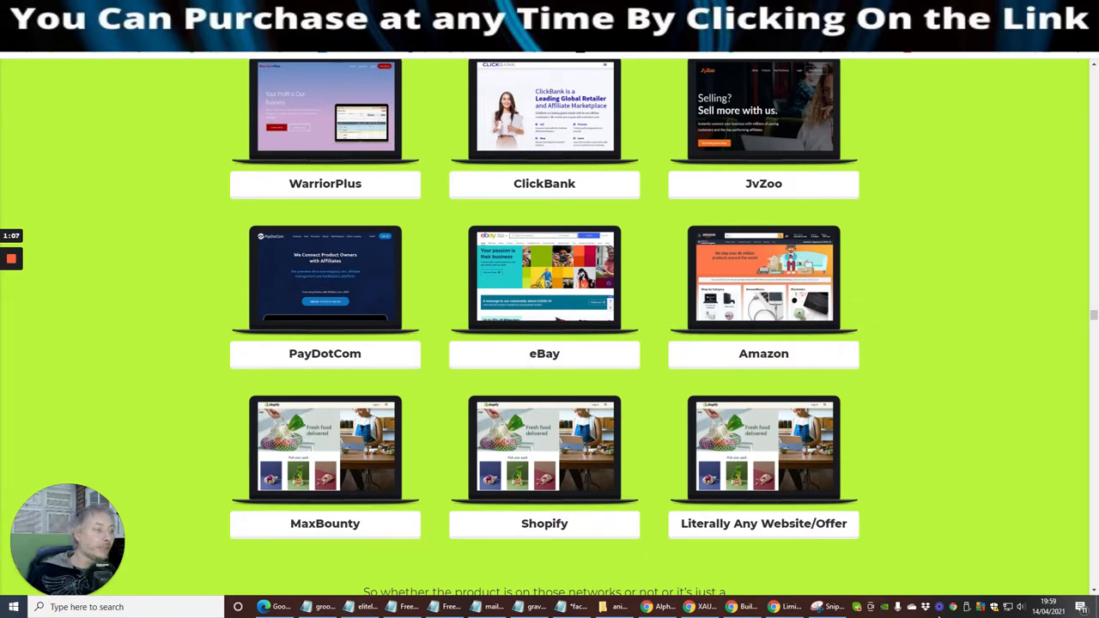
mouse_move(887, 486)
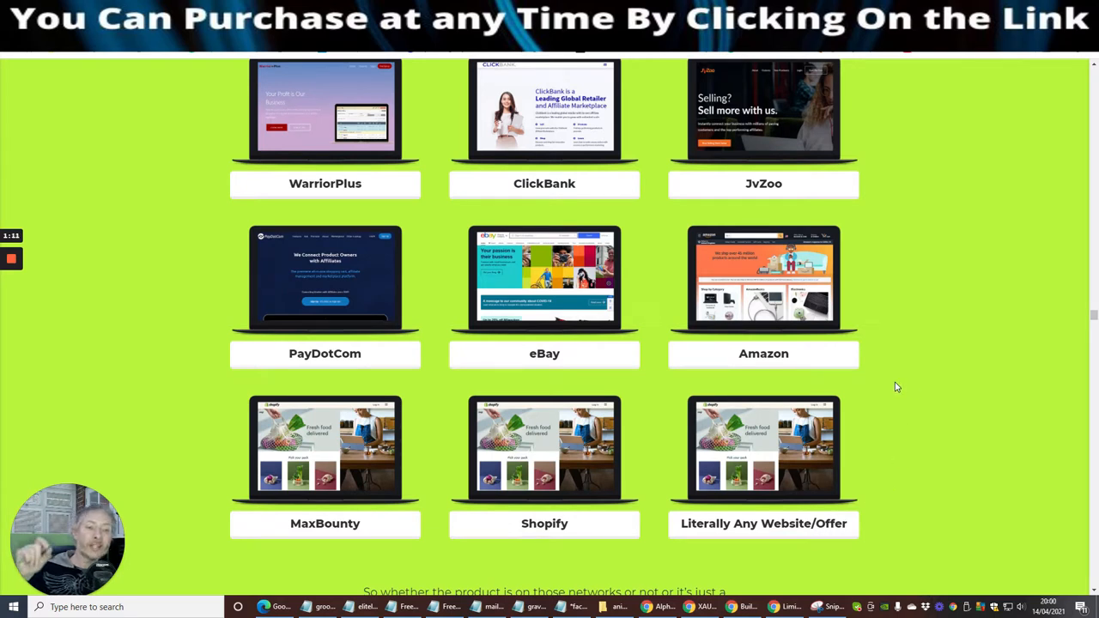
mouse_move(898, 302)
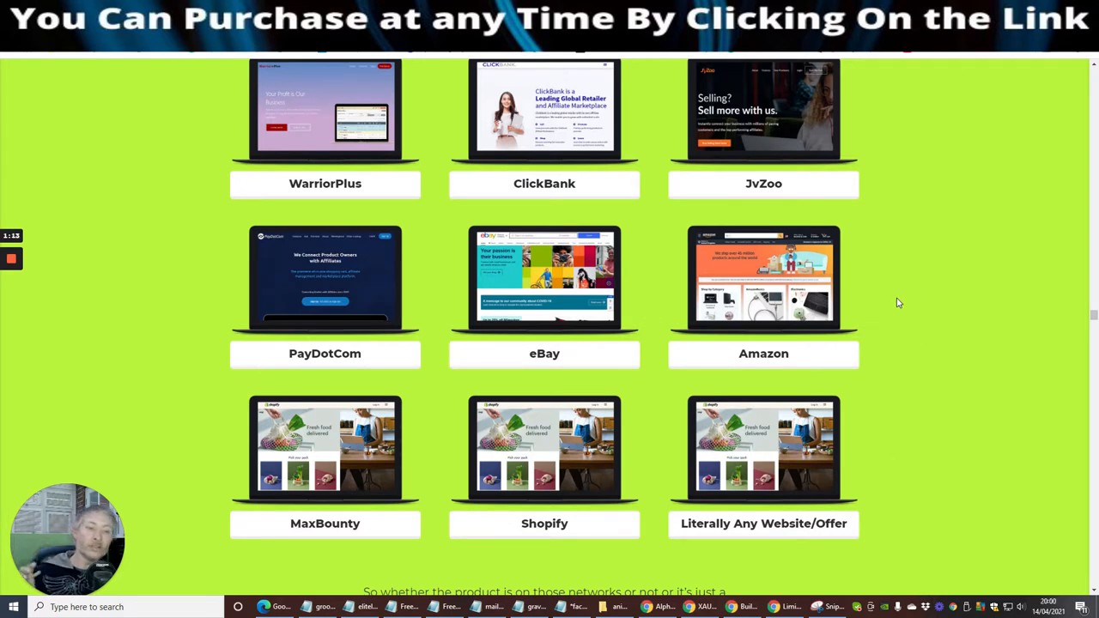
mouse_move(188, 178)
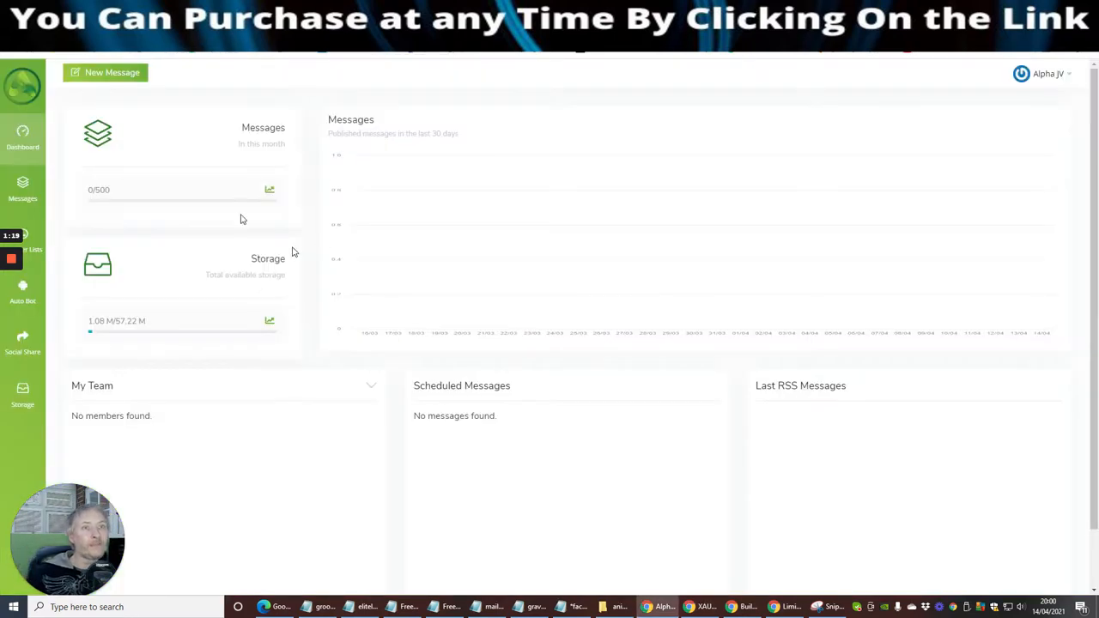
mouse_move(457, 267)
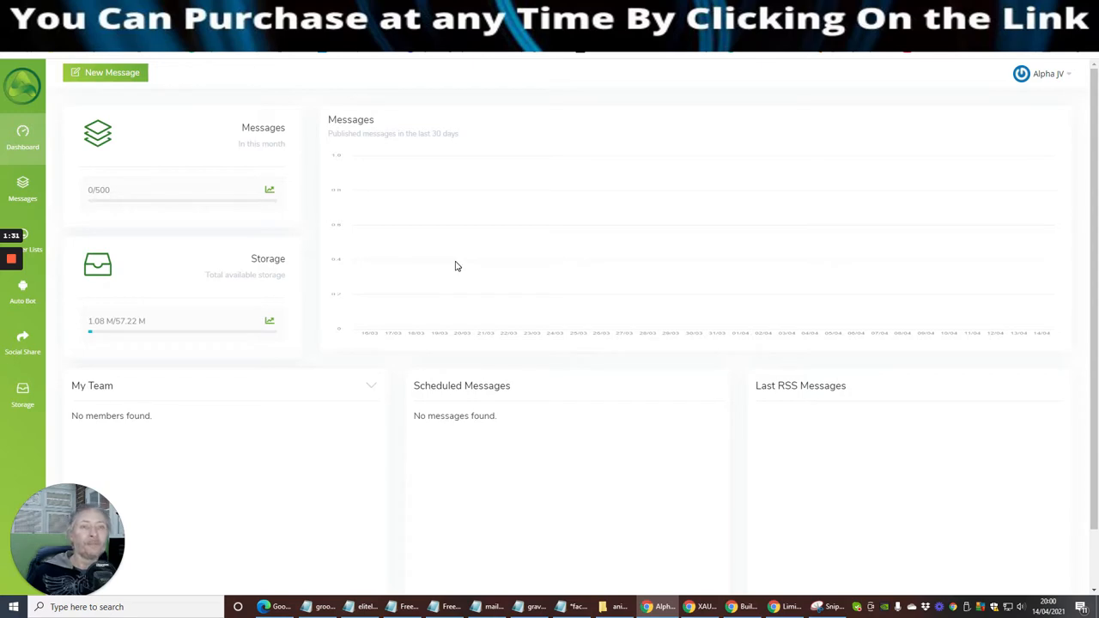
Open the members area Dashboard showing 0/500 messages, storage usage and no team members
scroll(down, 3)
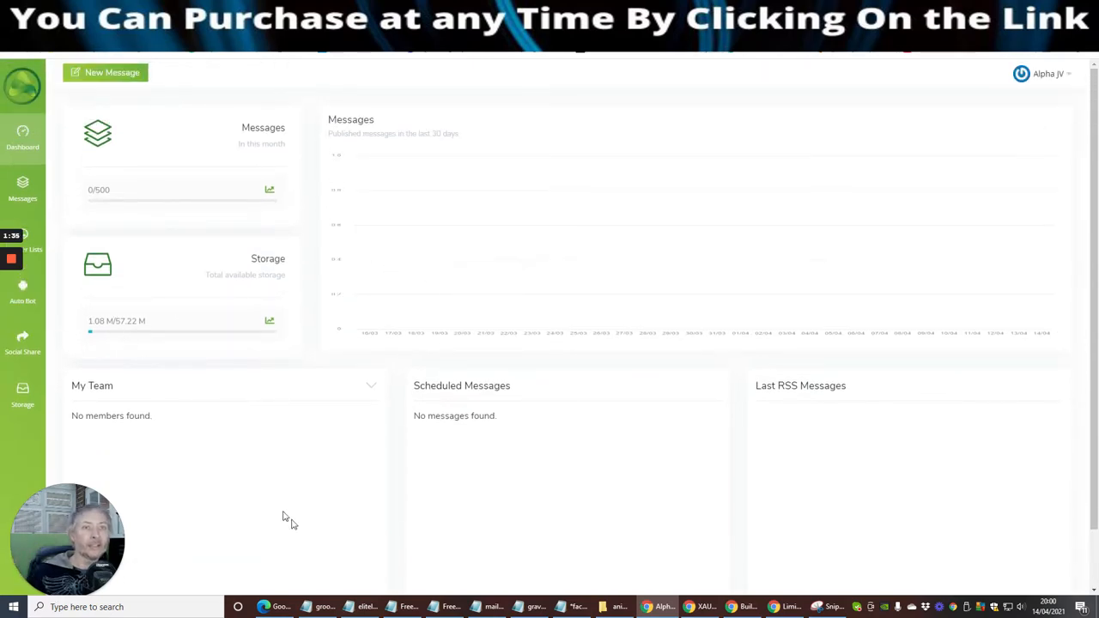
click(22, 133)
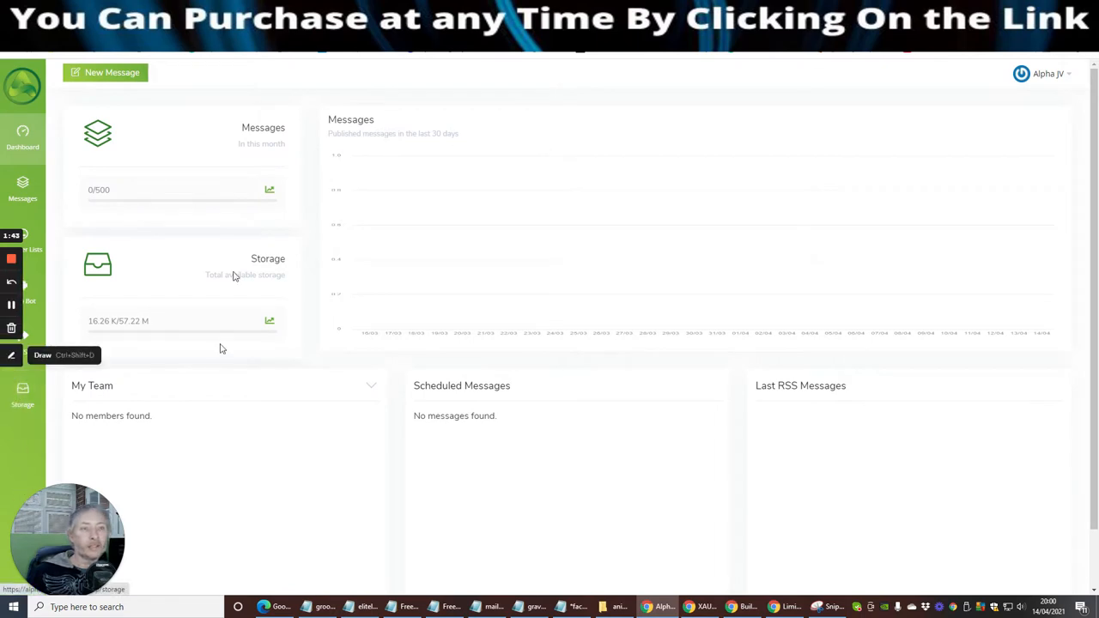
mouse_move(204, 309)
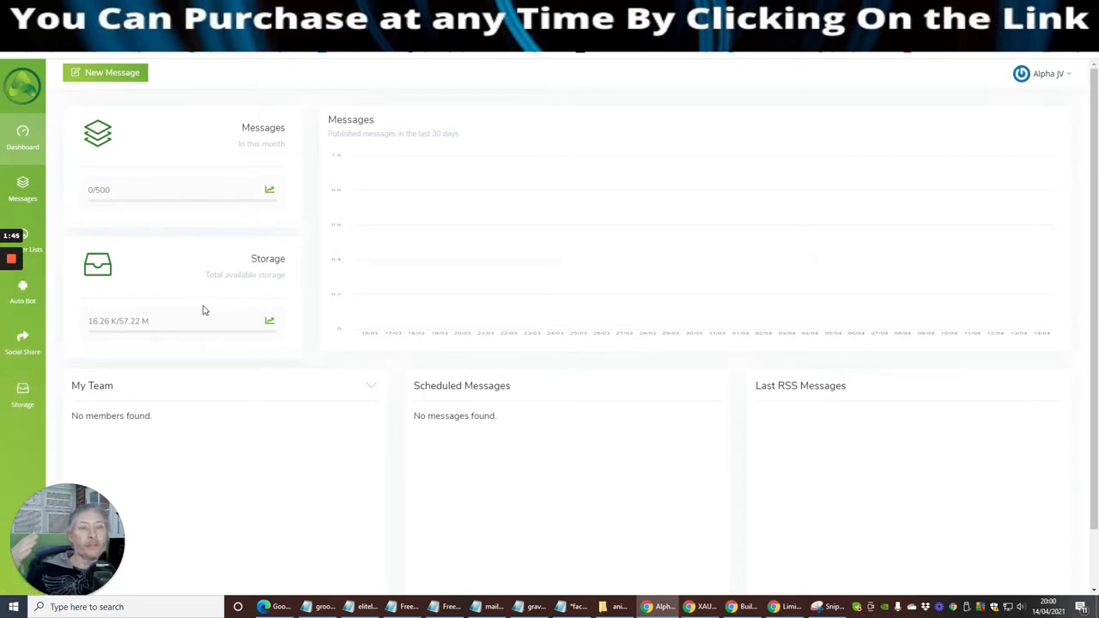
mouse_move(223, 284)
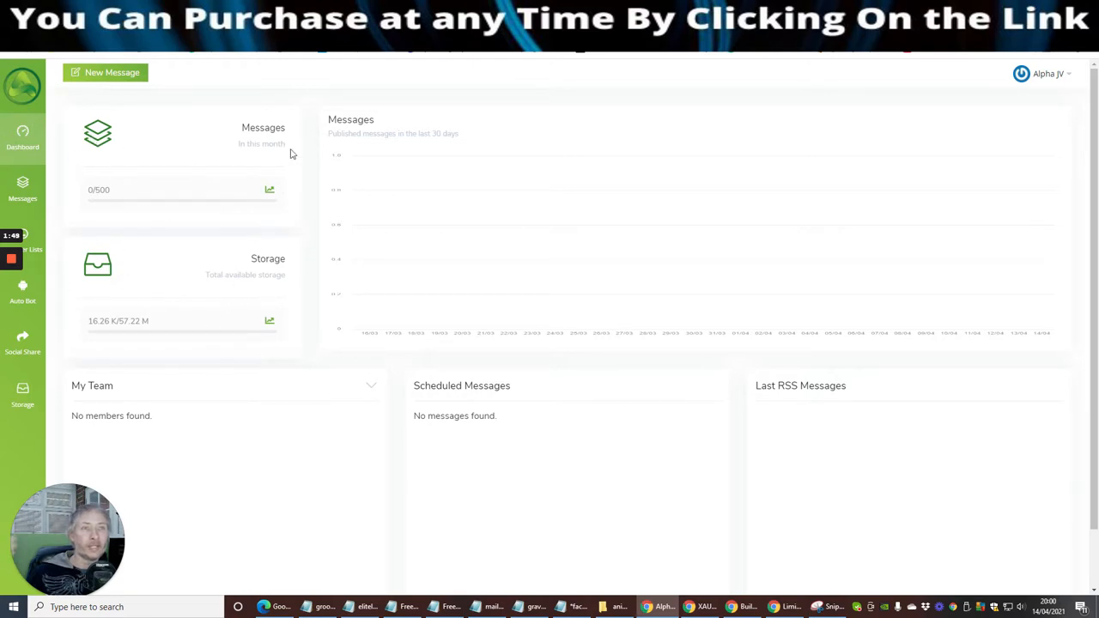
mouse_move(110, 202)
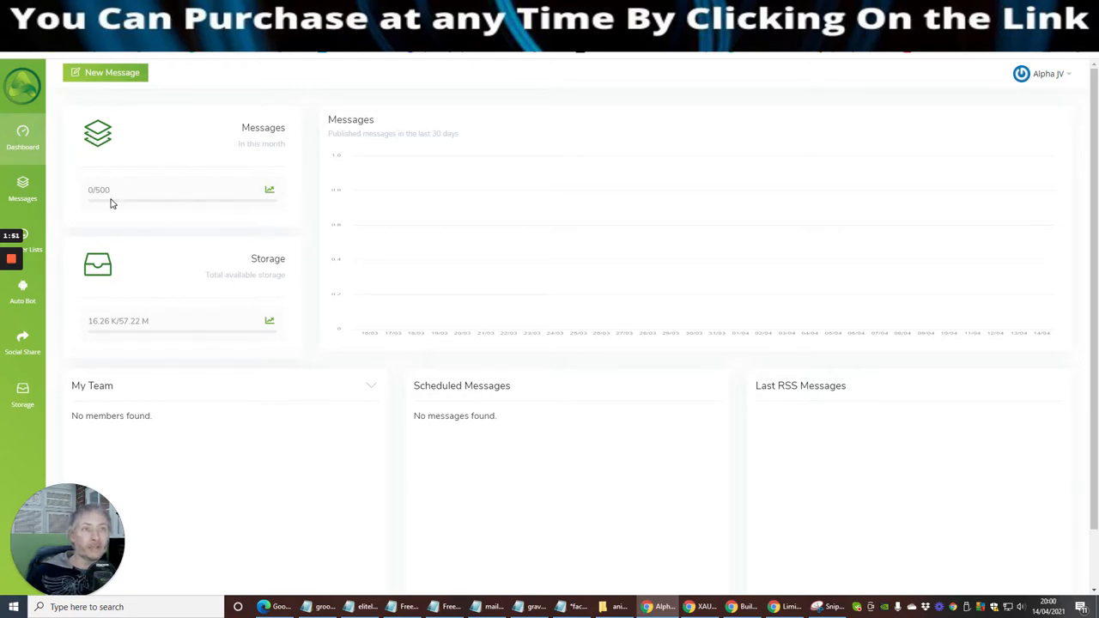
mouse_move(213, 169)
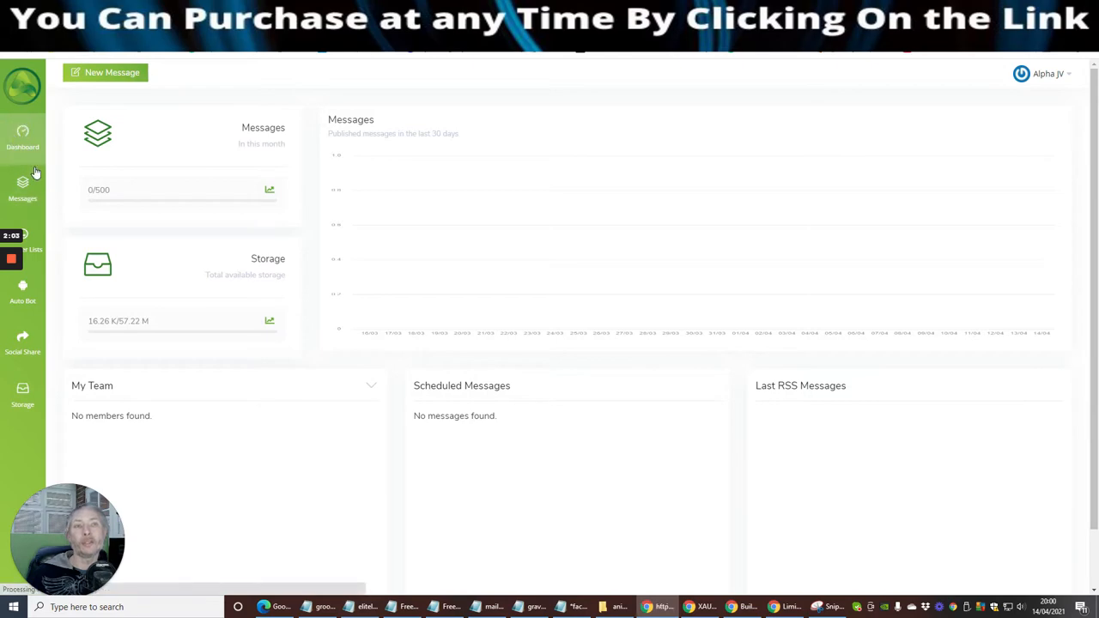
mouse_move(331, 290)
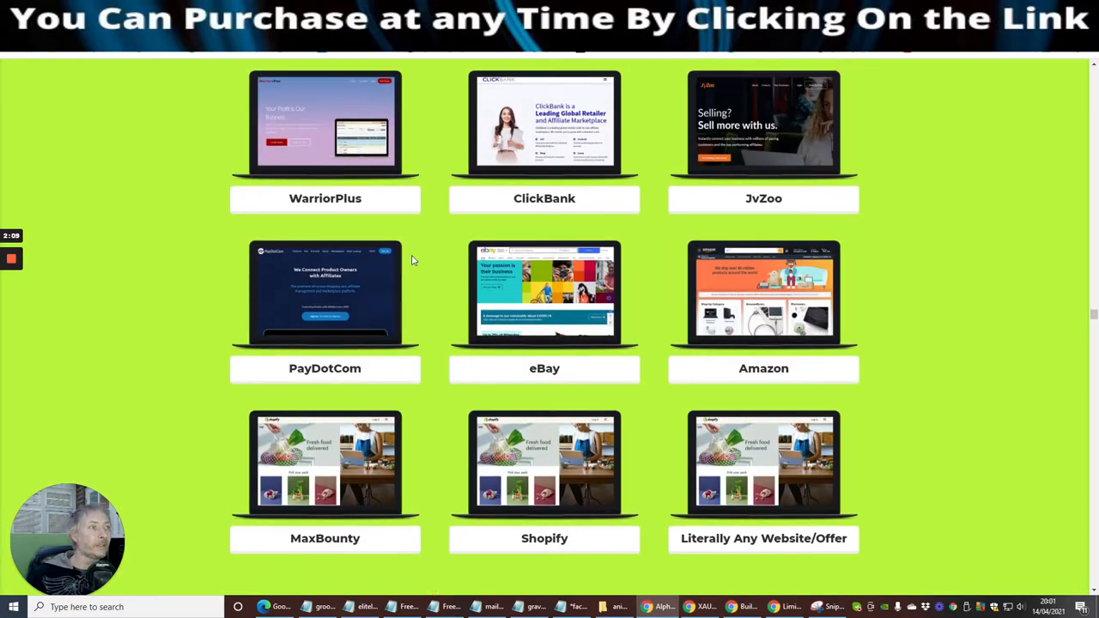
Scroll the sales page to the one-button free buyer traffic in 23 seconds headline
scroll(down, 3)
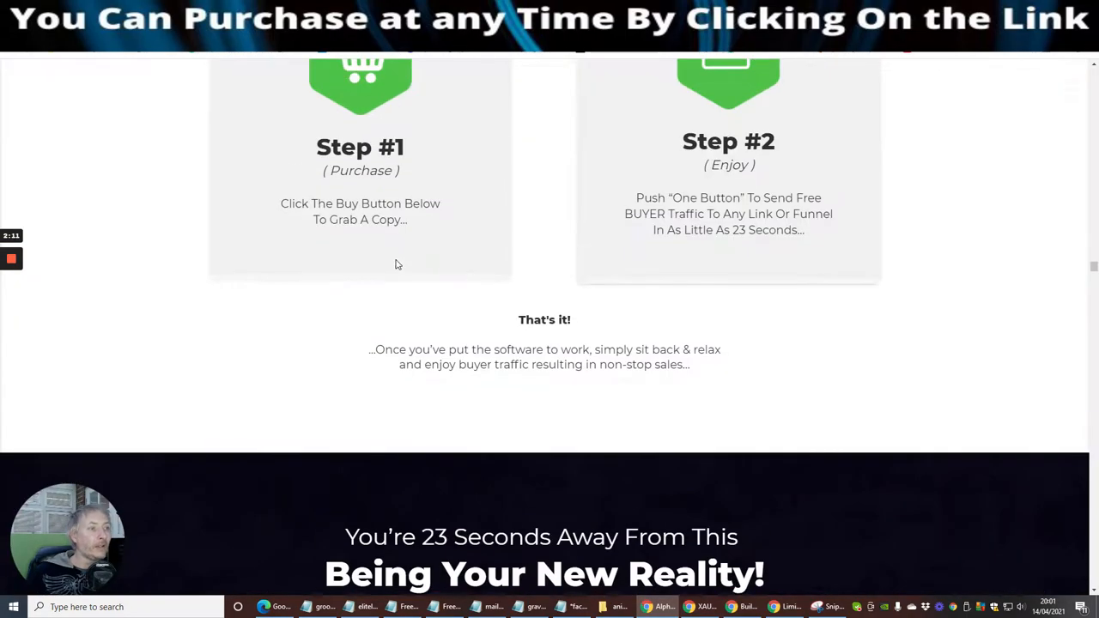
scroll(down, 3)
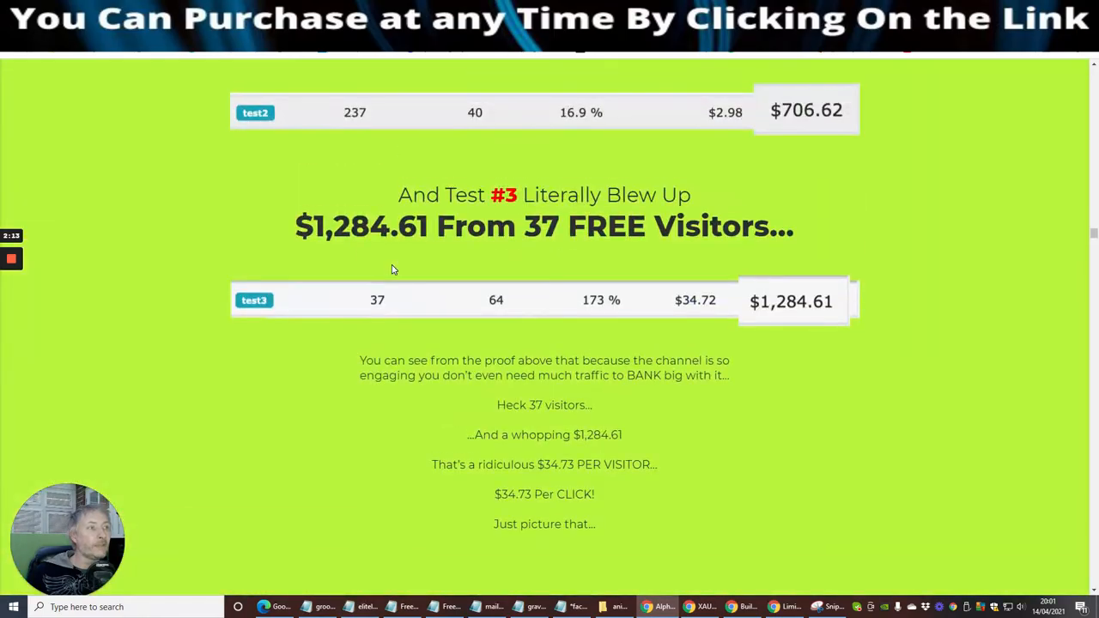
scroll(down, 3)
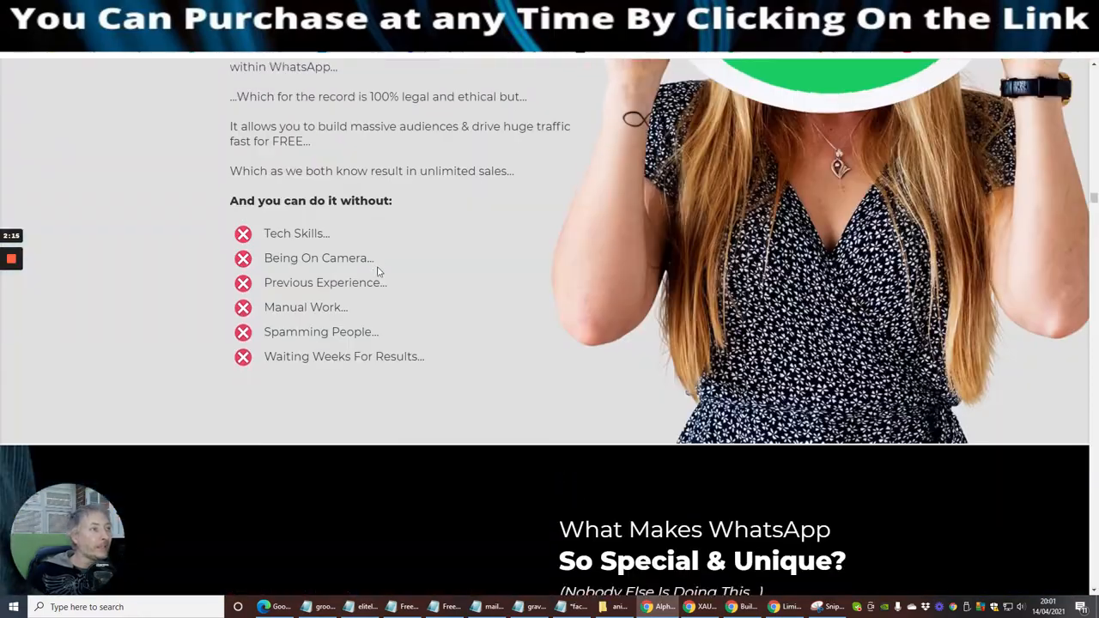
scroll(down, 3)
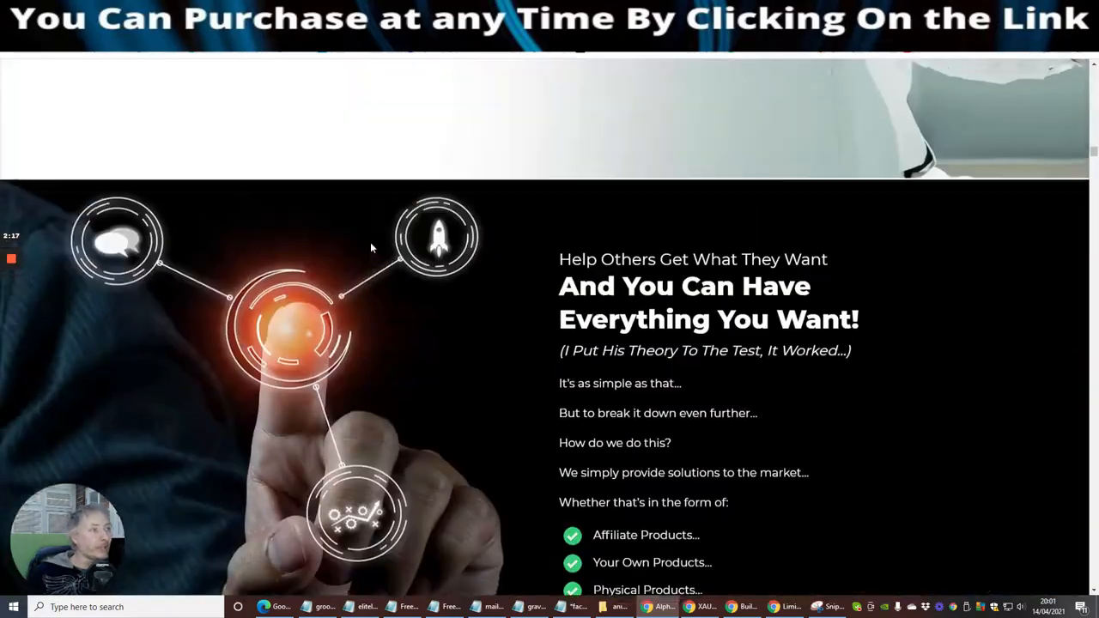
scroll(down, 3)
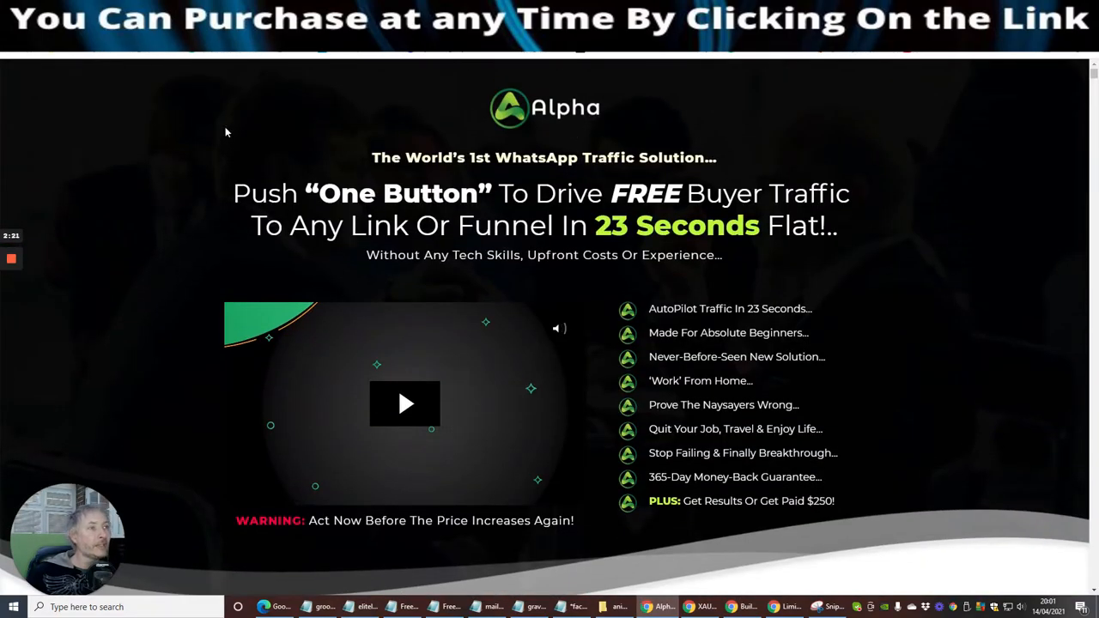
mouse_move(540, 174)
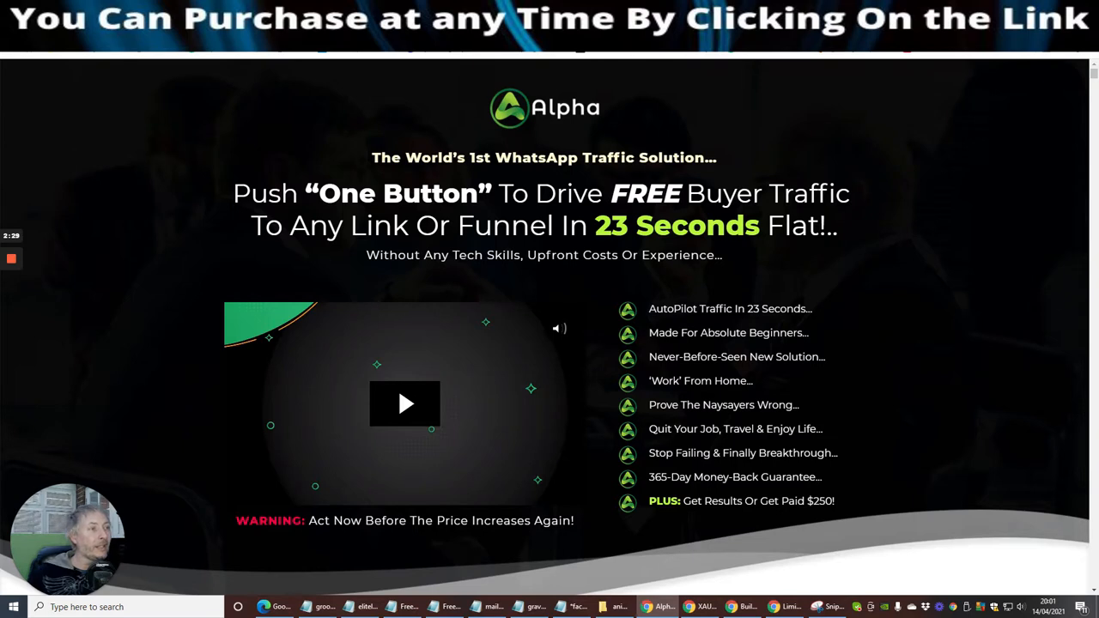
mouse_move(745, 266)
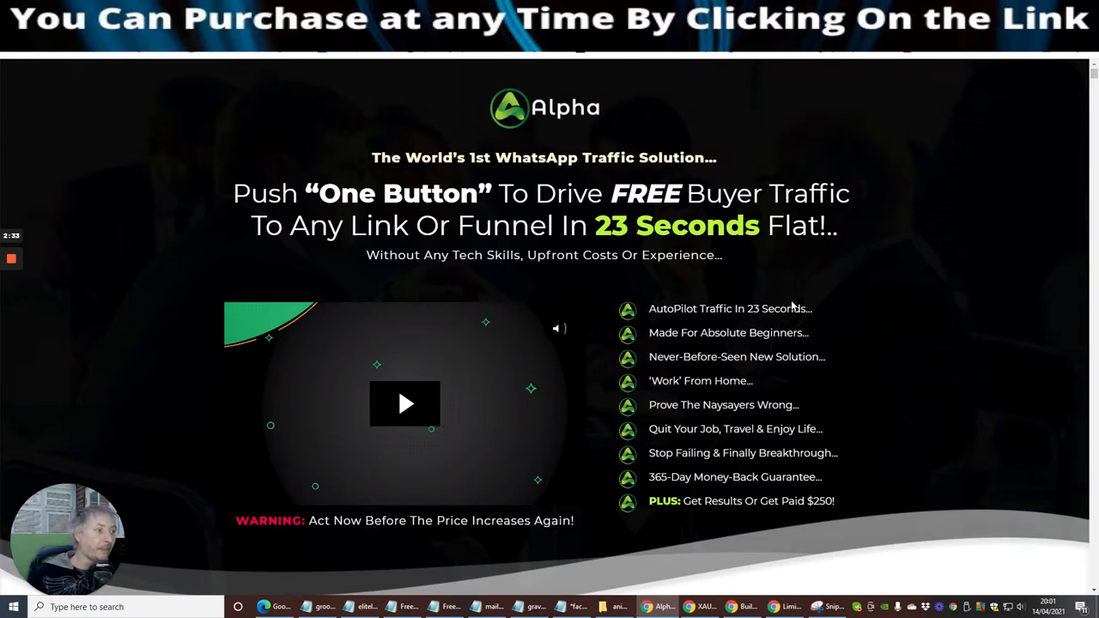
Scroll past the $17 pricing and earnings proof to the 'Only 2-Steps' section
scroll(down, 3)
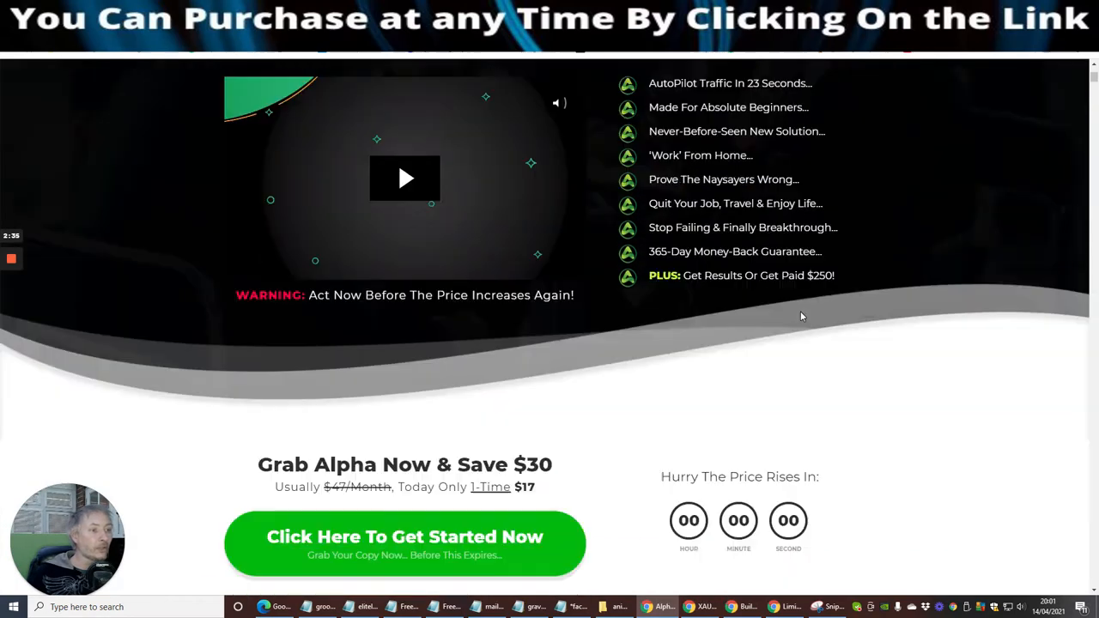
scroll(down, 3)
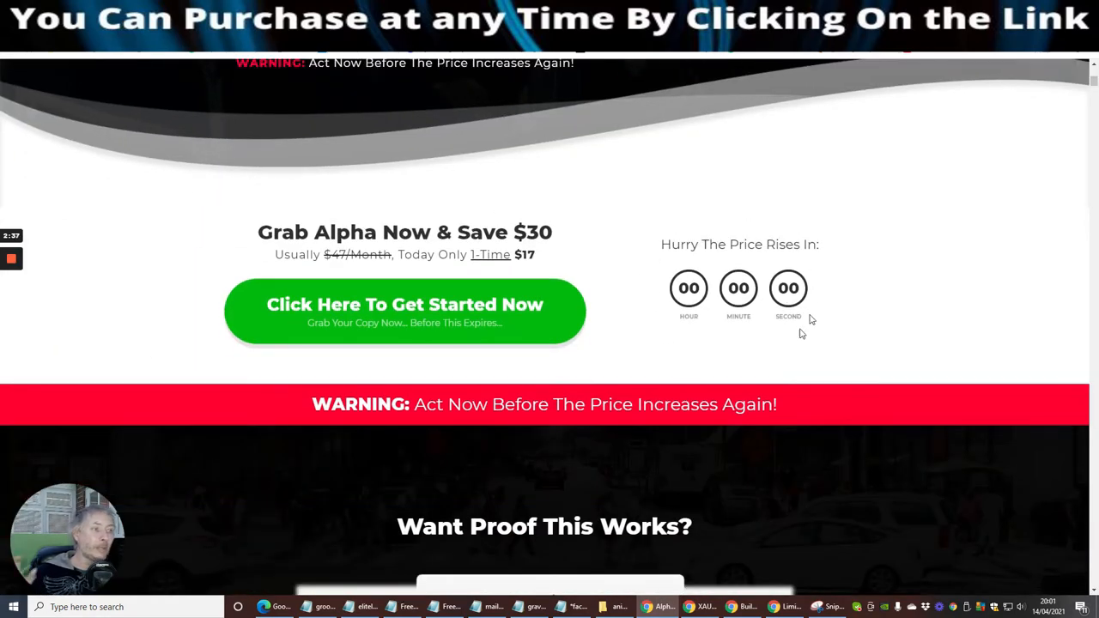
mouse_move(636, 203)
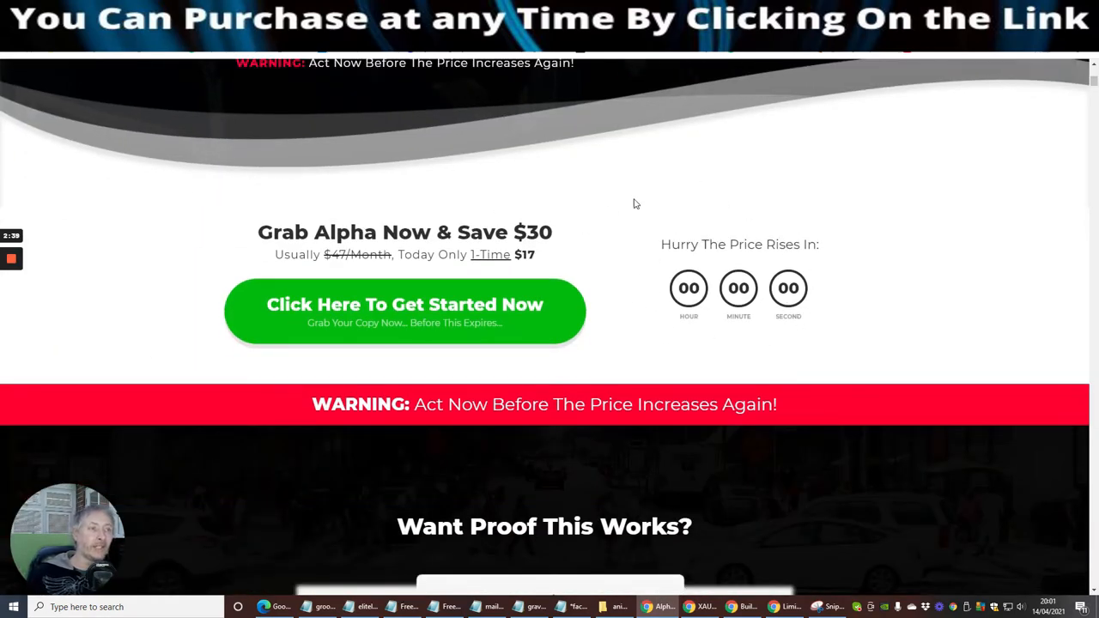
mouse_move(758, 349)
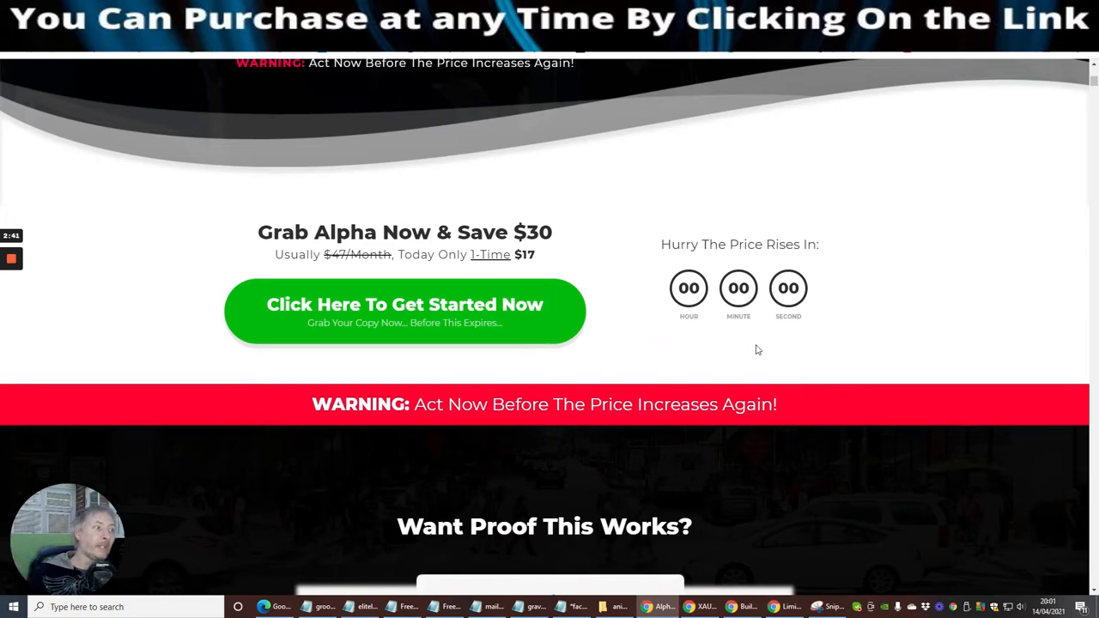
mouse_move(686, 192)
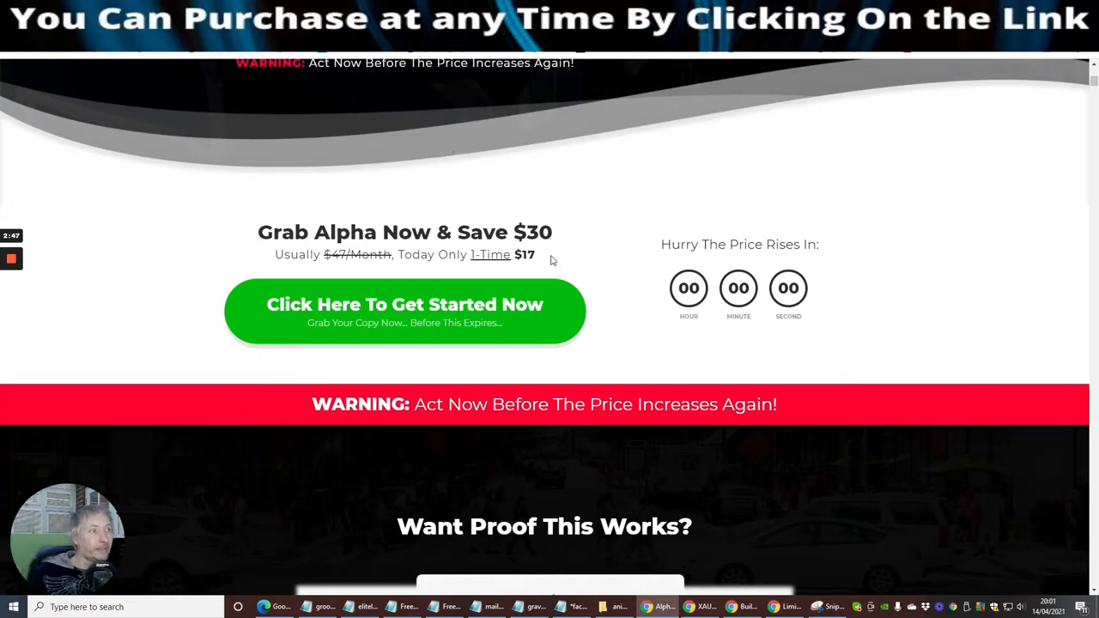
mouse_move(491, 272)
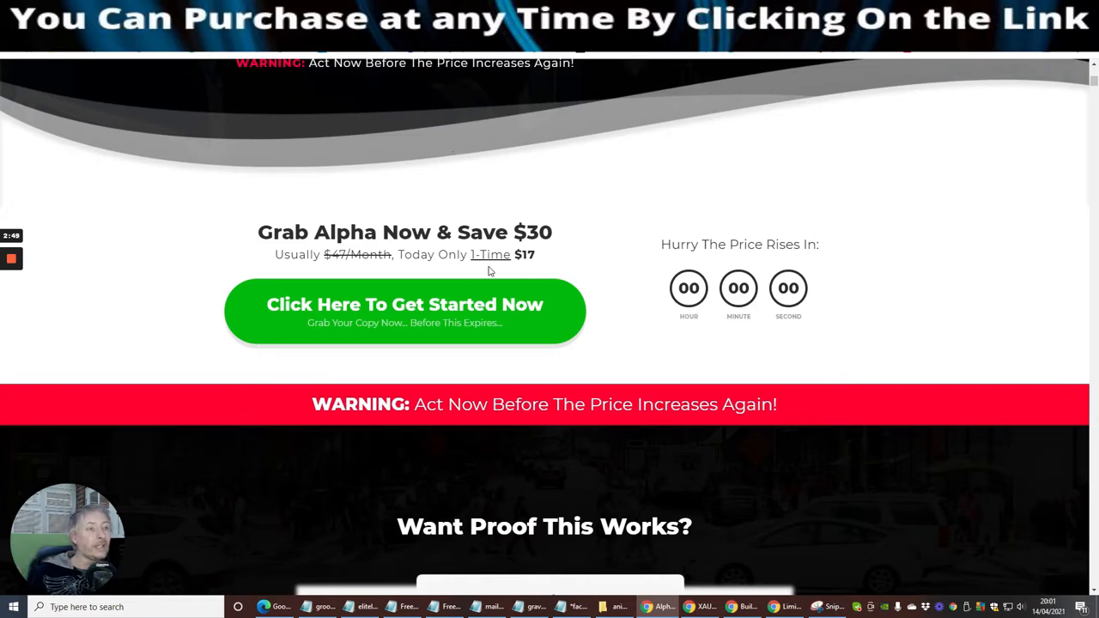
mouse_move(526, 268)
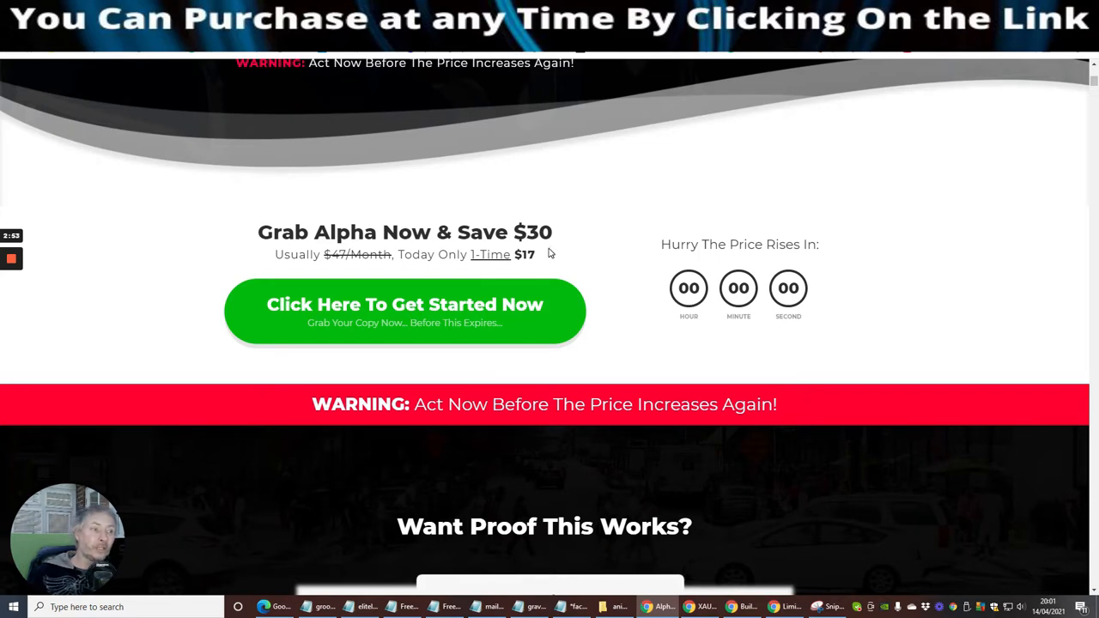
mouse_move(850, 331)
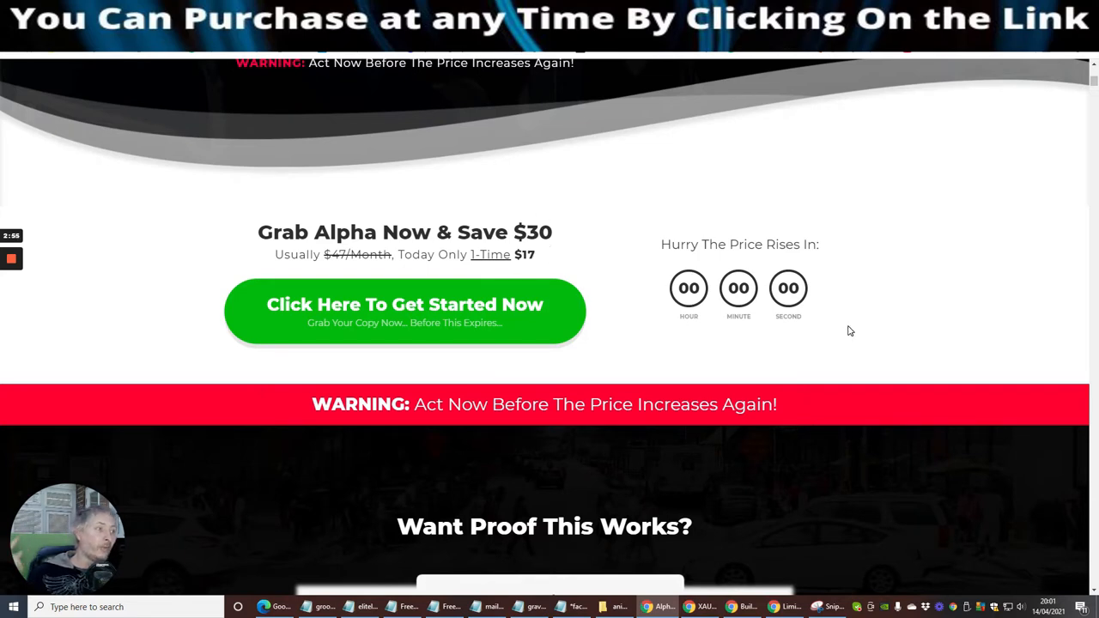
scroll(down, 3)
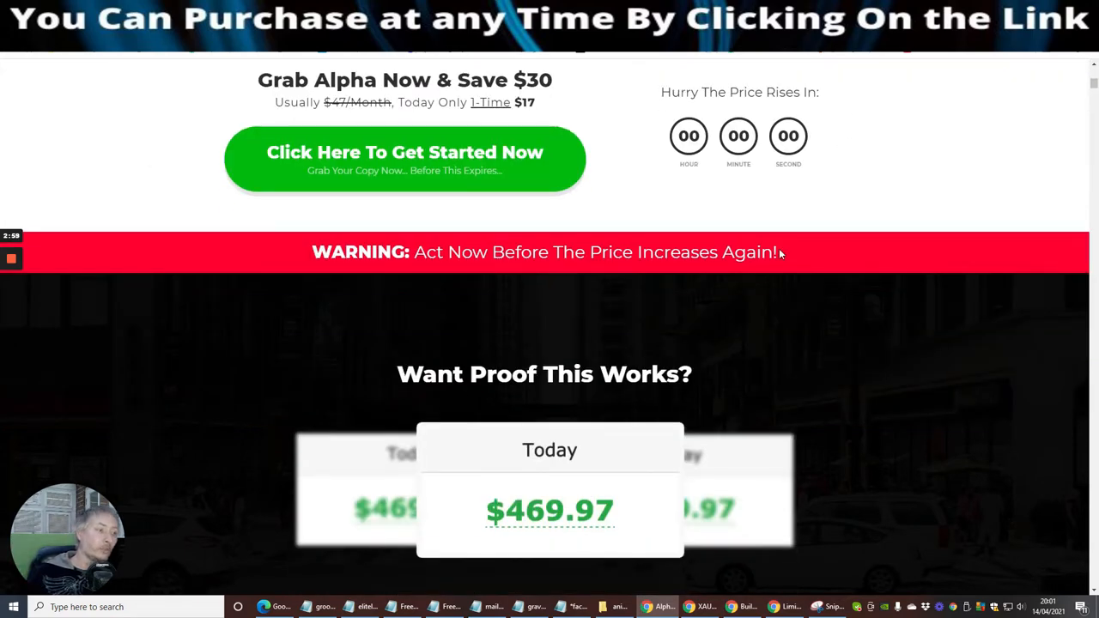
scroll(down, 3)
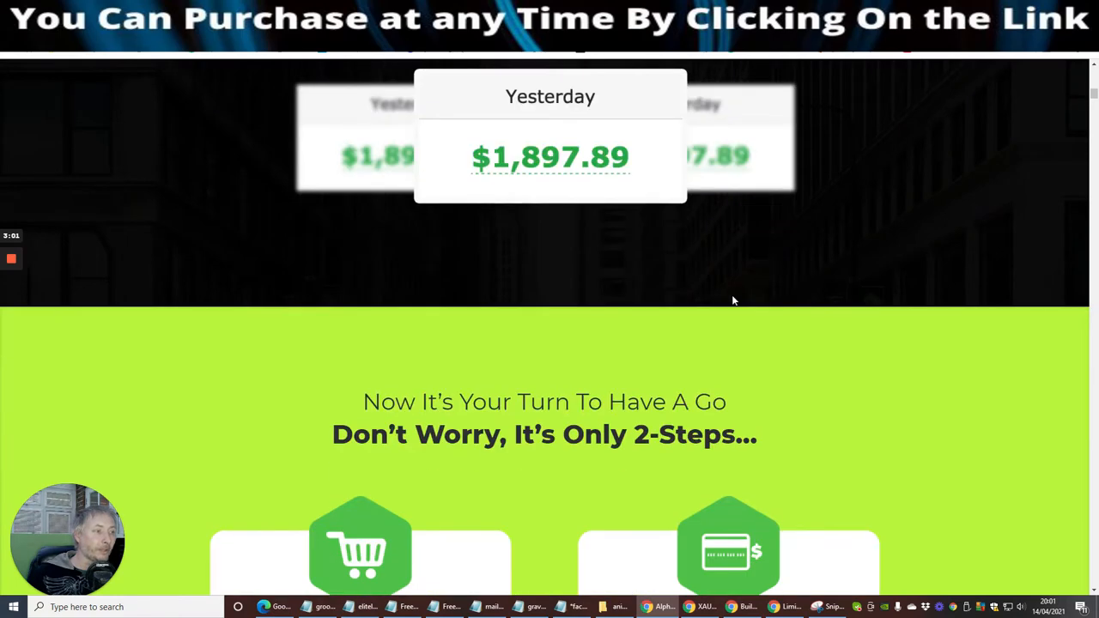
mouse_move(513, 296)
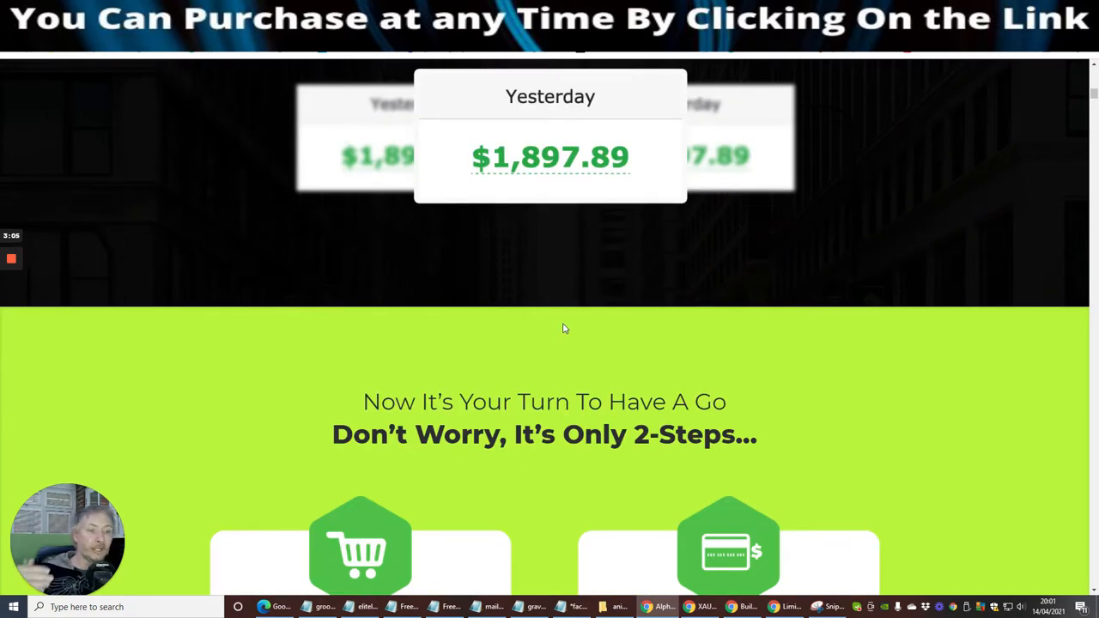
Scroll through the sales letter and 2 billion visitors pitch to 'What Makes WhatsApp So Special'
scroll(down, 3)
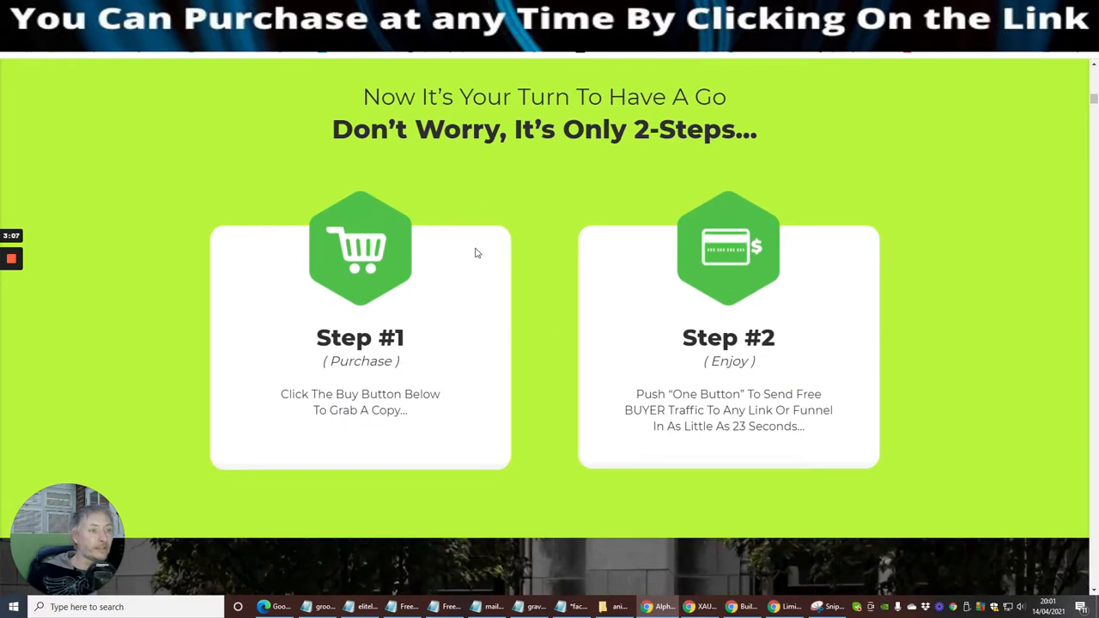
mouse_move(438, 154)
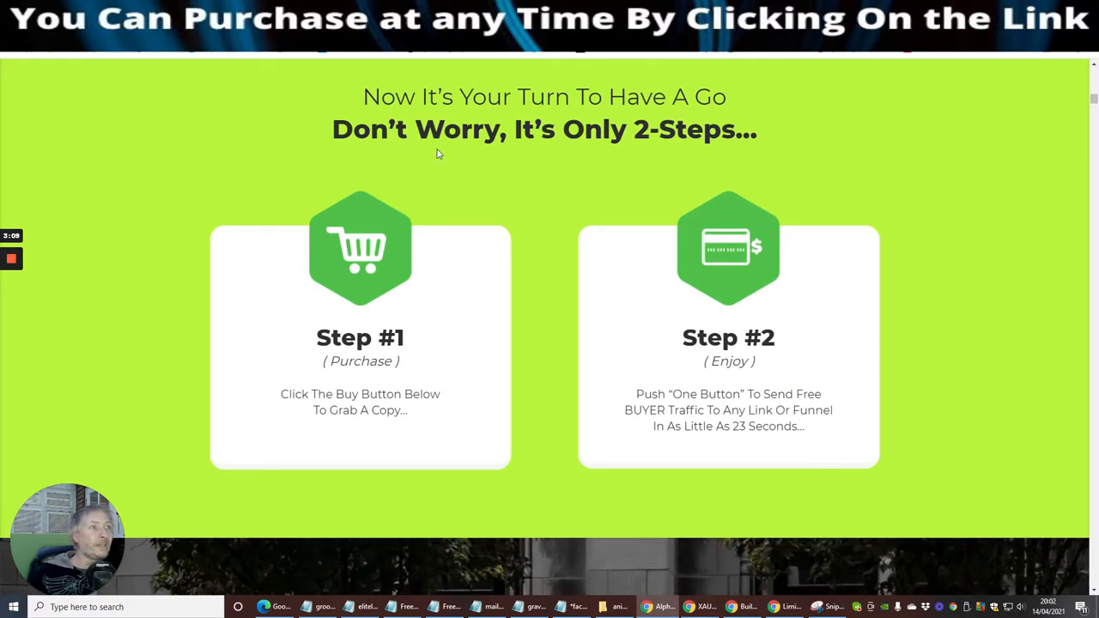
mouse_move(523, 179)
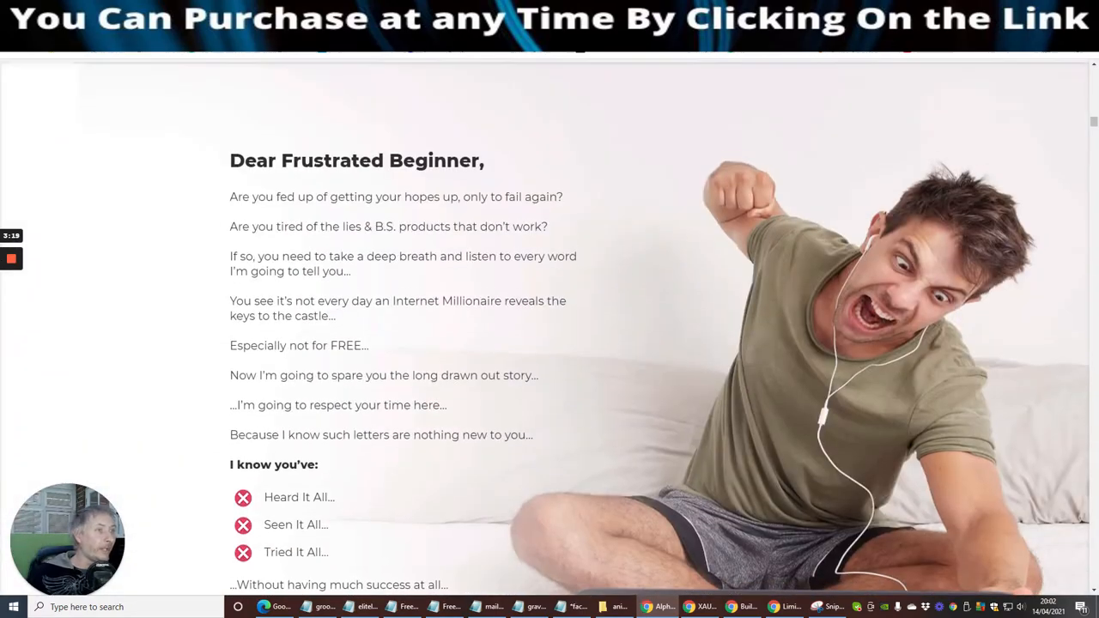
scroll(up, 3)
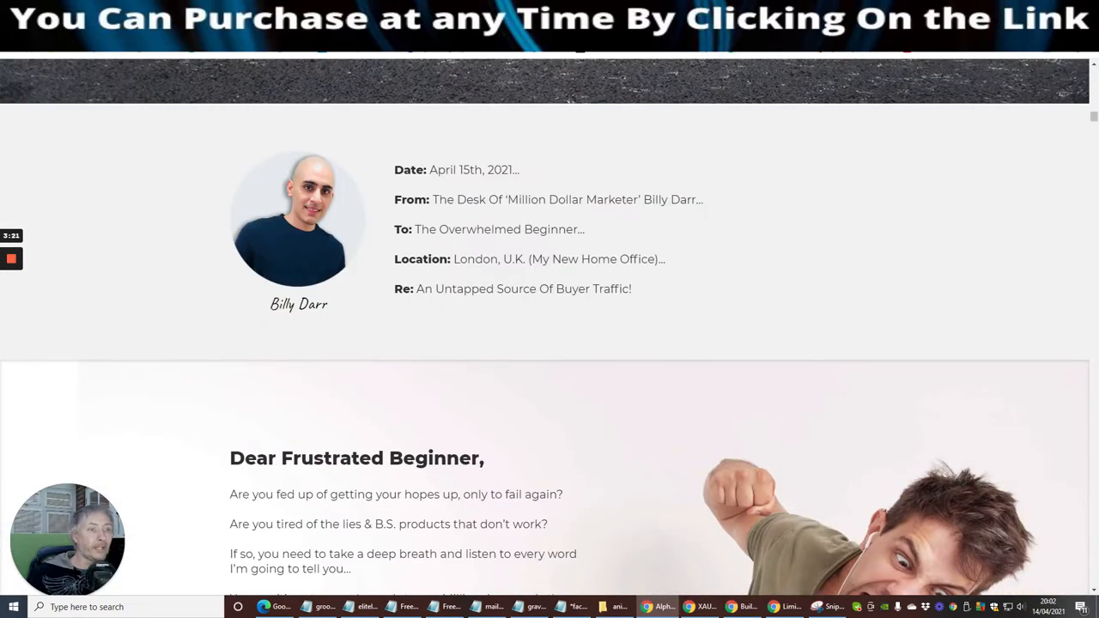
mouse_move(364, 366)
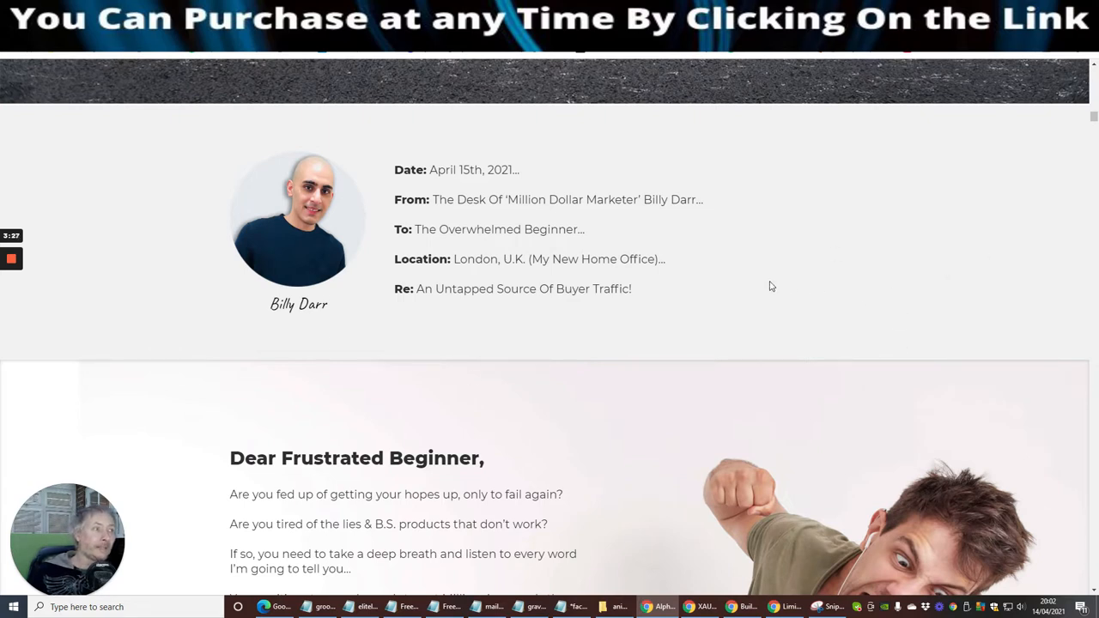
scroll(down, 3)
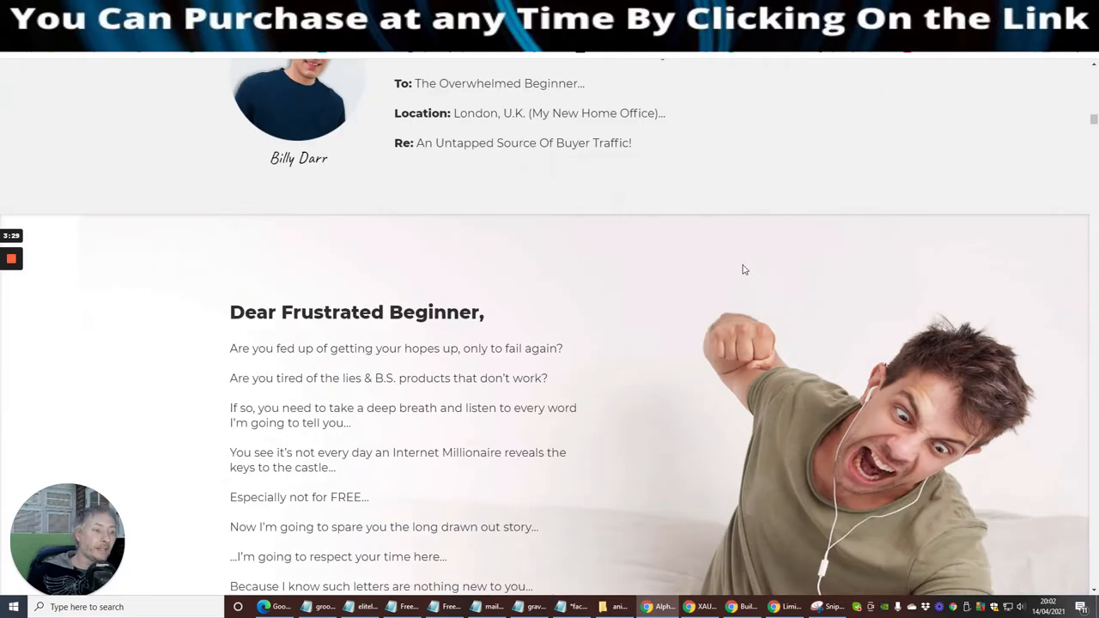
scroll(down, 3)
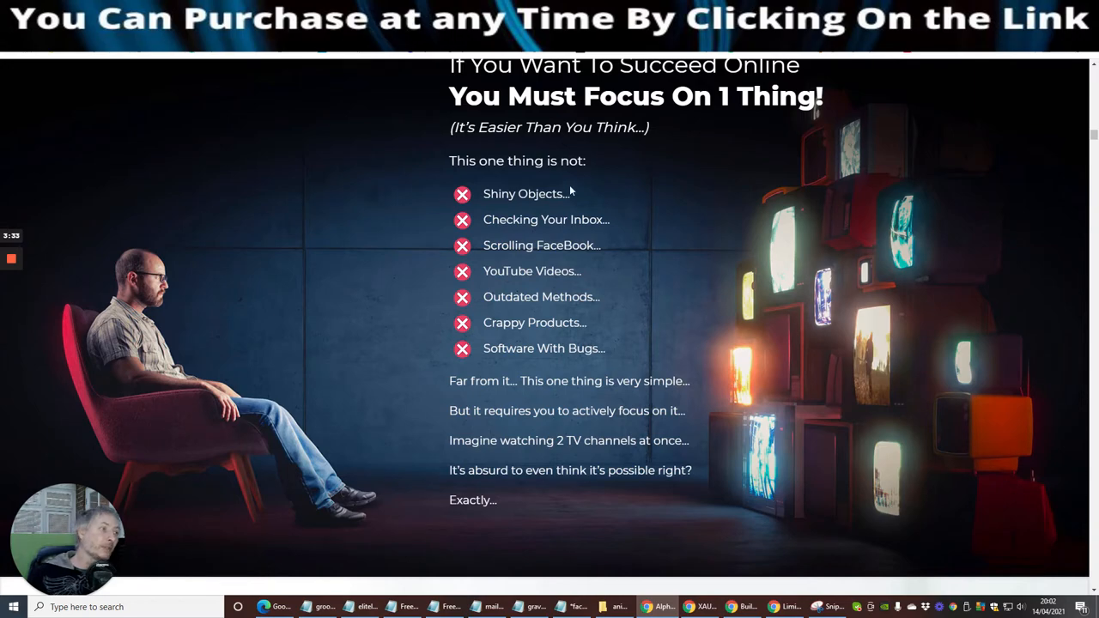
mouse_move(634, 172)
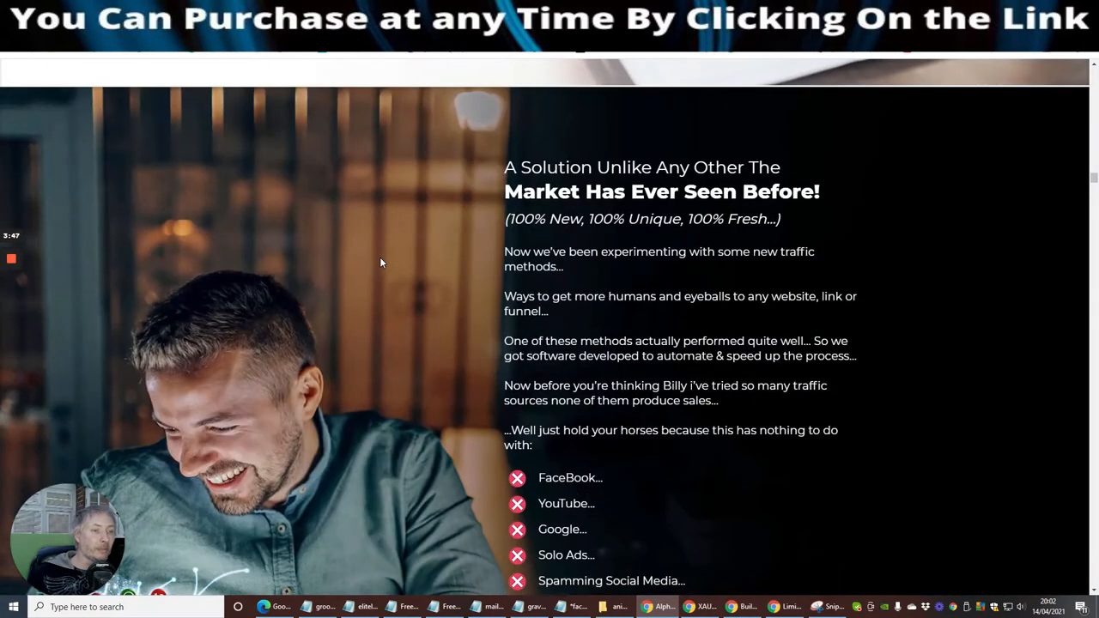
scroll(down, 3)
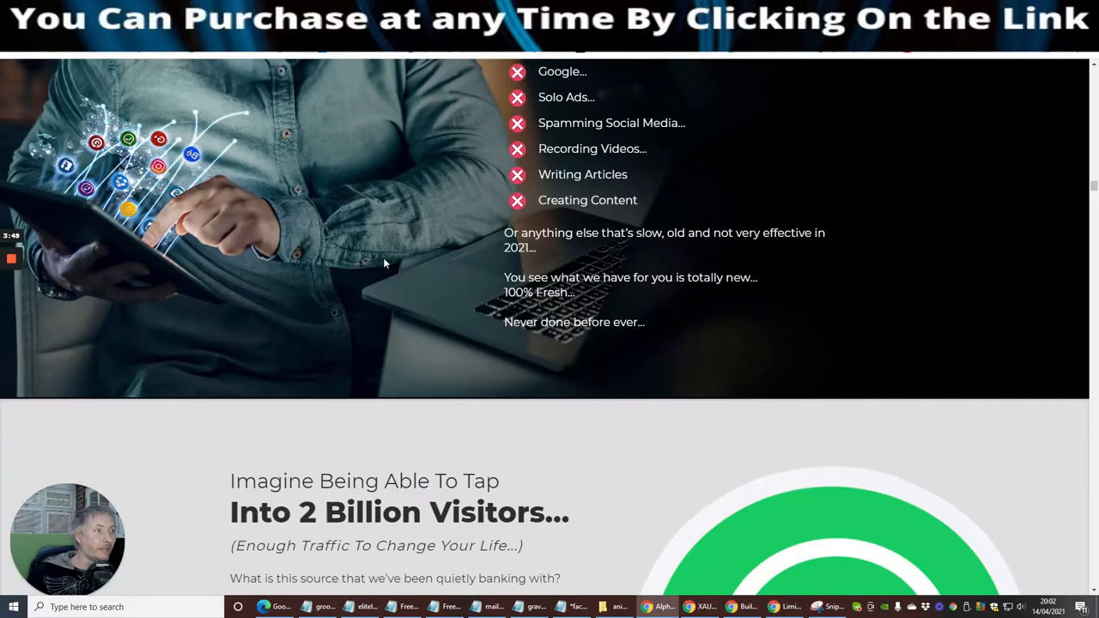
scroll(down, 3)
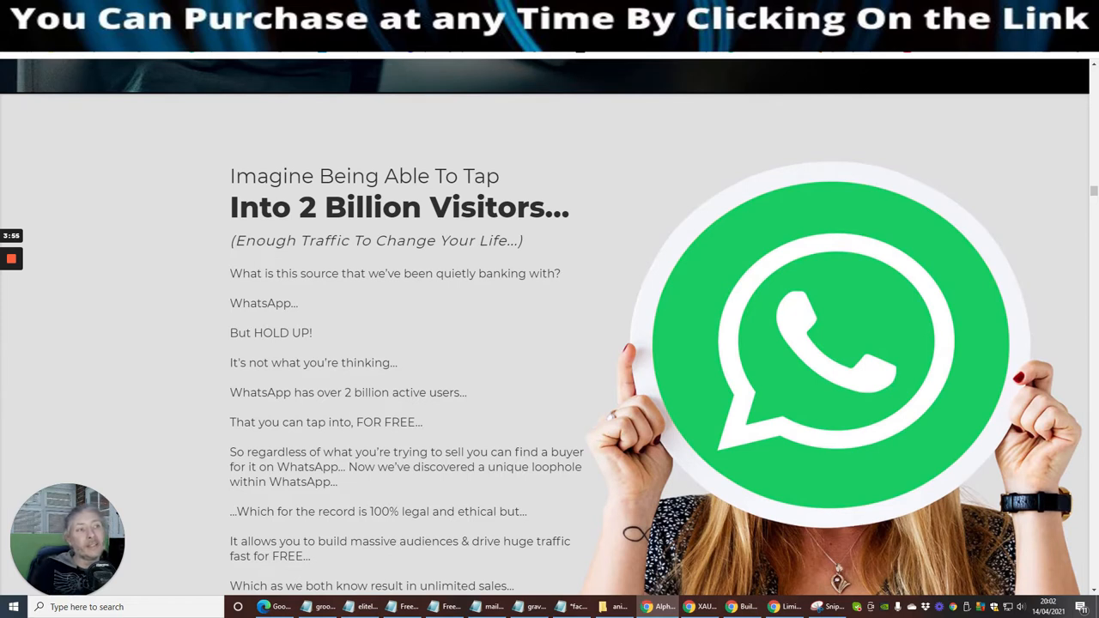
mouse_move(277, 150)
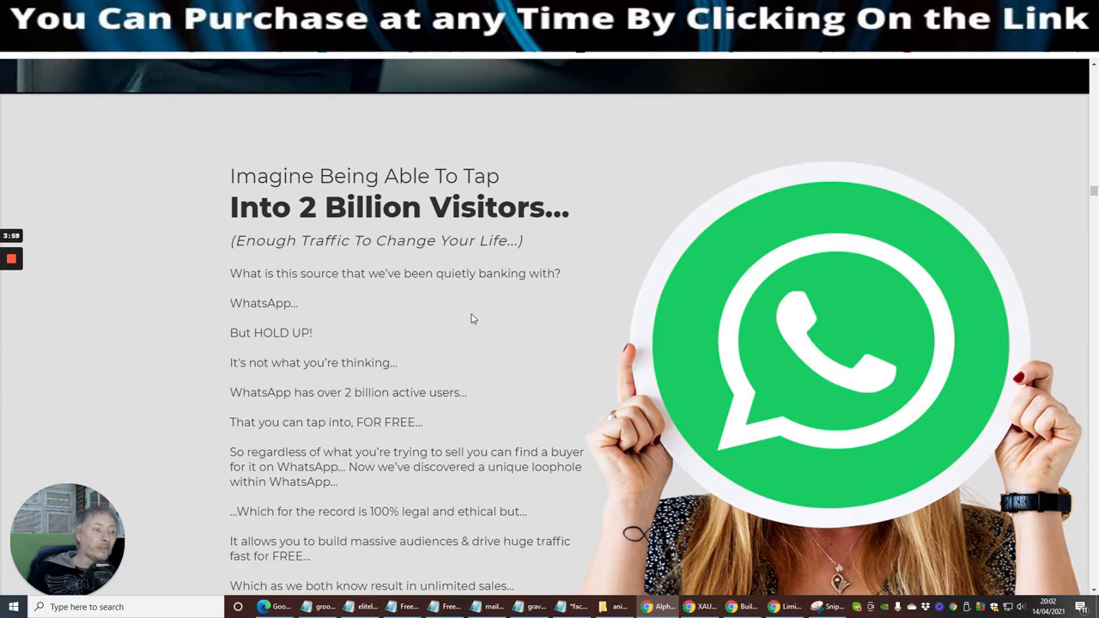
mouse_move(481, 316)
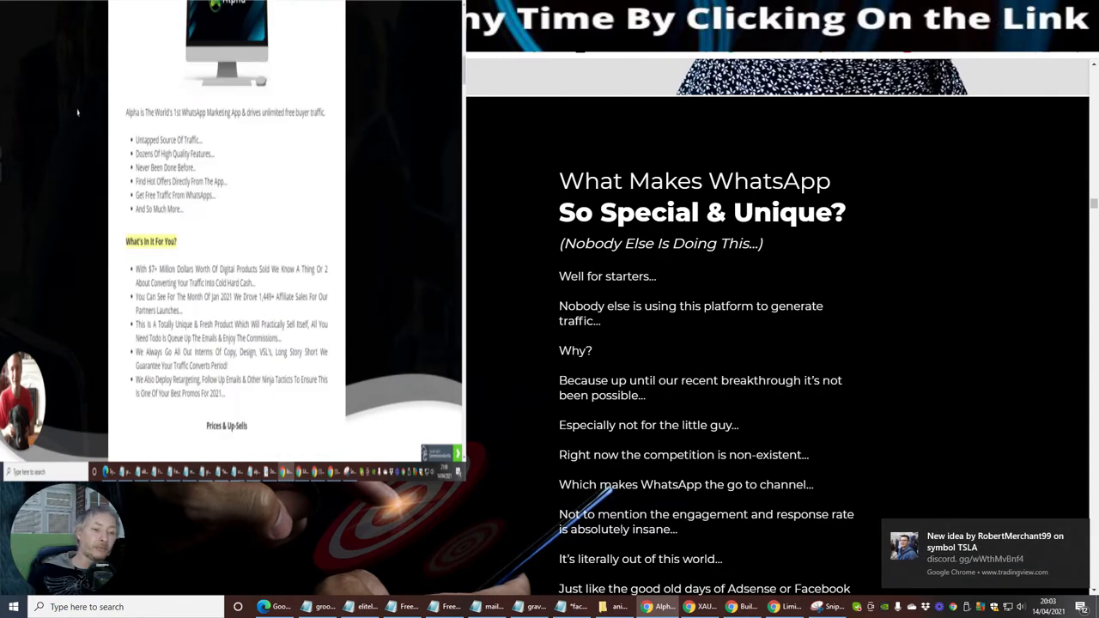
Scroll past the $503.11, $706.62 and $1,284.61 test earnings to the software-leverage section
scroll(down, 3)
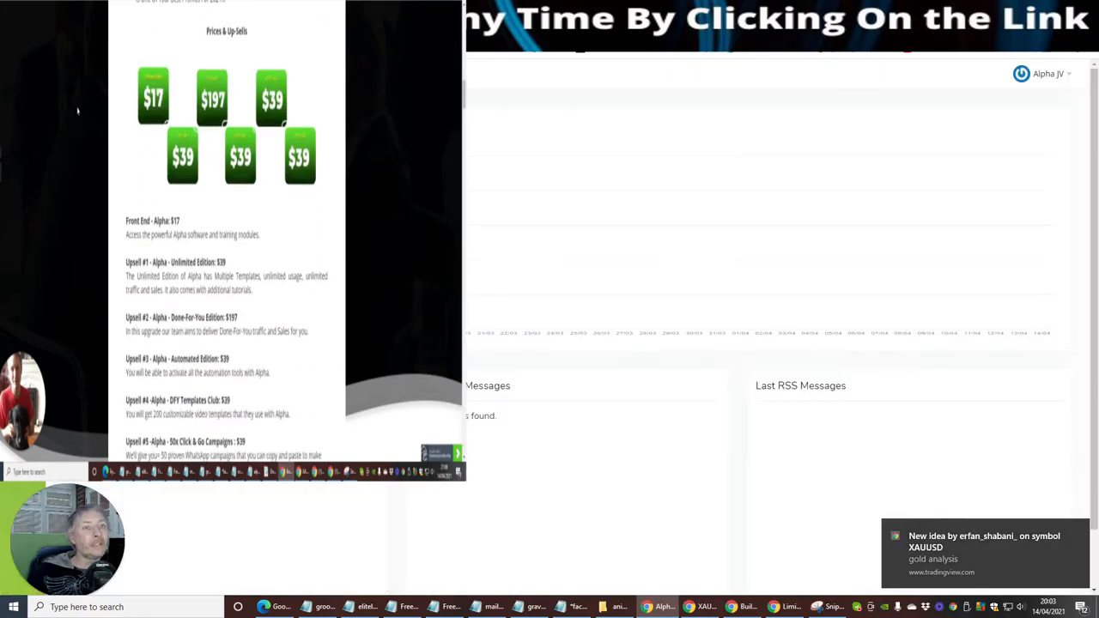
scroll(down, 3)
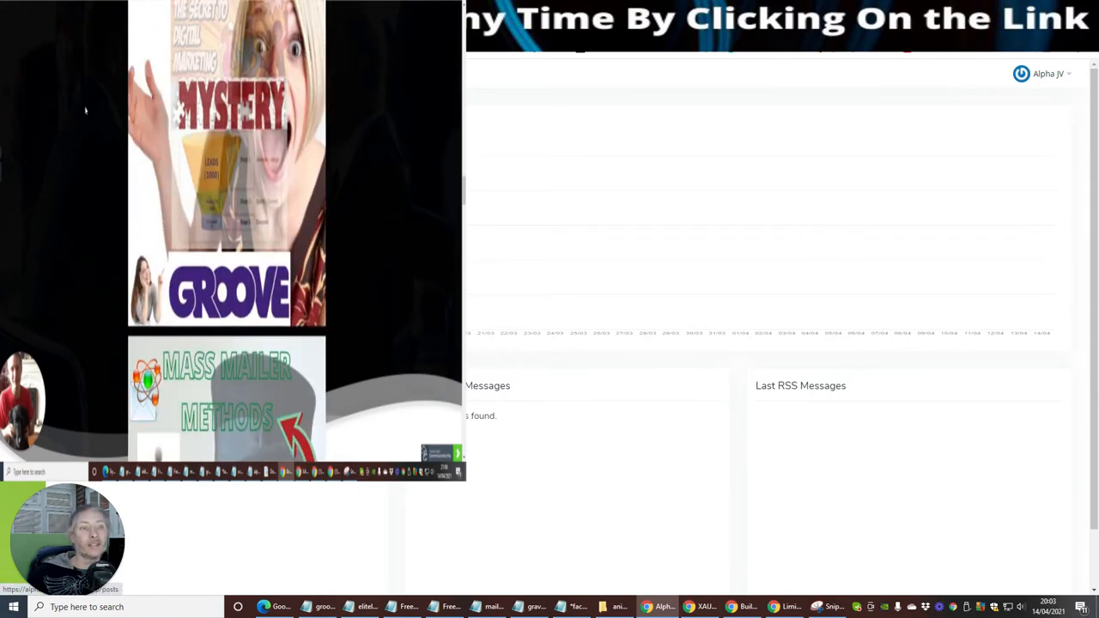
scroll(down, 3)
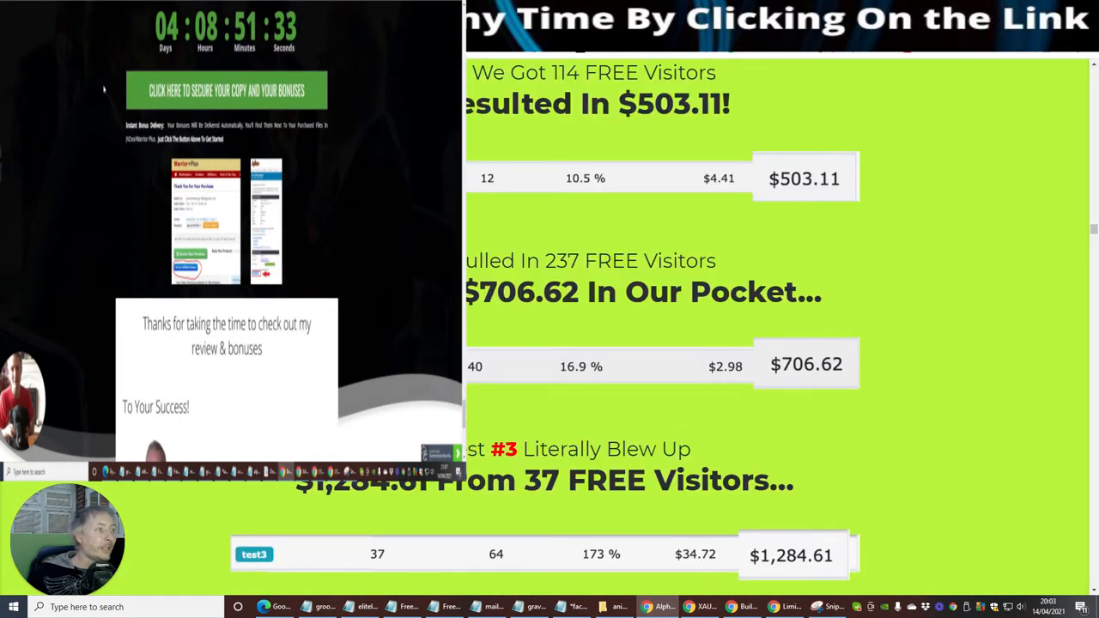
scroll(down, 3)
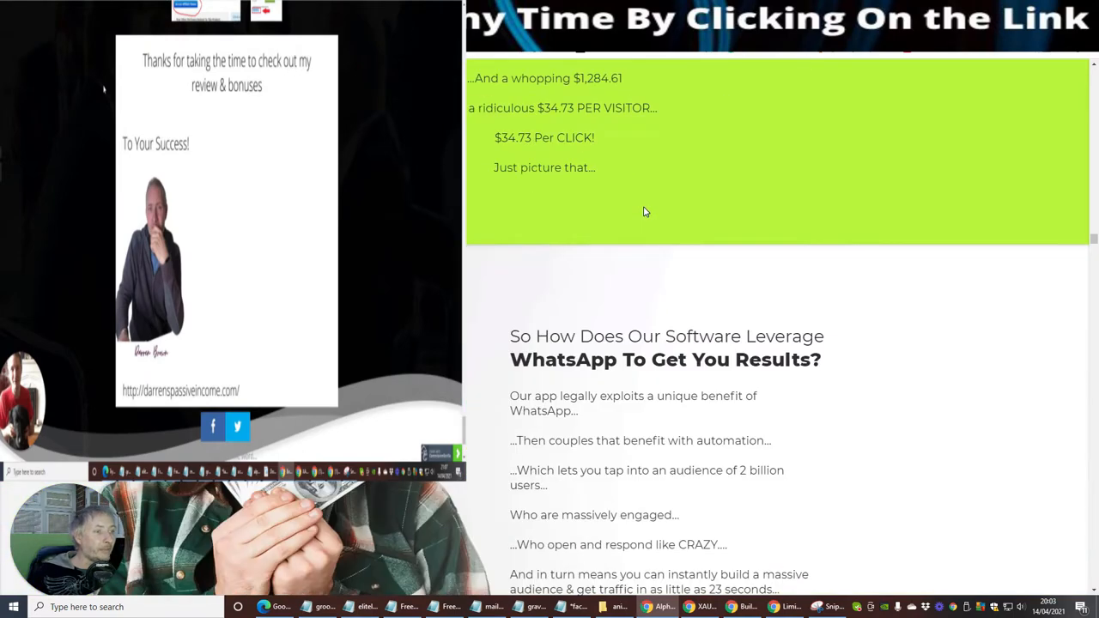
scroll(down, 3)
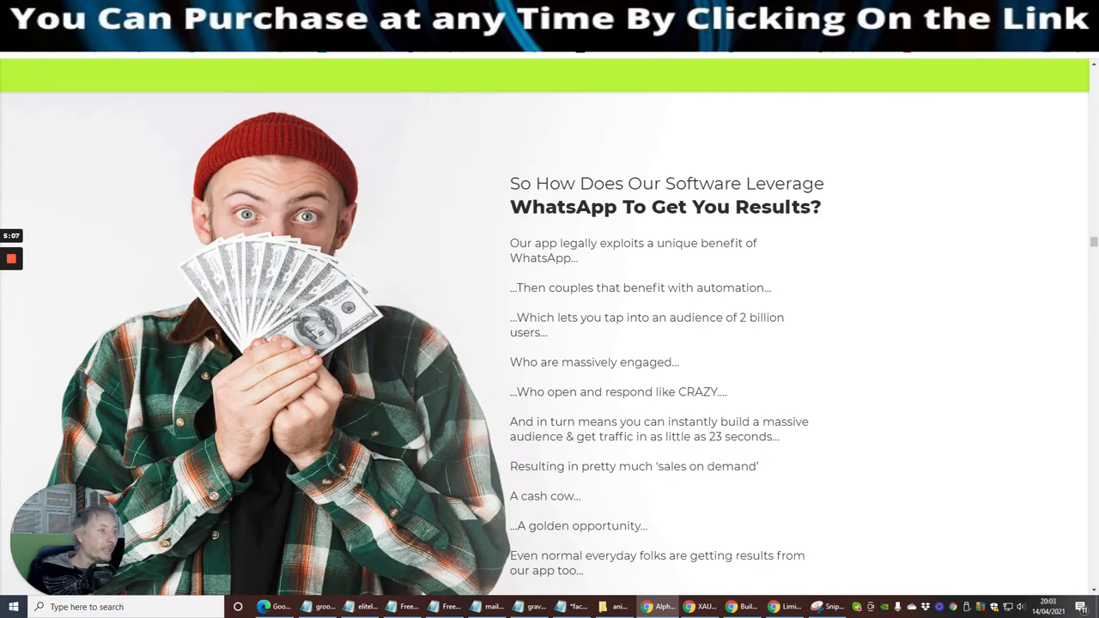
Scroll past the newbies and Heavy Lifting sections to 'Your Life Will Never Be The Same Again!'
scroll(down, 3)
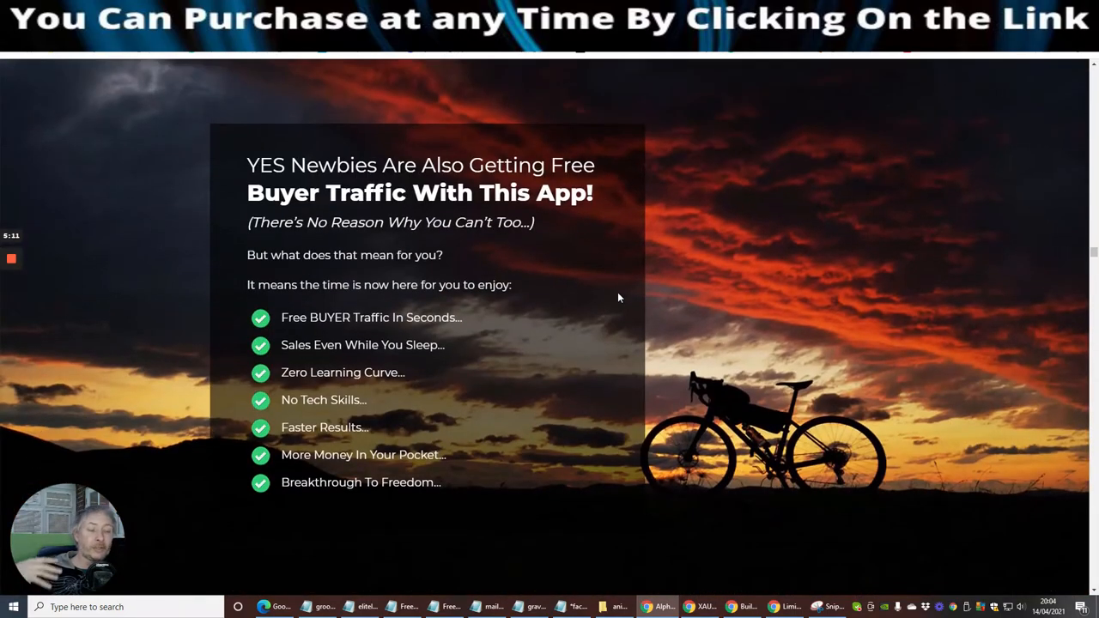
mouse_move(518, 264)
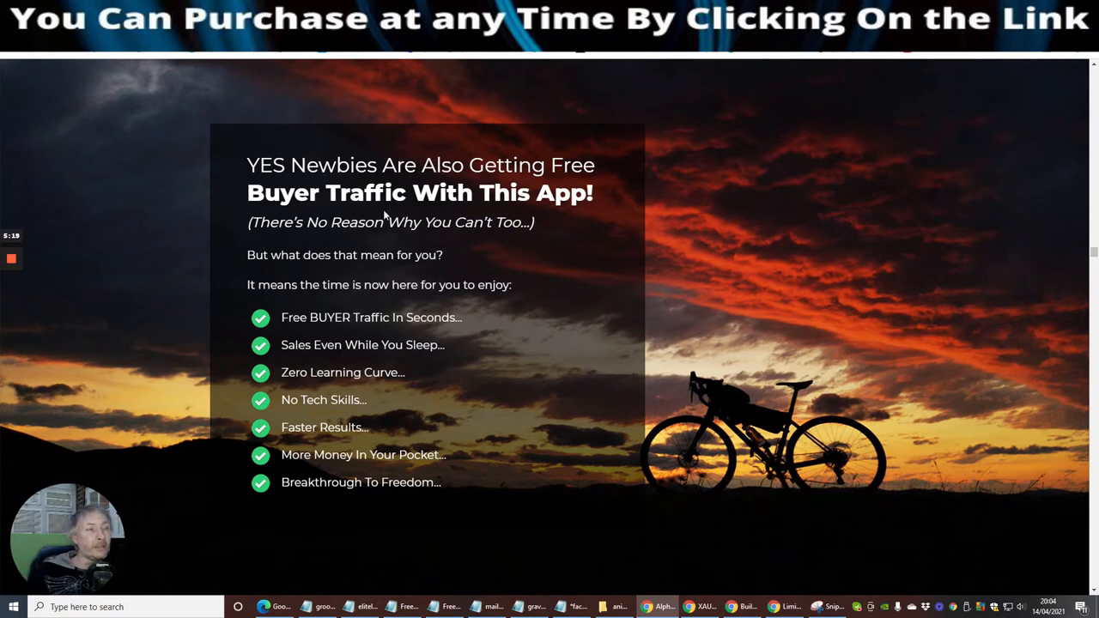
mouse_move(408, 238)
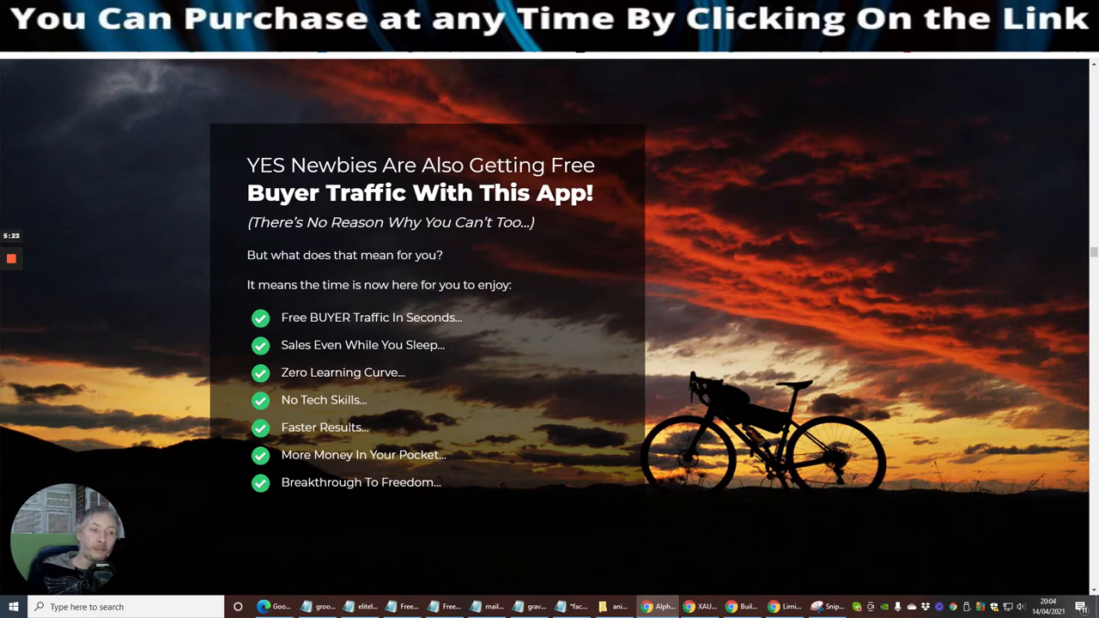
mouse_move(531, 355)
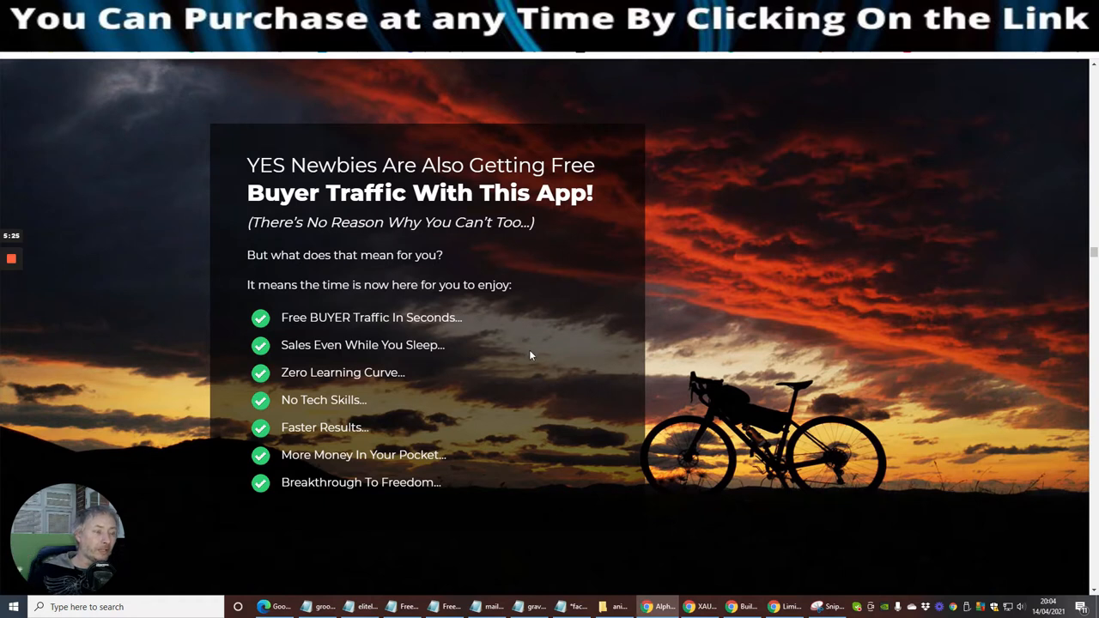
mouse_move(534, 326)
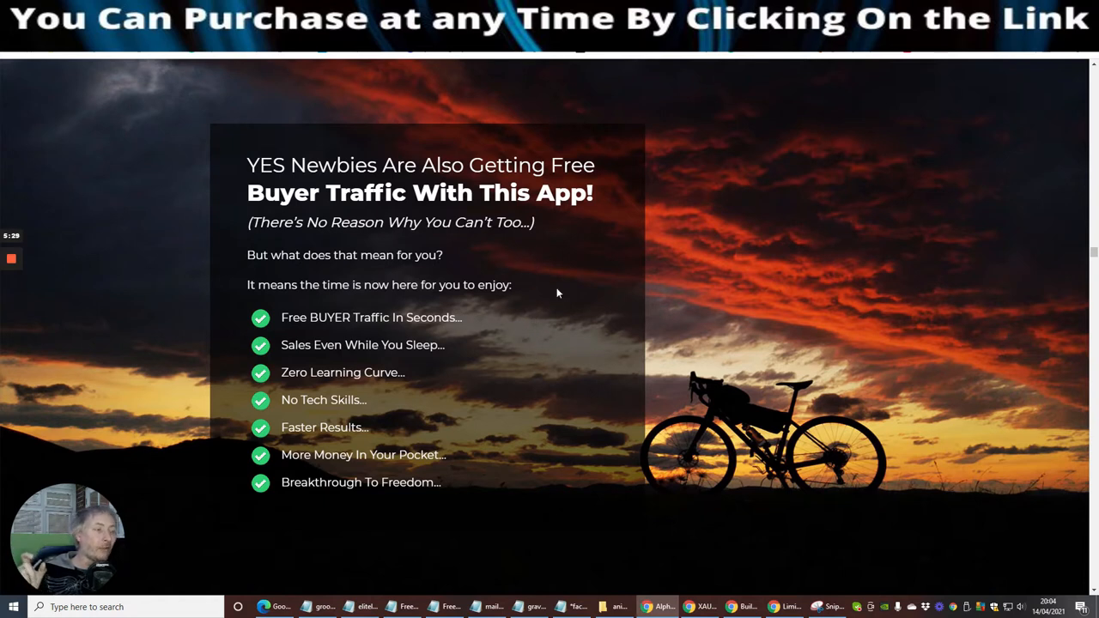
mouse_move(564, 285)
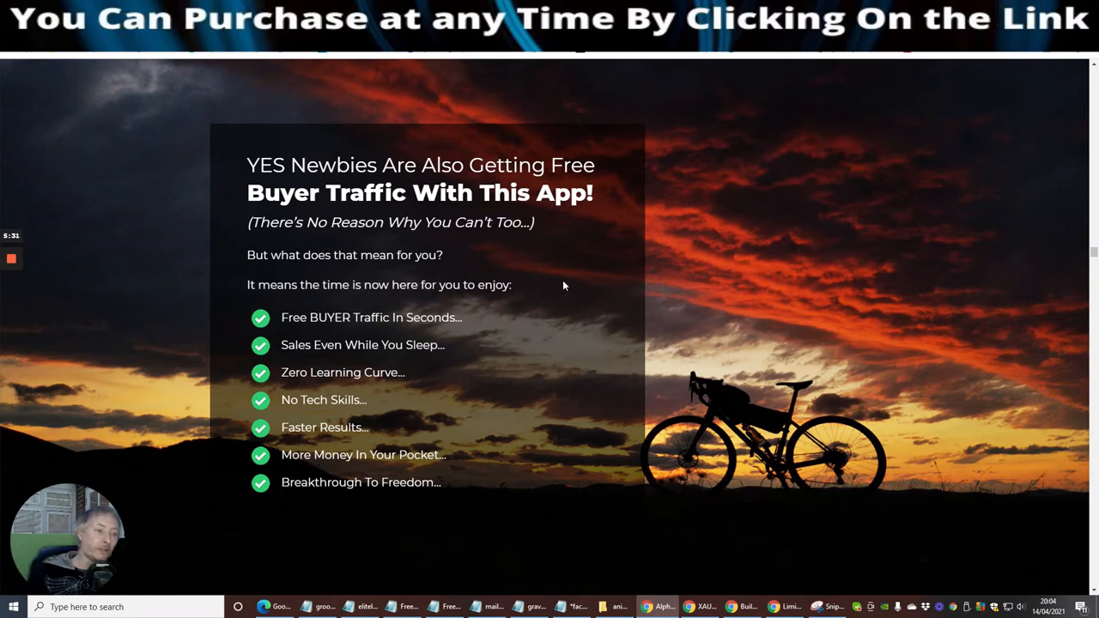
scroll(down, 3)
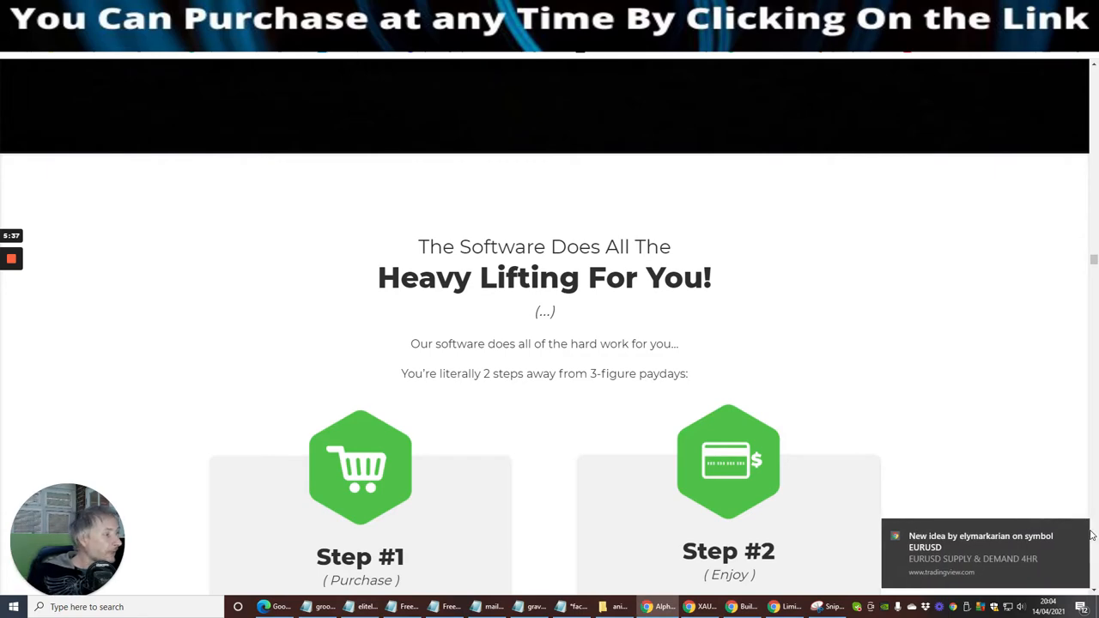
scroll(down, 3)
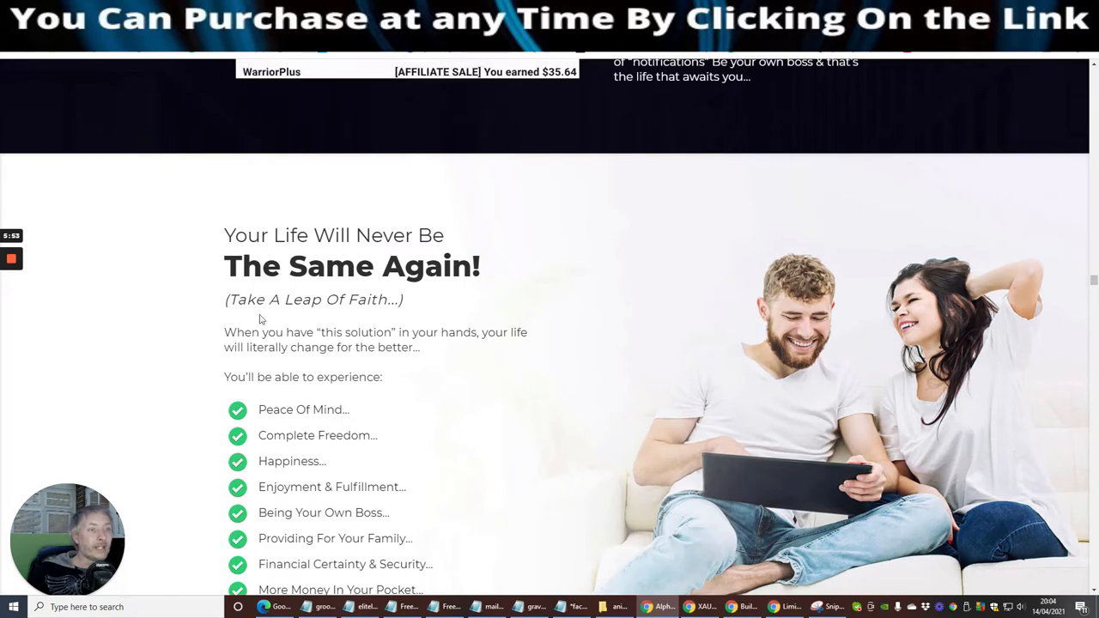
scroll(down, 3)
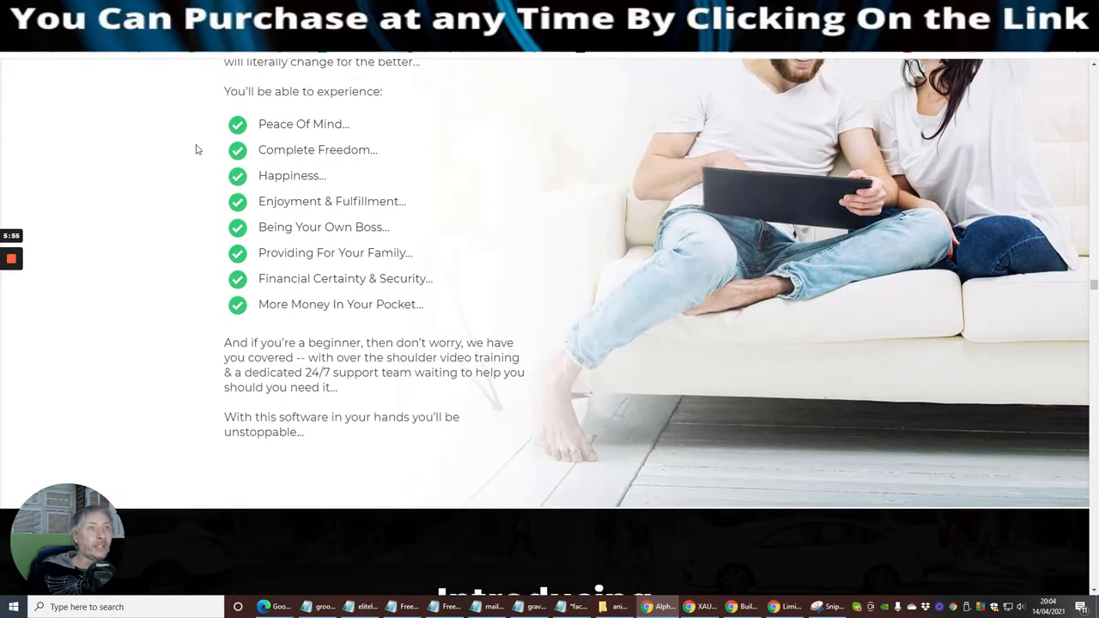
scroll(up, 3)
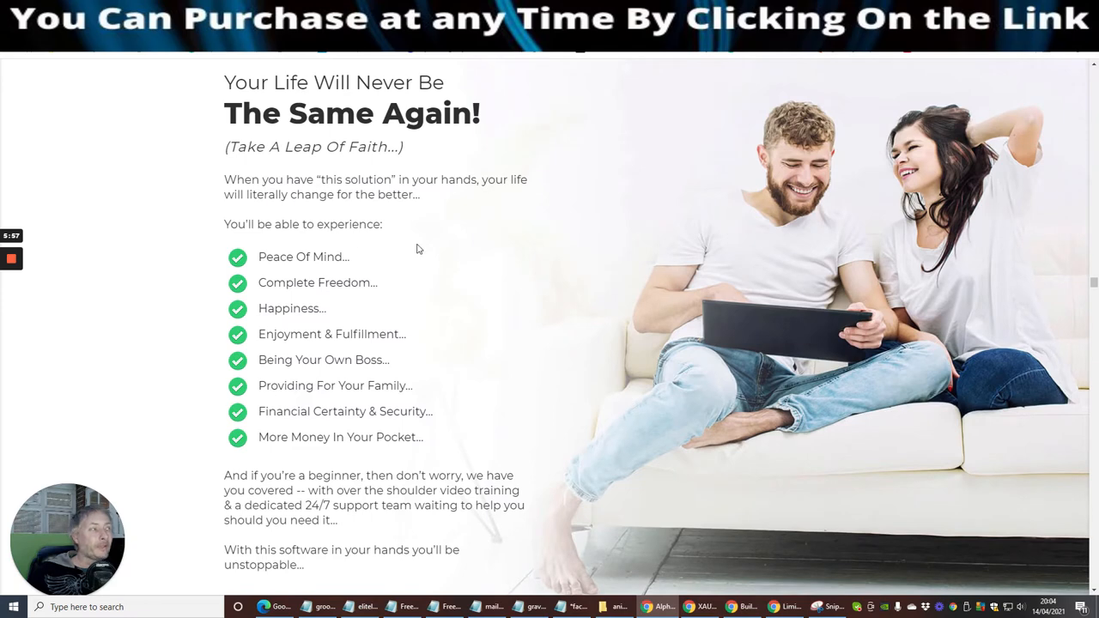
mouse_move(446, 206)
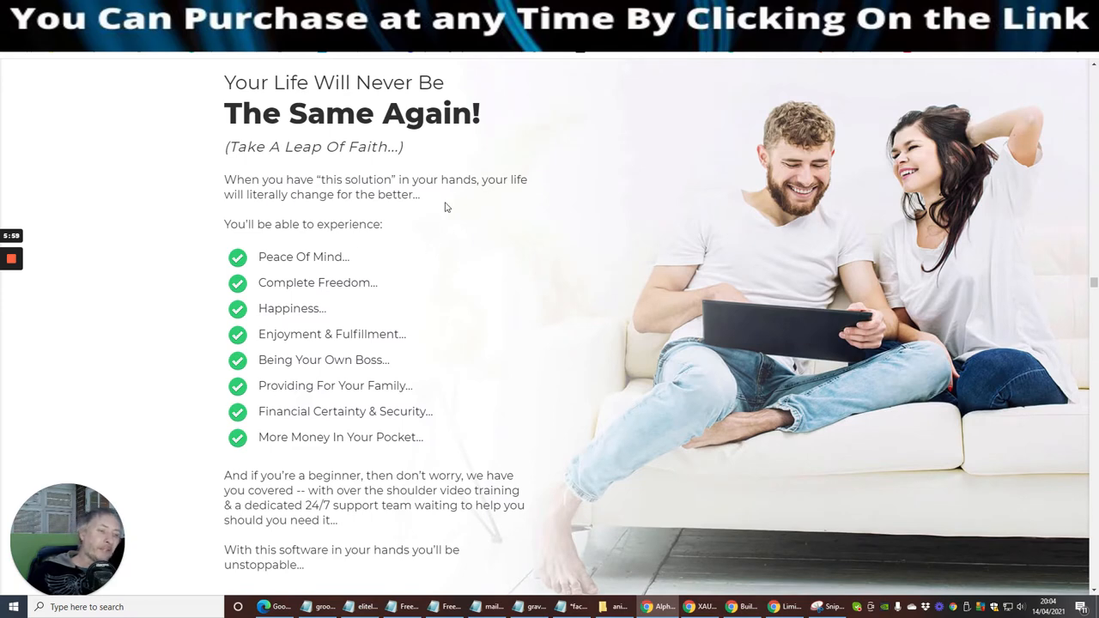
mouse_move(427, 204)
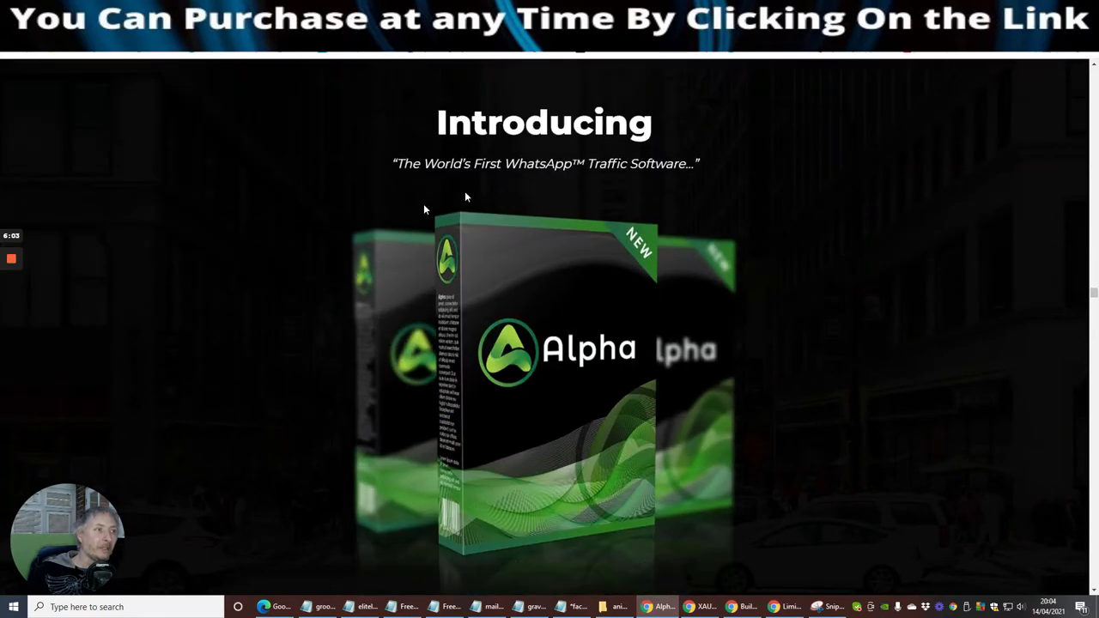
mouse_move(618, 198)
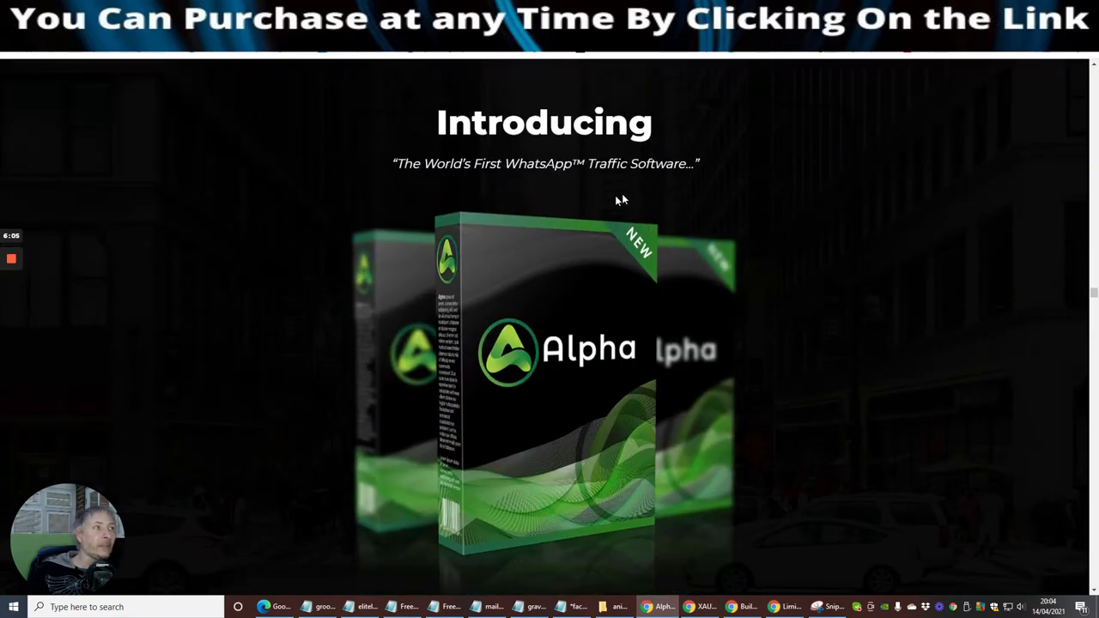
mouse_move(446, 75)
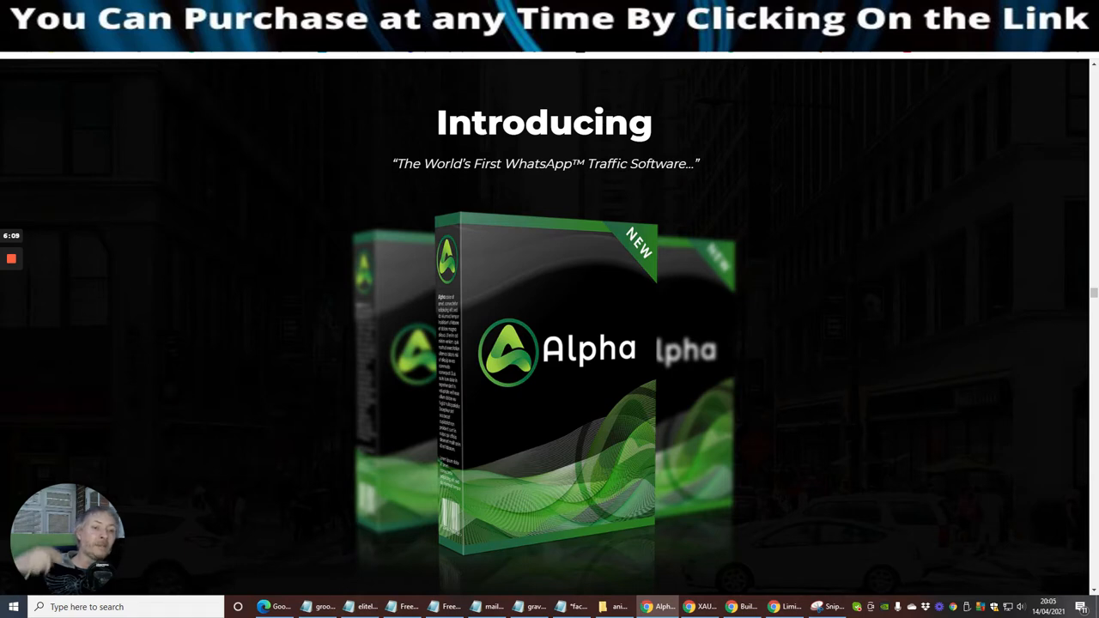
mouse_move(332, 141)
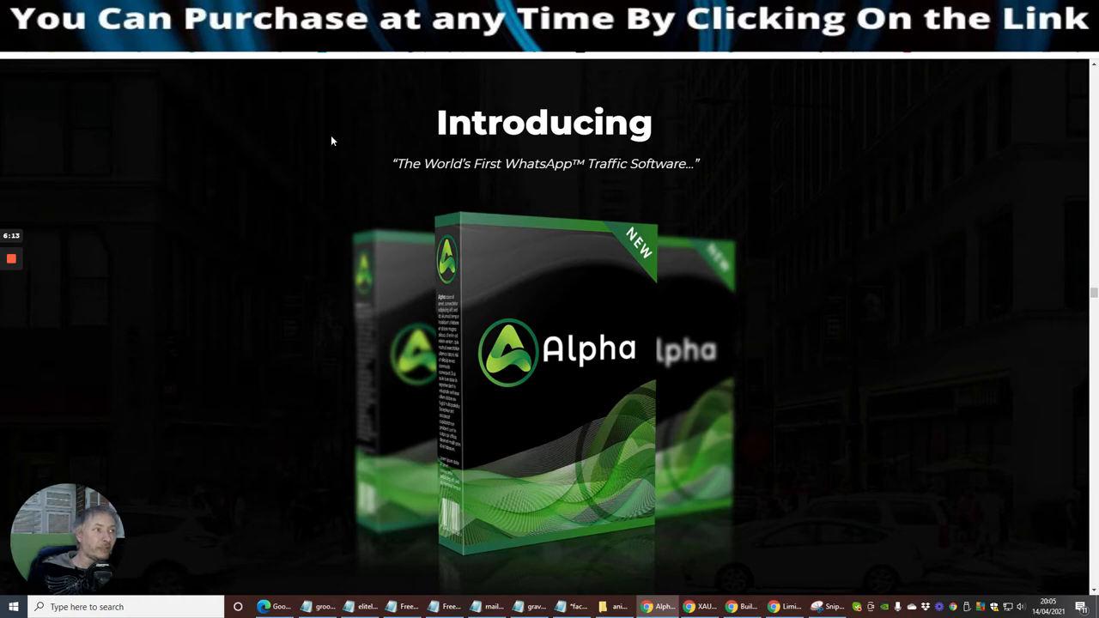
mouse_move(319, 127)
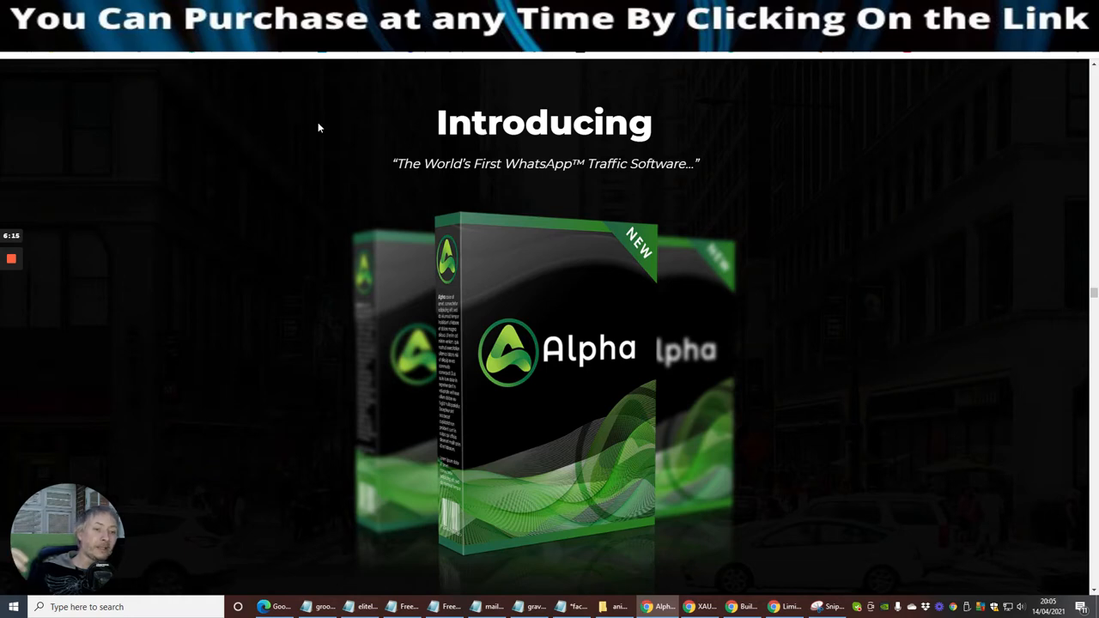
Scroll past the Introducing box image to the eight-item 'Grab Alpha Right Now' checklist
scroll(down, 3)
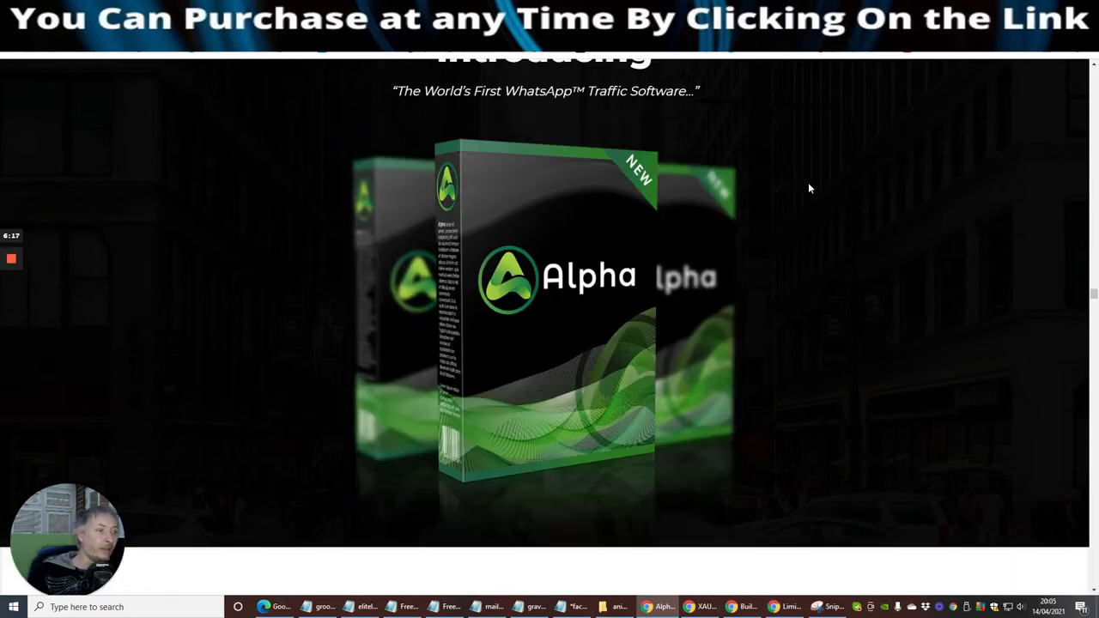
scroll(down, 3)
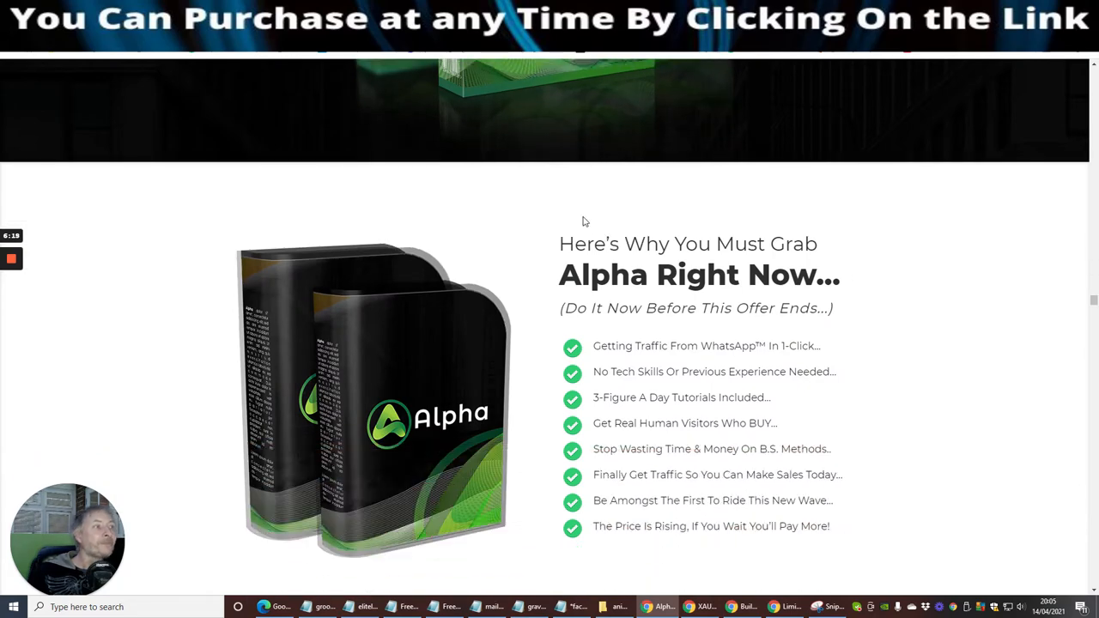
mouse_move(637, 301)
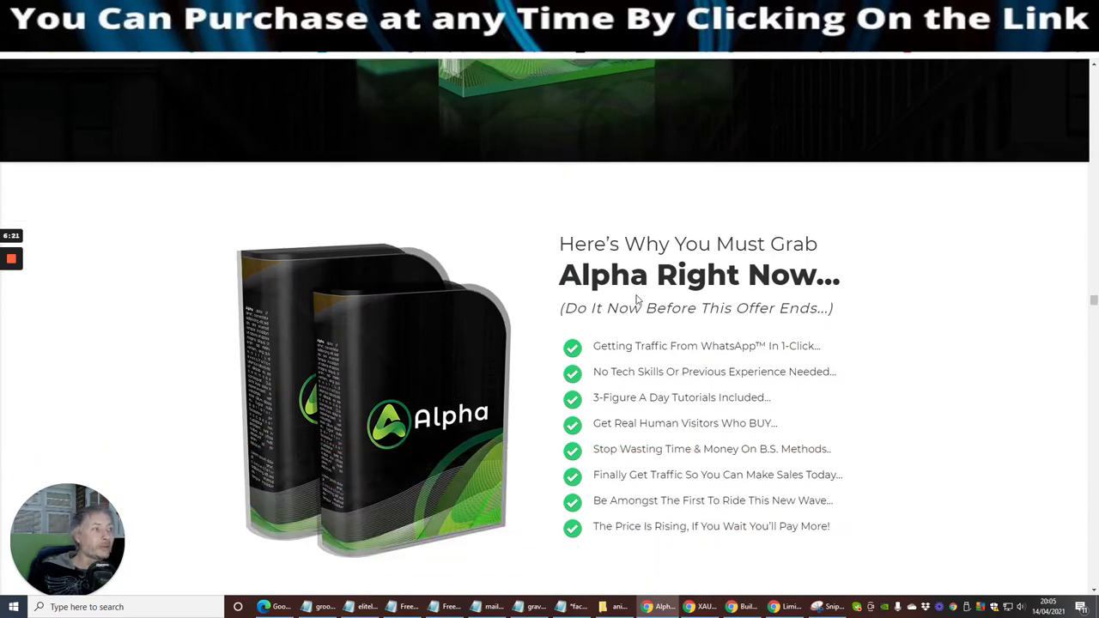
scroll(down, 3)
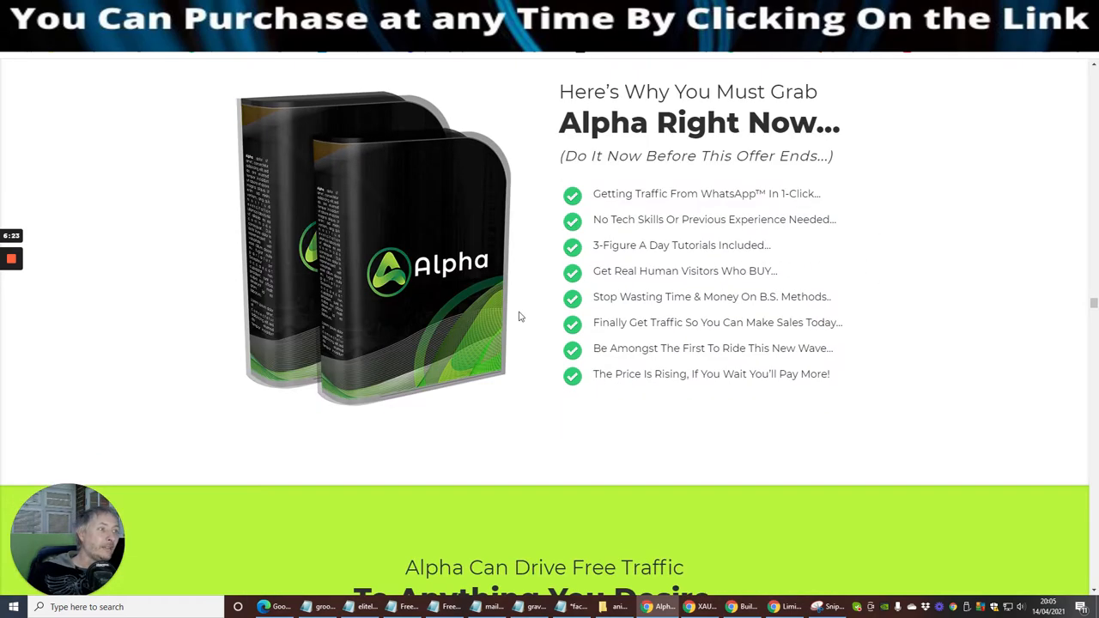
mouse_move(576, 185)
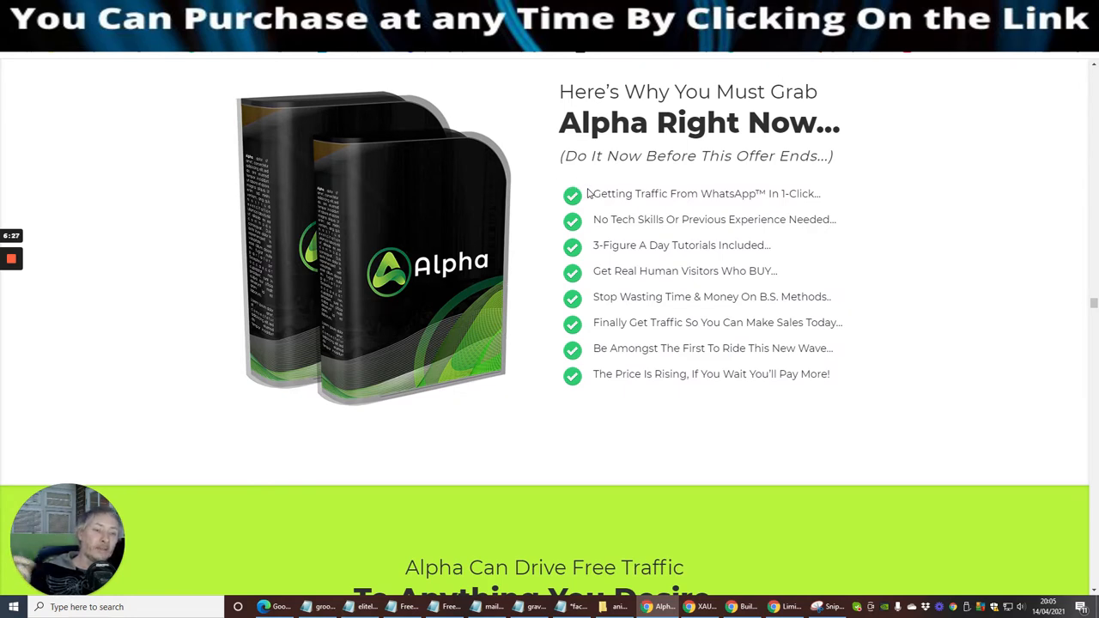
mouse_move(613, 206)
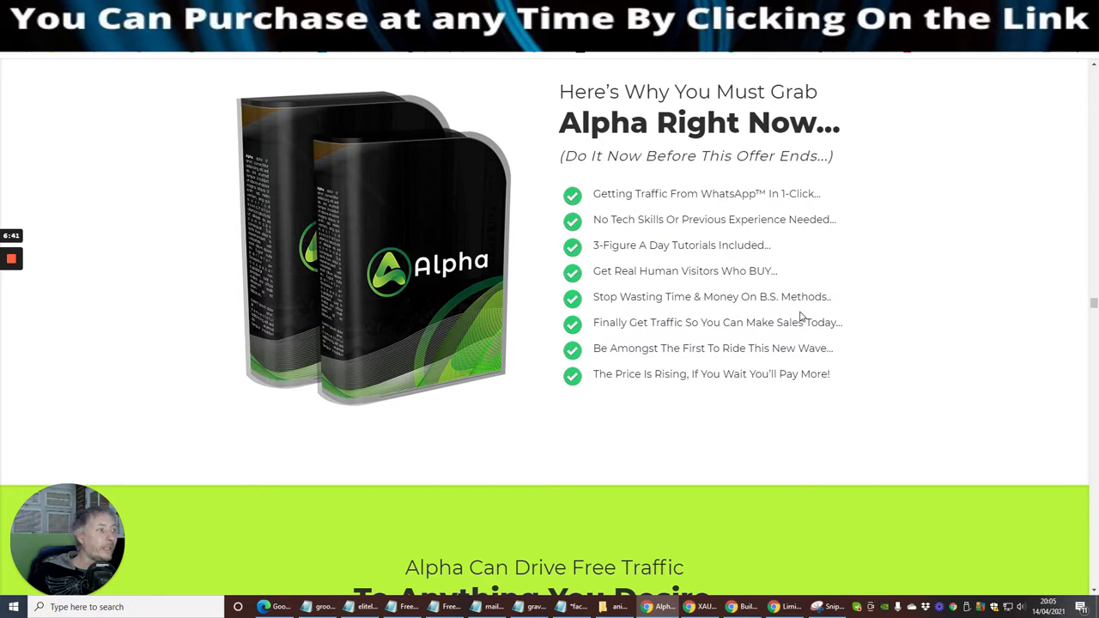
mouse_move(709, 339)
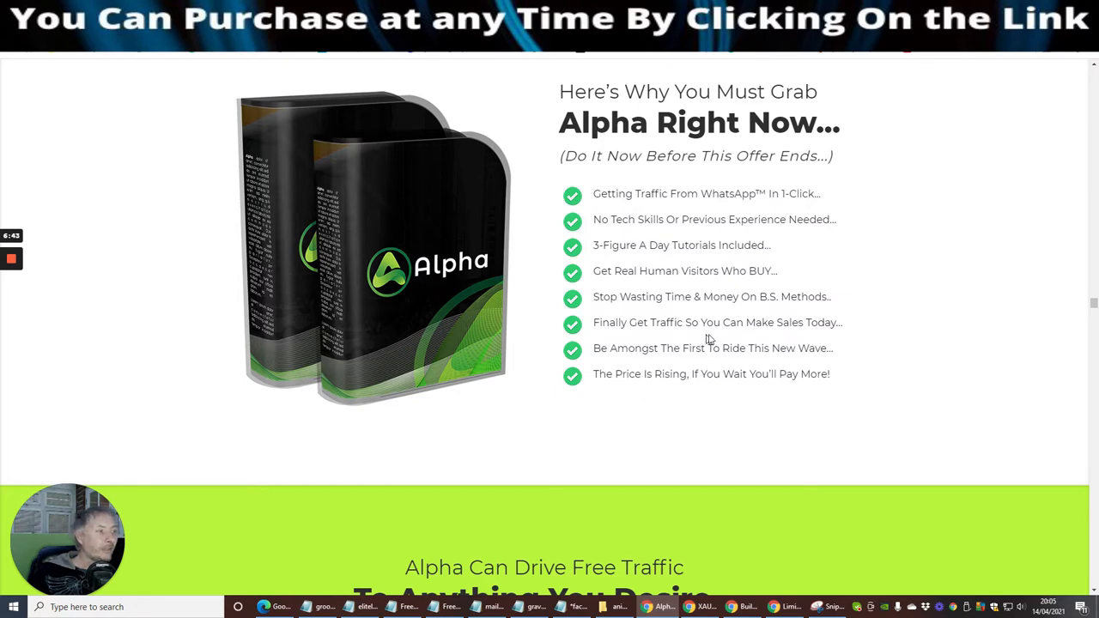
mouse_move(855, 471)
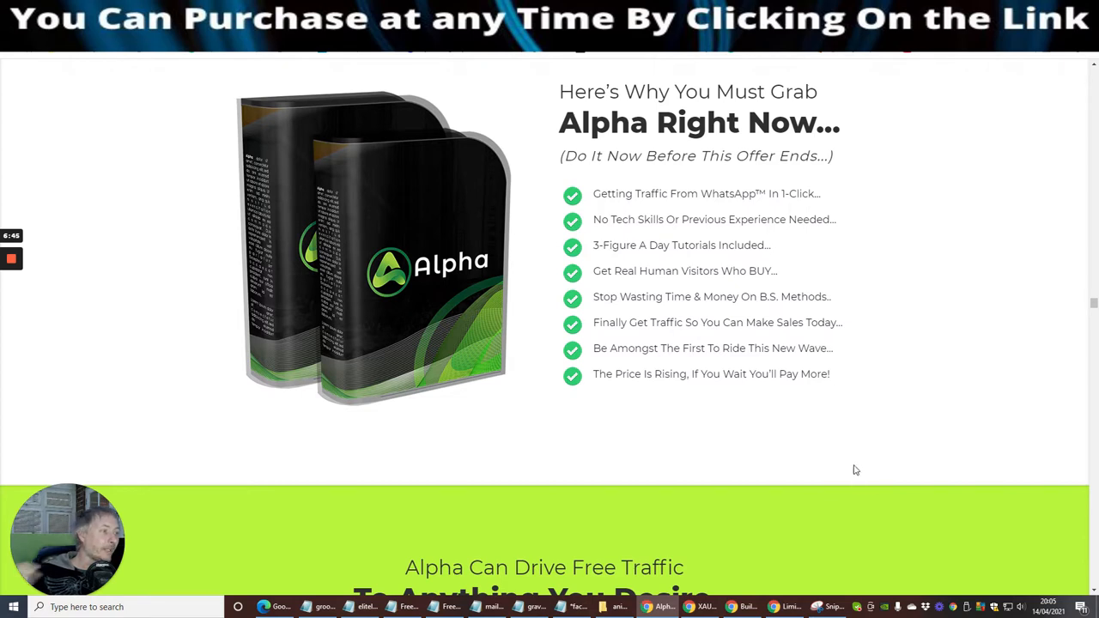
mouse_move(826, 400)
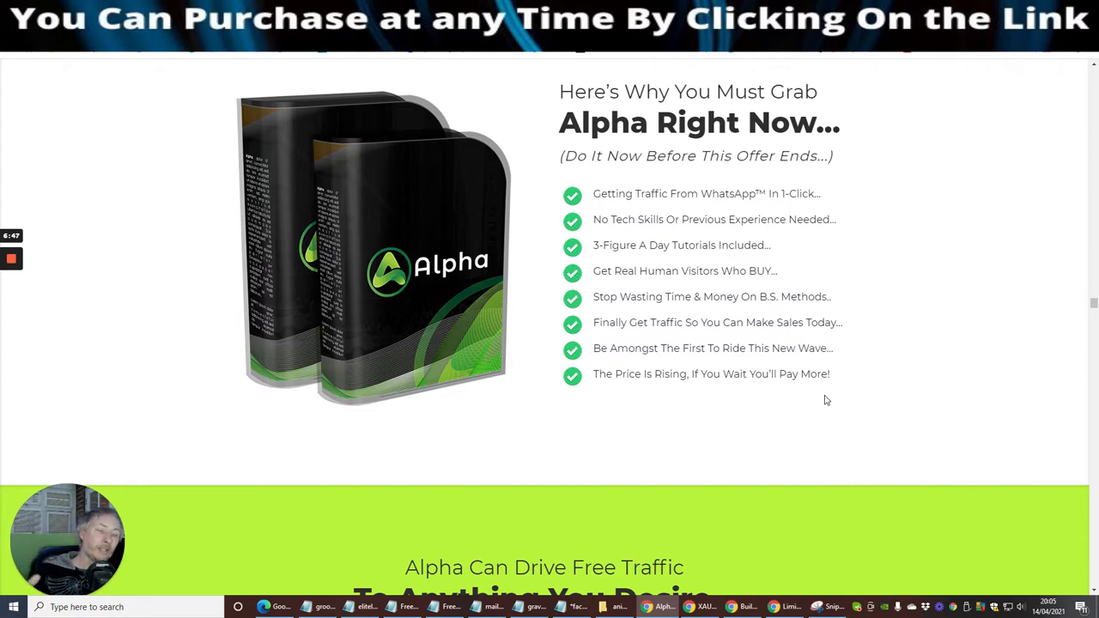
mouse_move(884, 356)
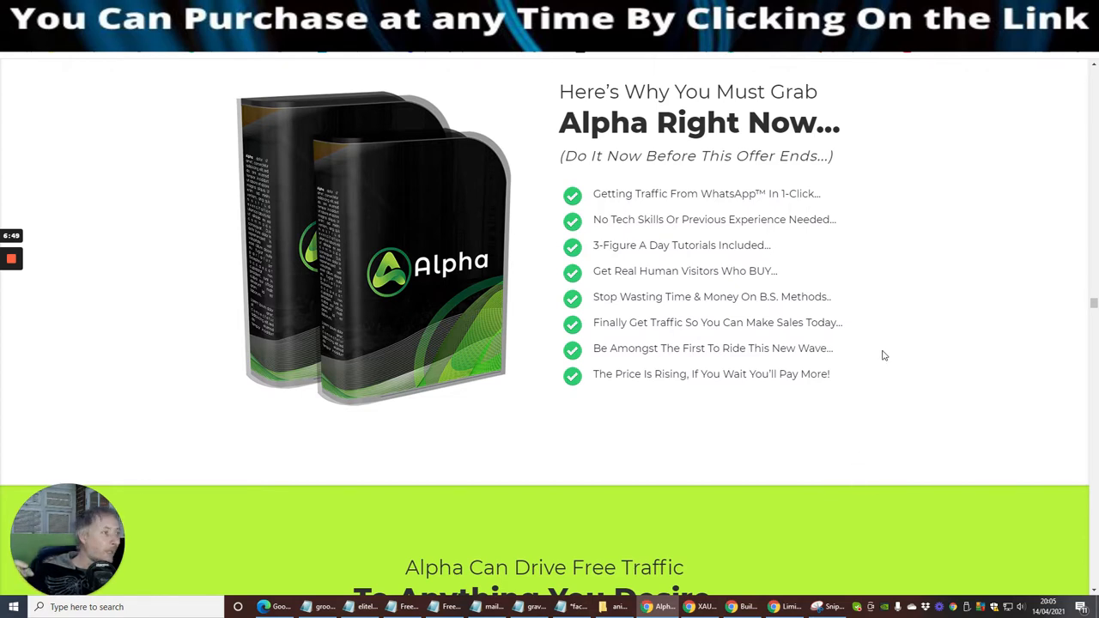
mouse_move(867, 307)
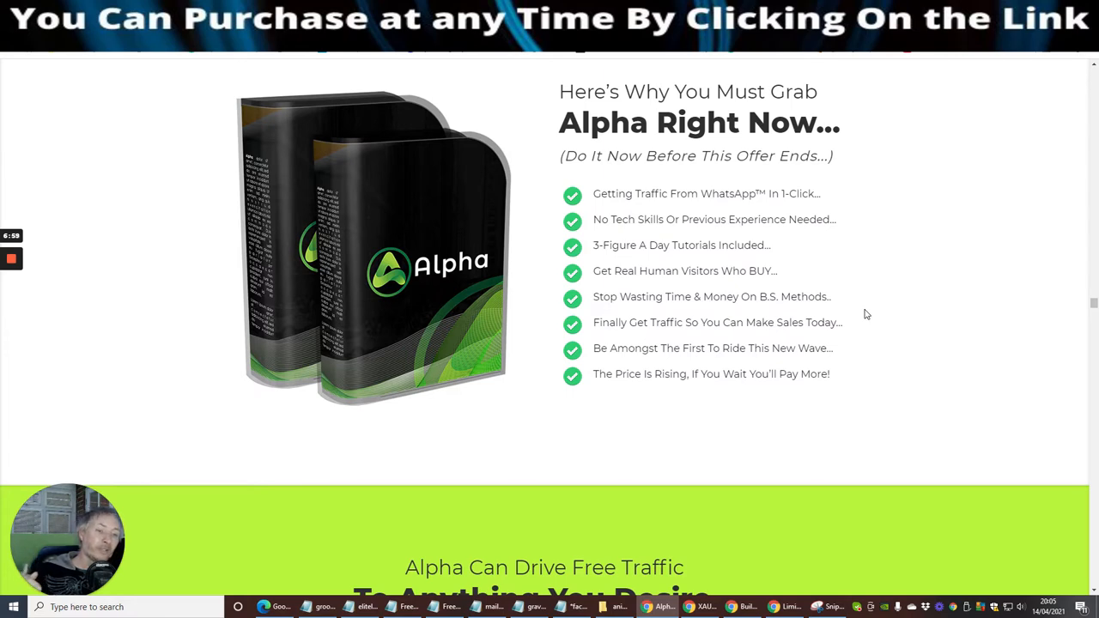
mouse_move(562, 359)
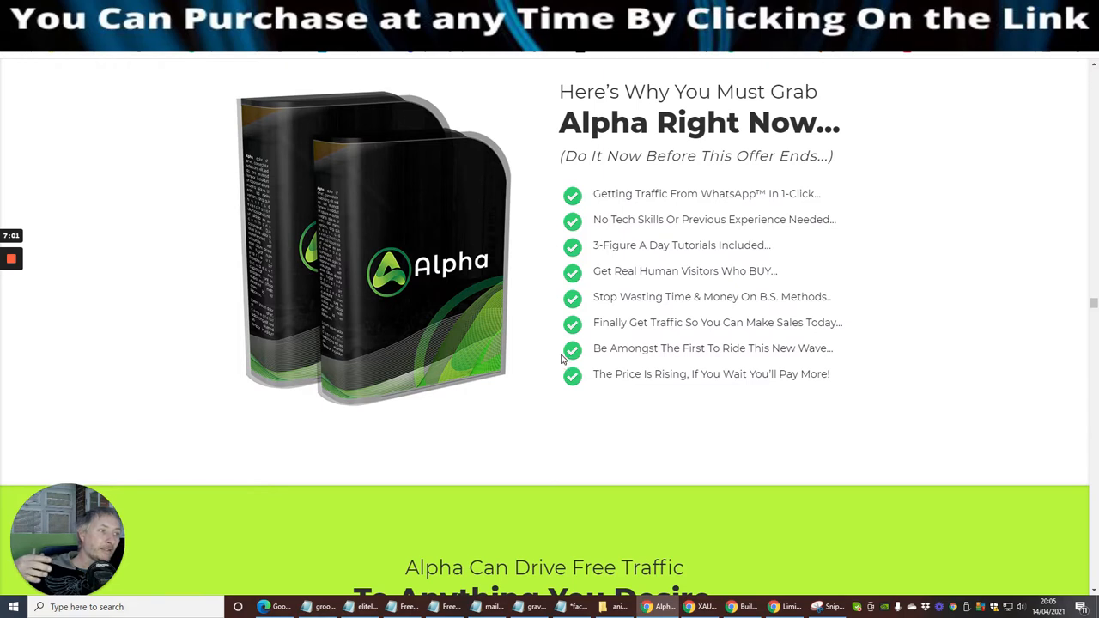
mouse_move(535, 367)
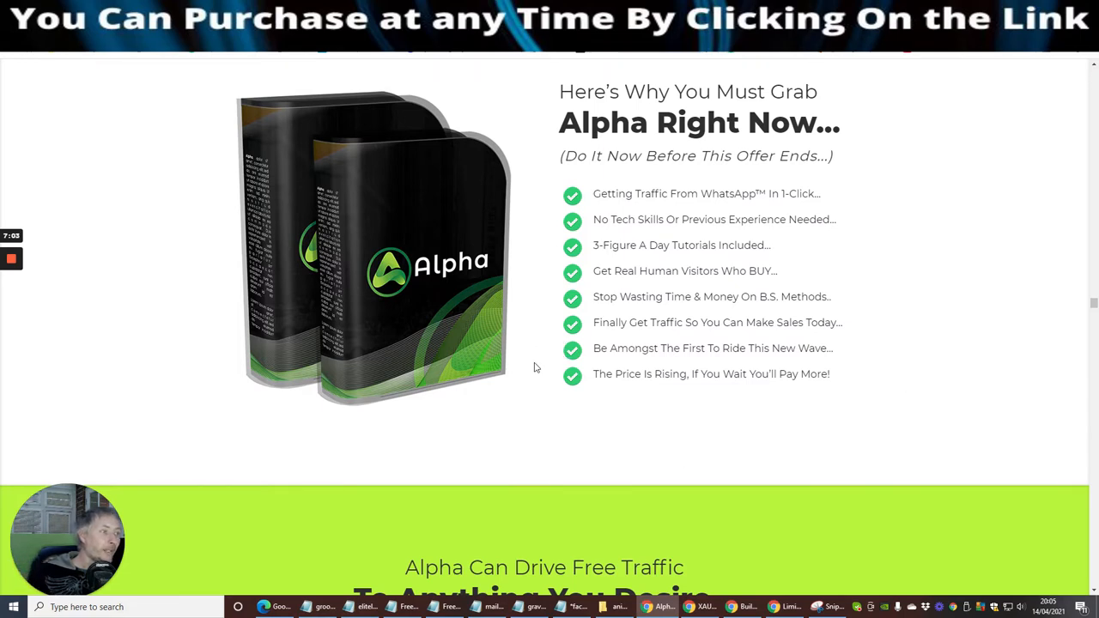
mouse_move(636, 426)
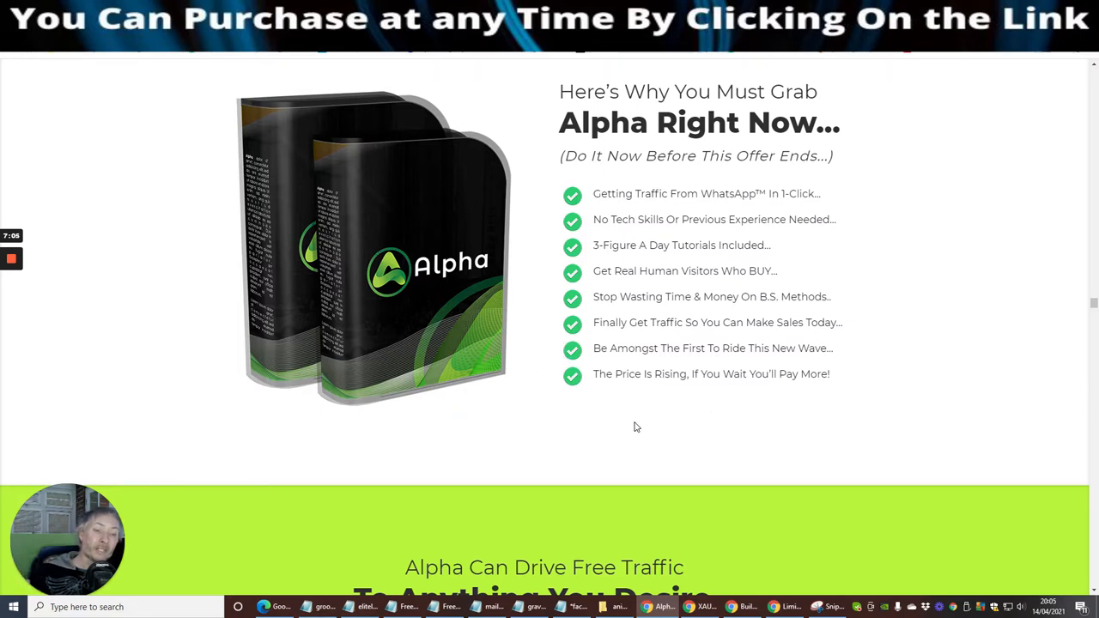
mouse_move(584, 335)
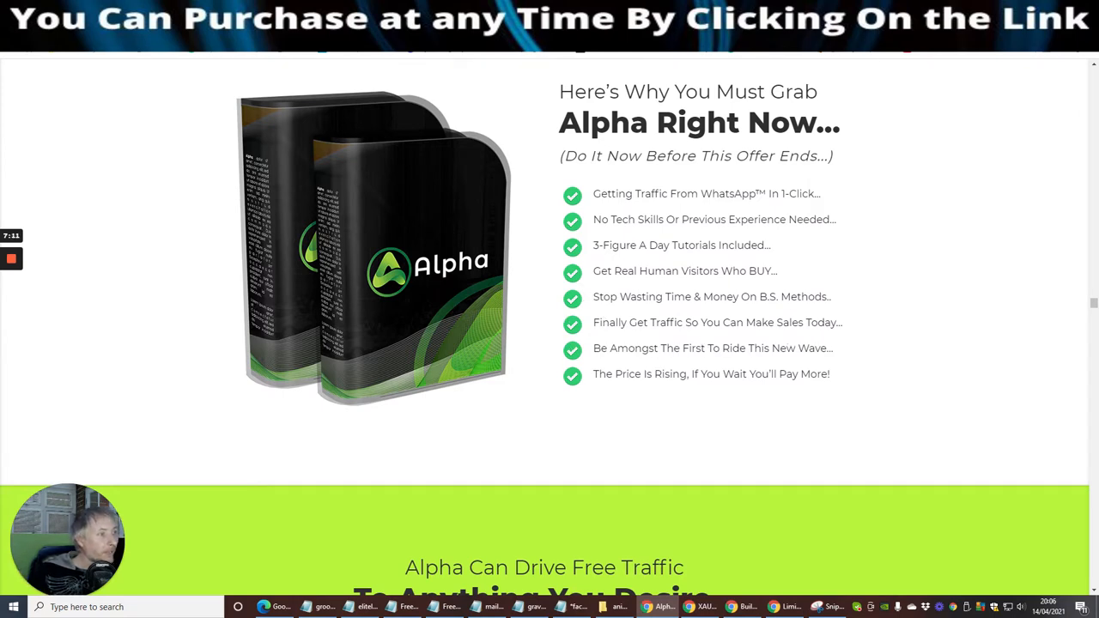
mouse_move(647, 366)
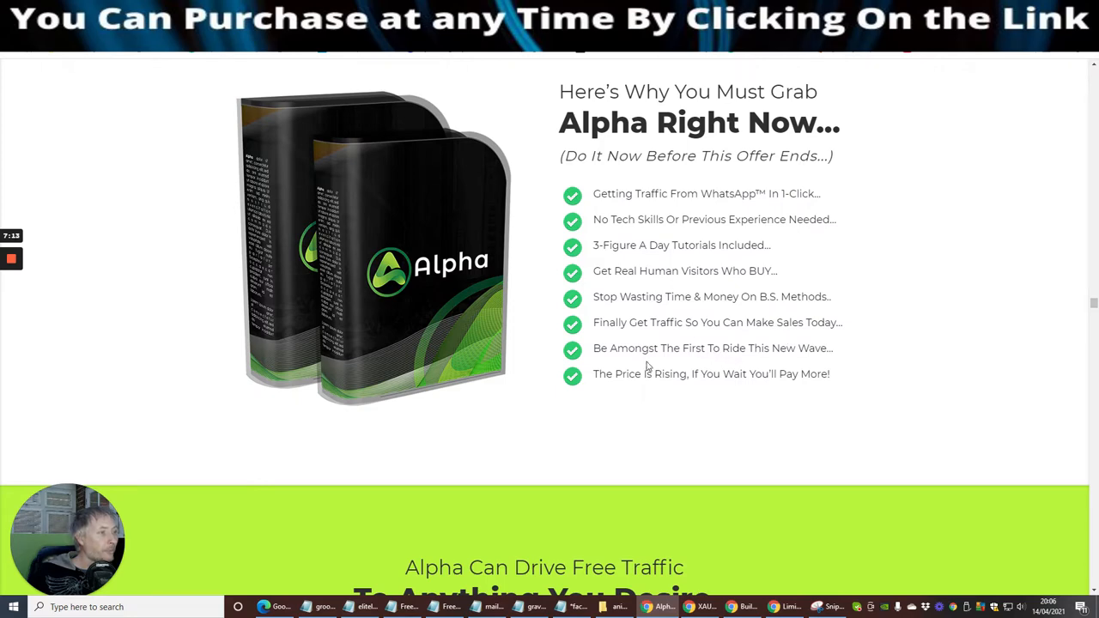
Scroll to the green 'Alpha Can Drive Free Traffic To Anything' platform grid
scroll(down, 3)
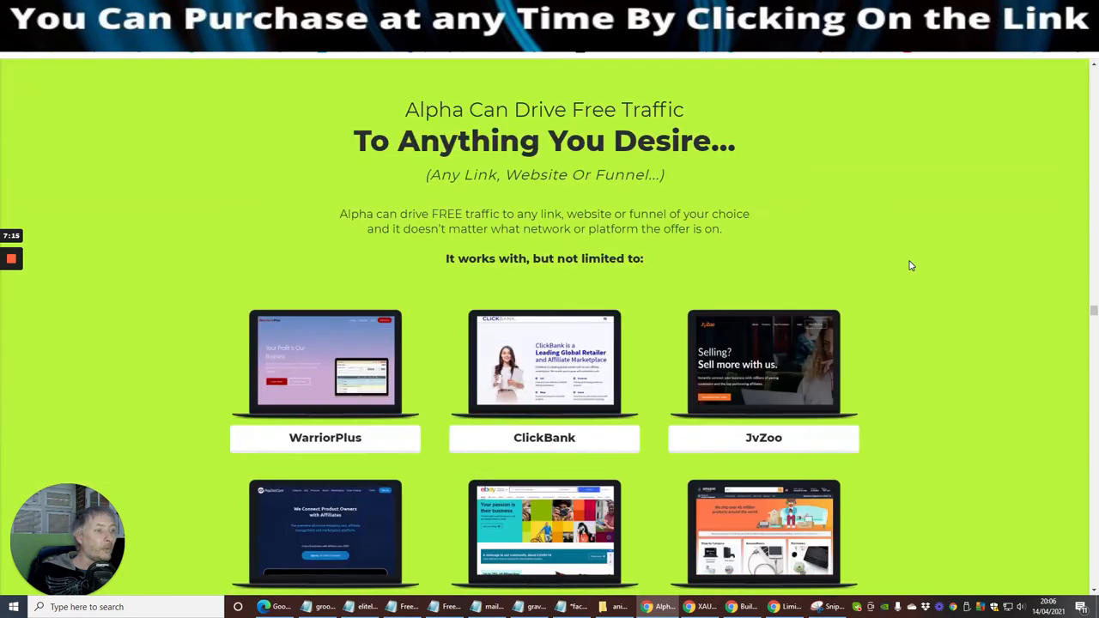
scroll(down, 3)
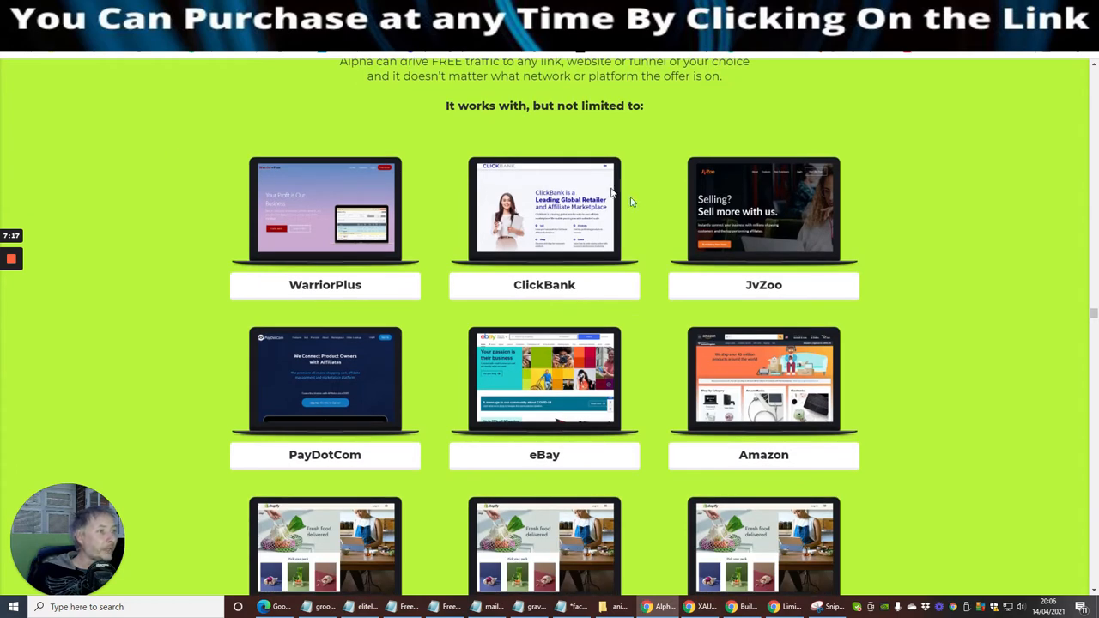
mouse_move(270, 186)
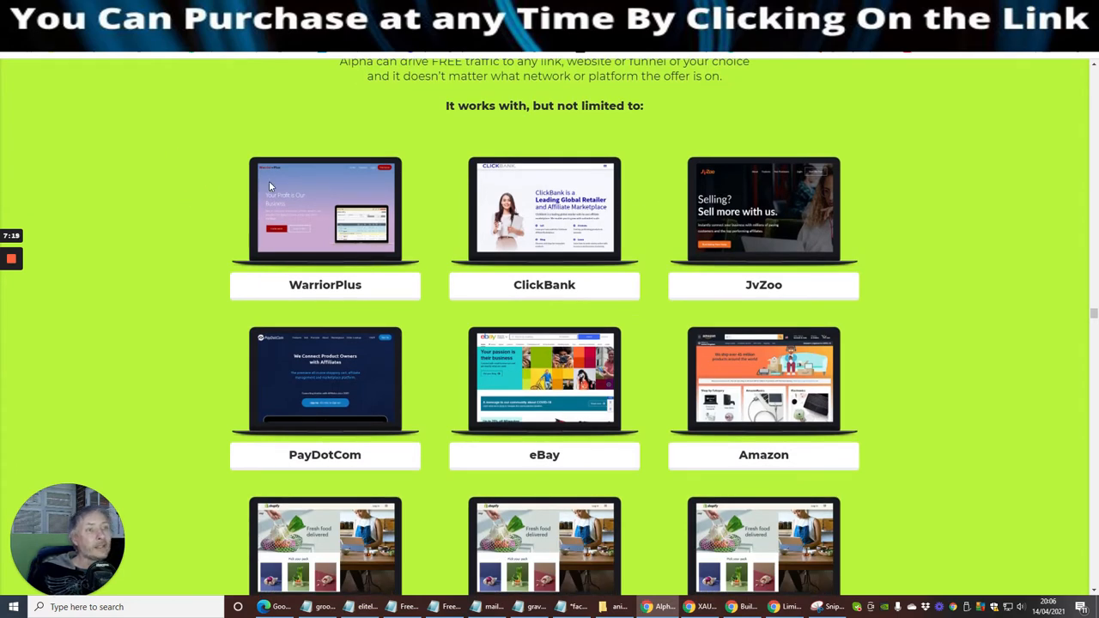
mouse_move(284, 237)
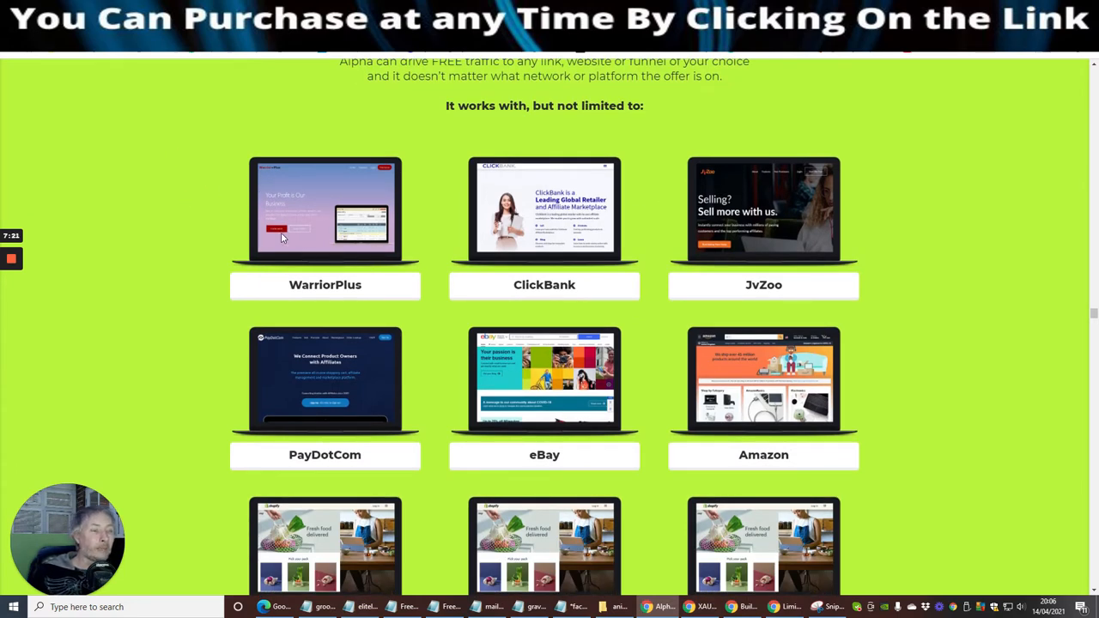
mouse_move(593, 294)
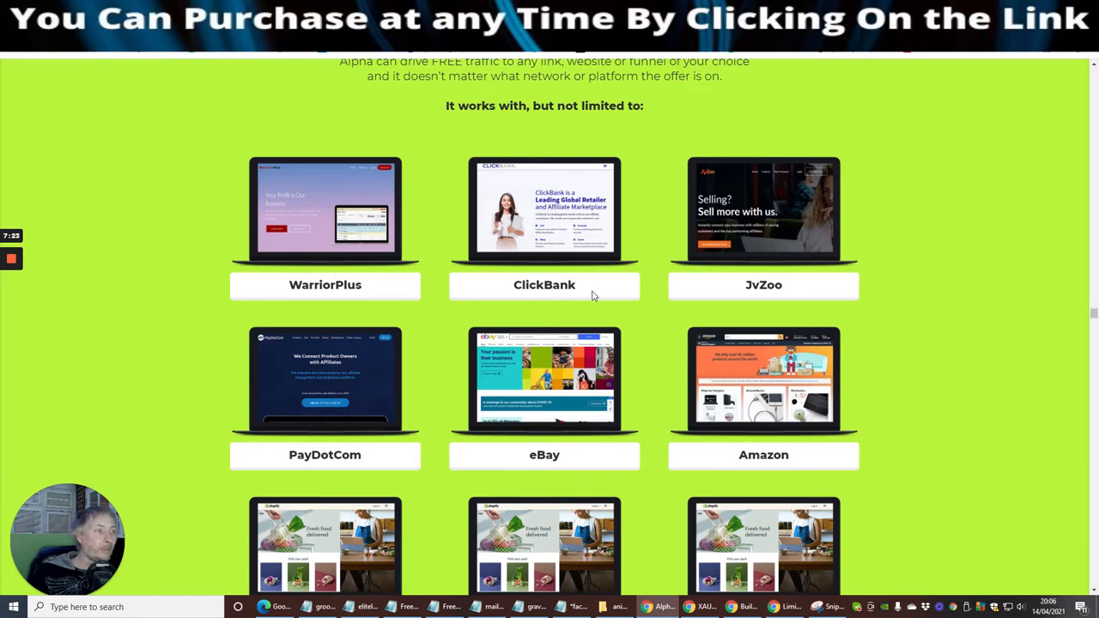
Scroll past the platform grid to the New Alpha Software and Video Tutorials items
scroll(down, 3)
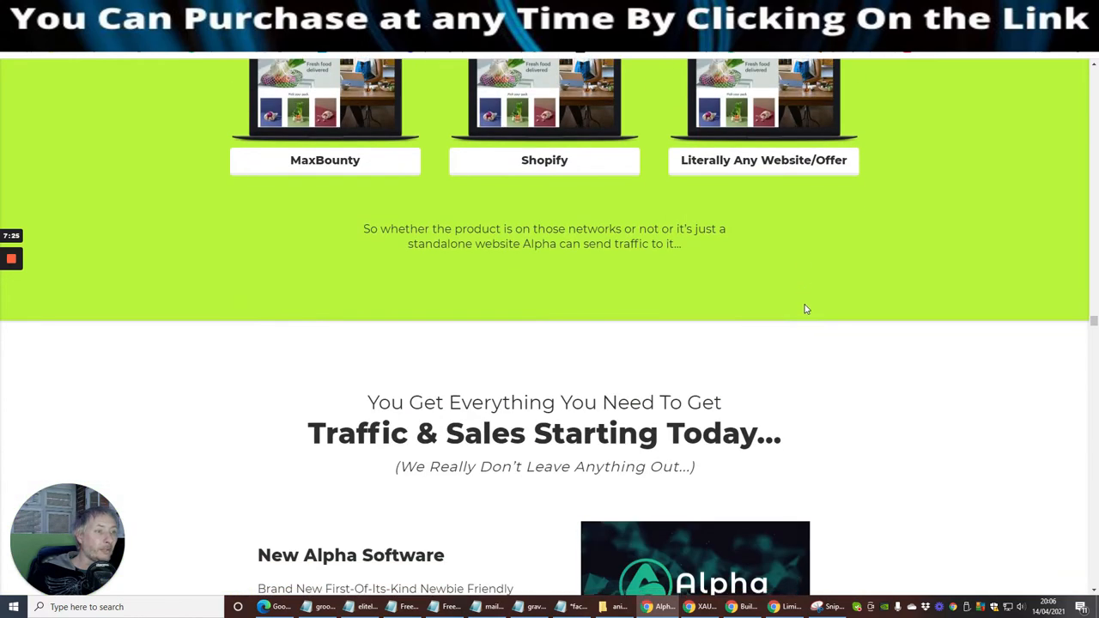
scroll(down, 3)
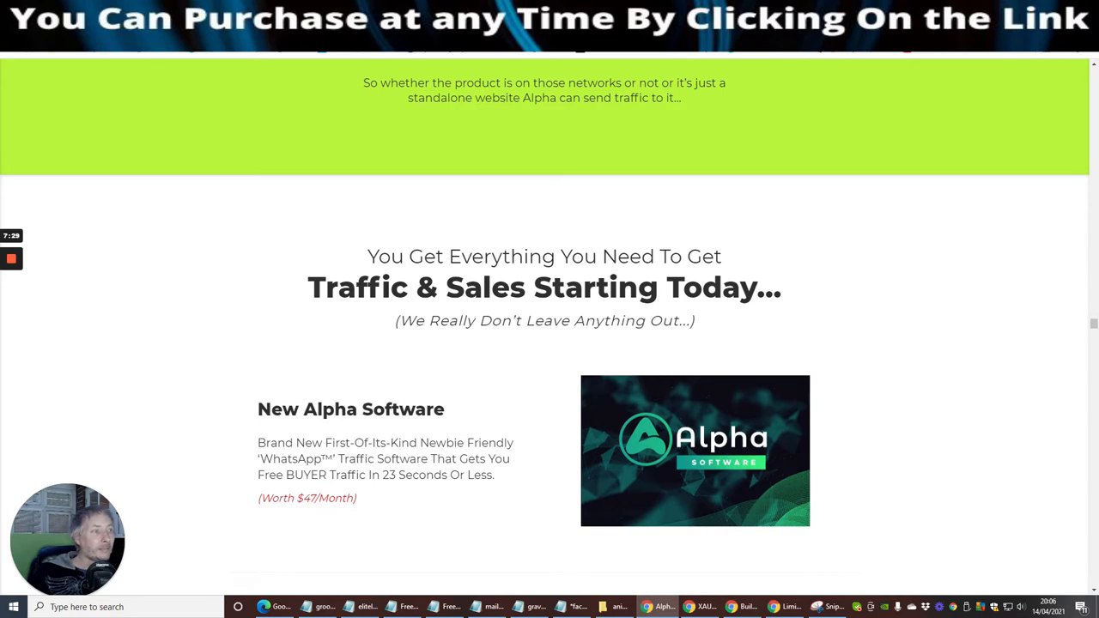
scroll(down, 3)
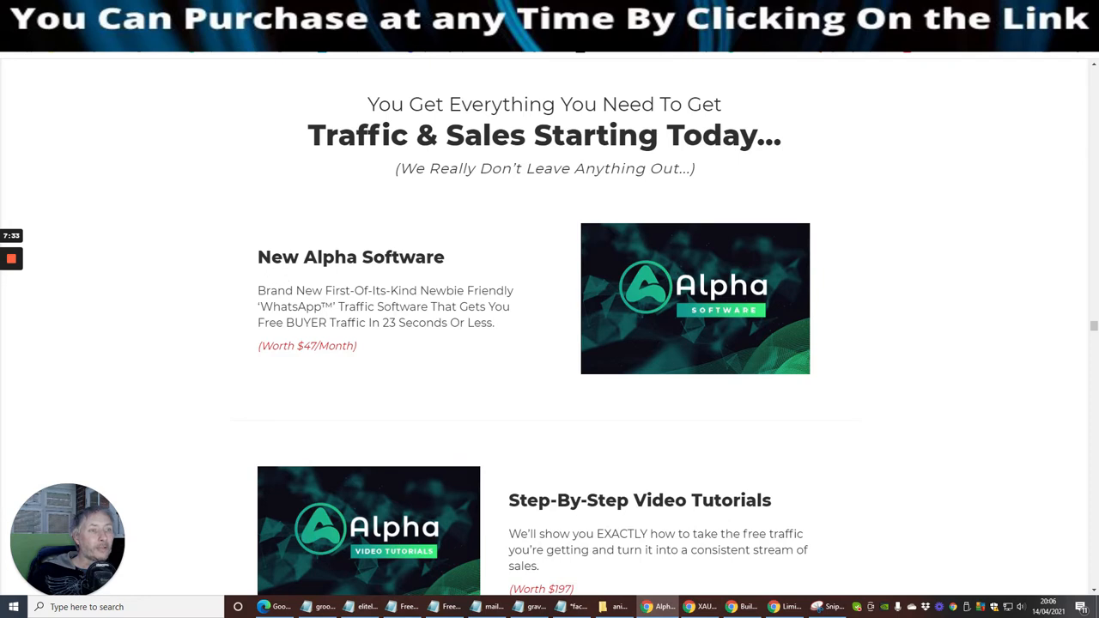
mouse_move(315, 331)
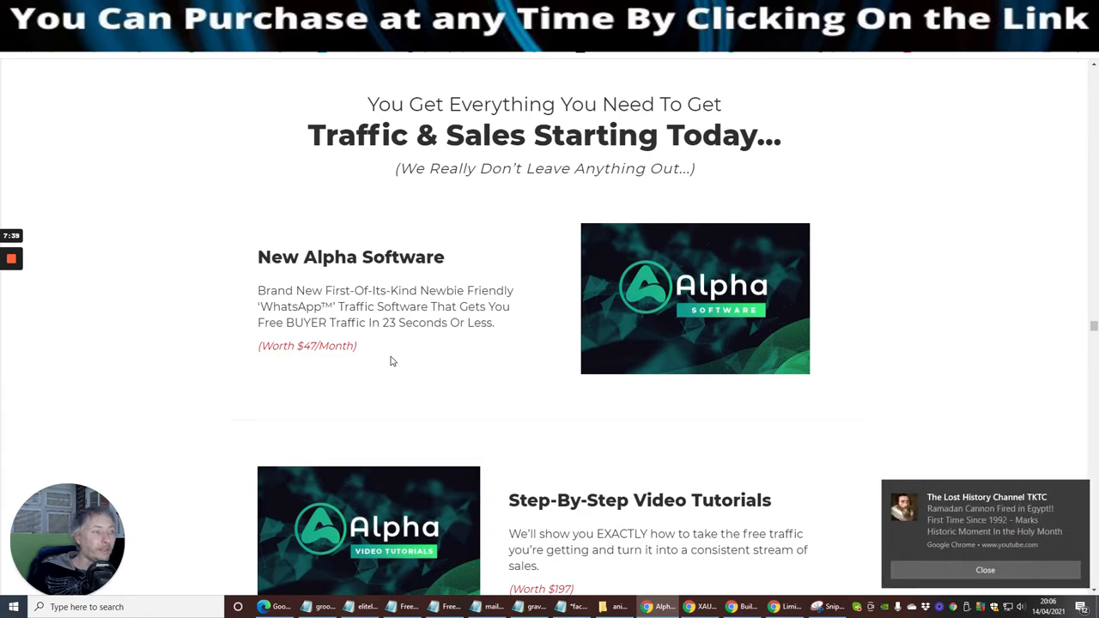
mouse_move(924, 605)
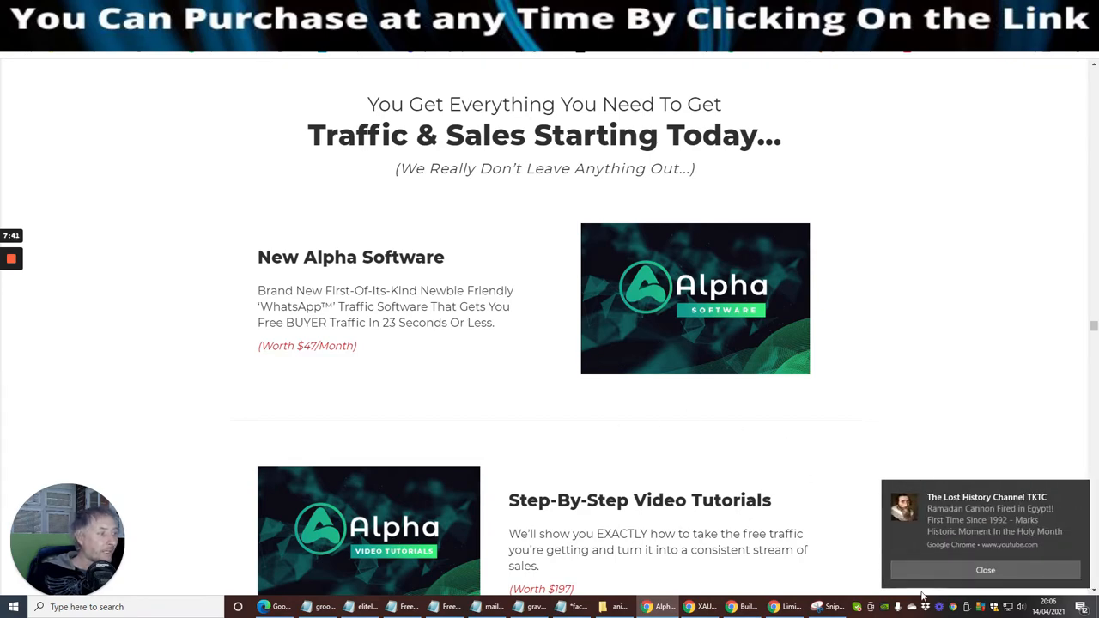
scroll(down, 3)
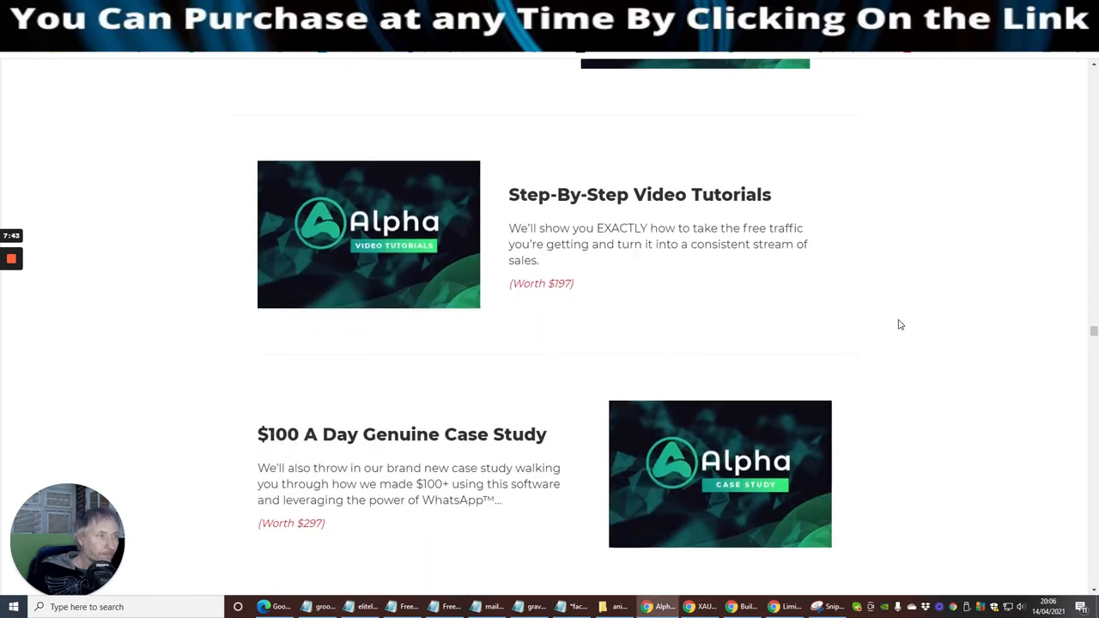
mouse_move(571, 166)
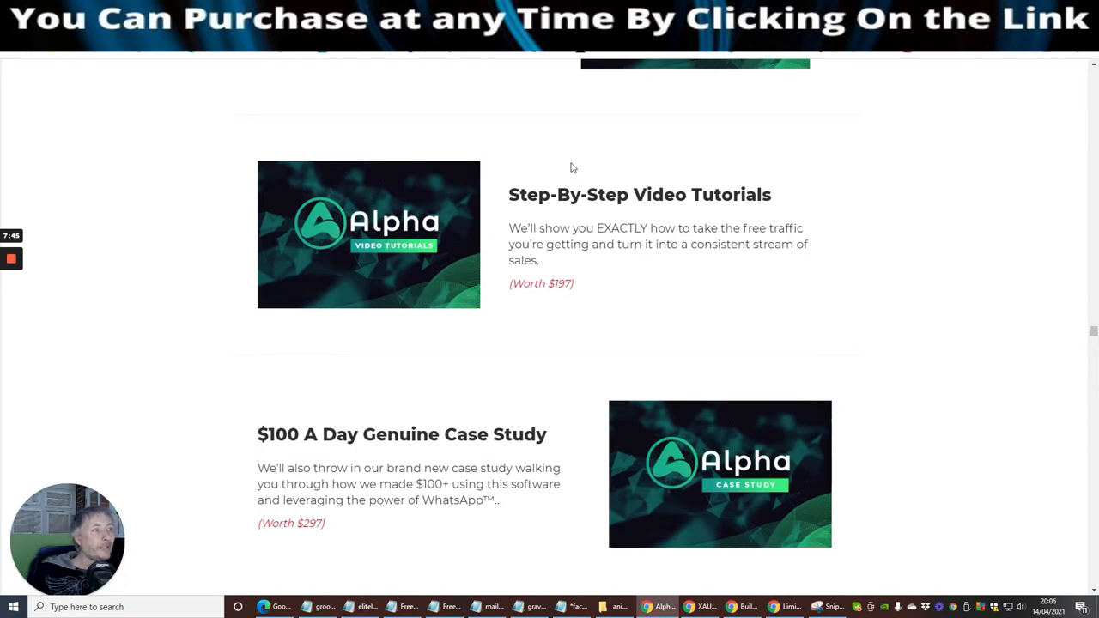
mouse_move(352, 245)
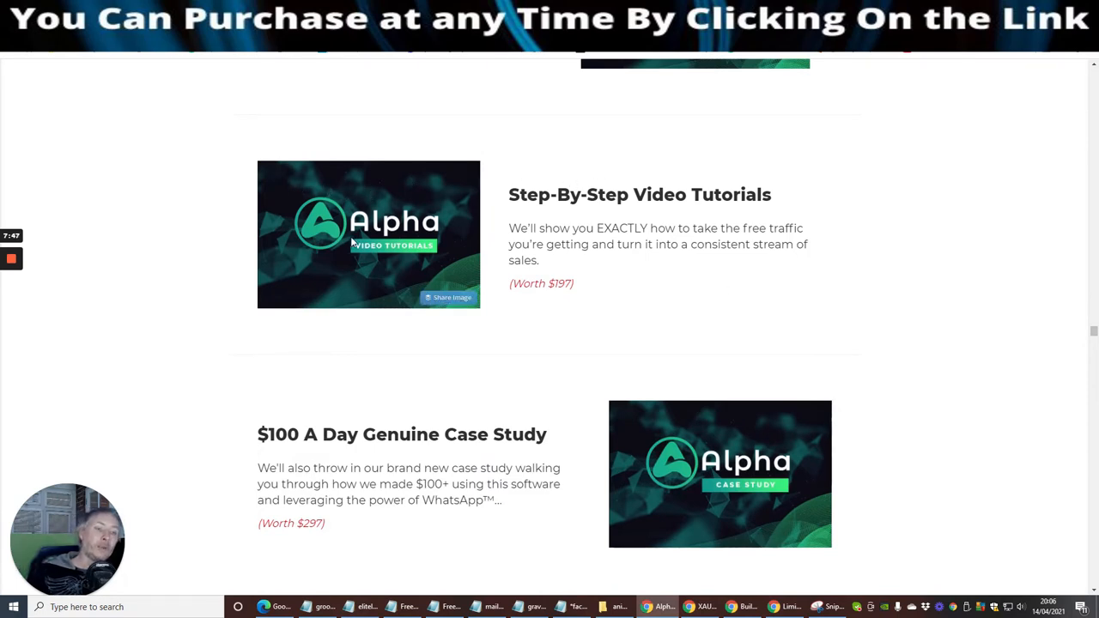
mouse_move(316, 250)
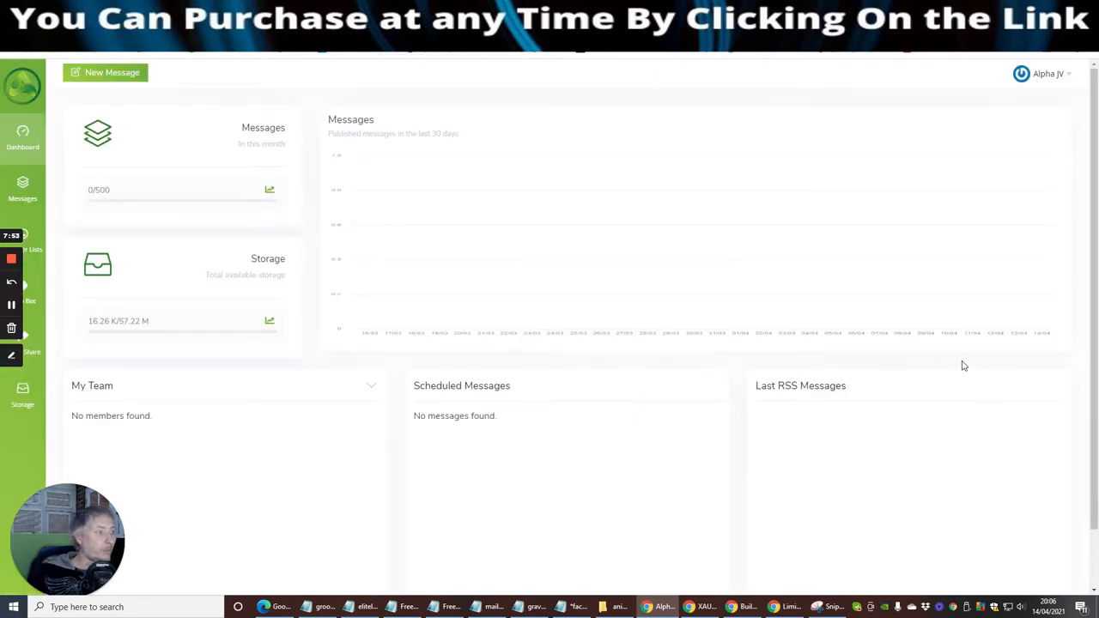
mouse_move(292, 350)
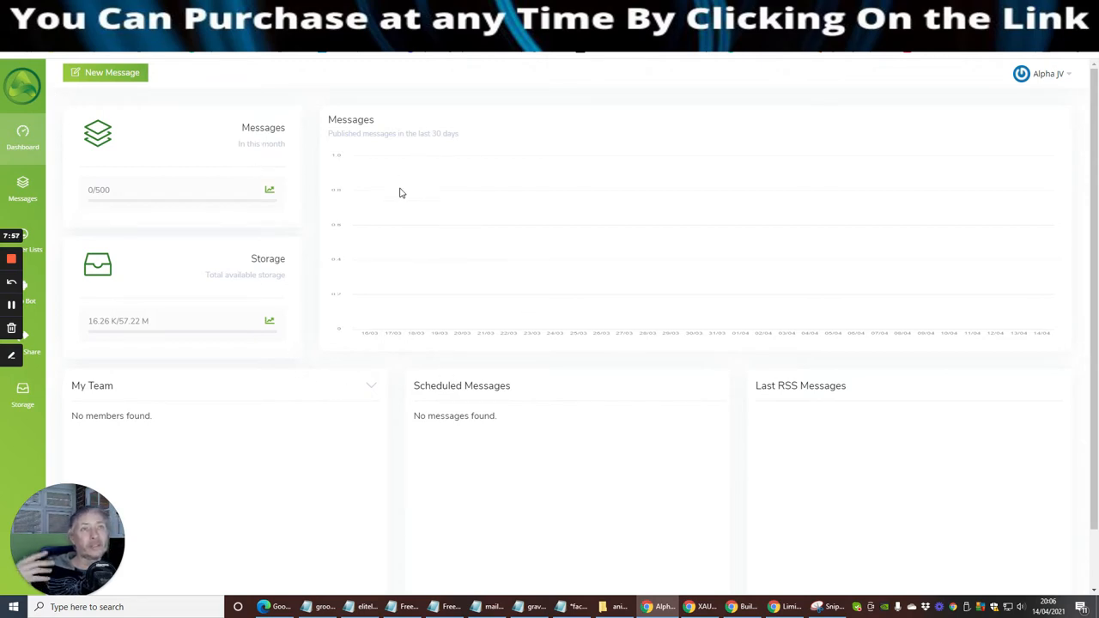
mouse_move(423, 202)
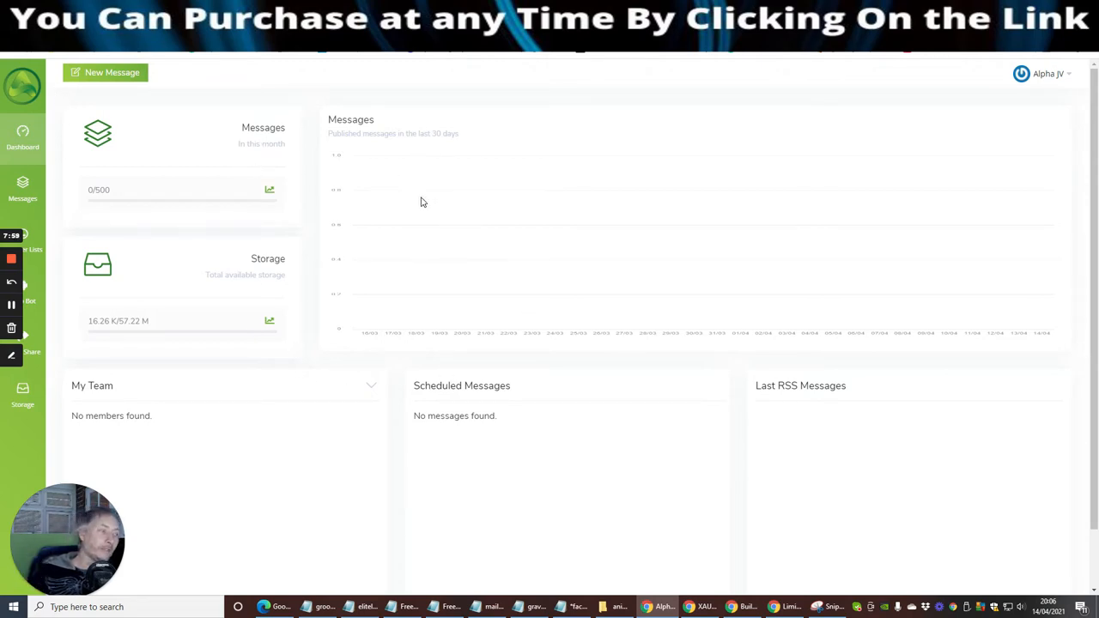
mouse_move(663, 312)
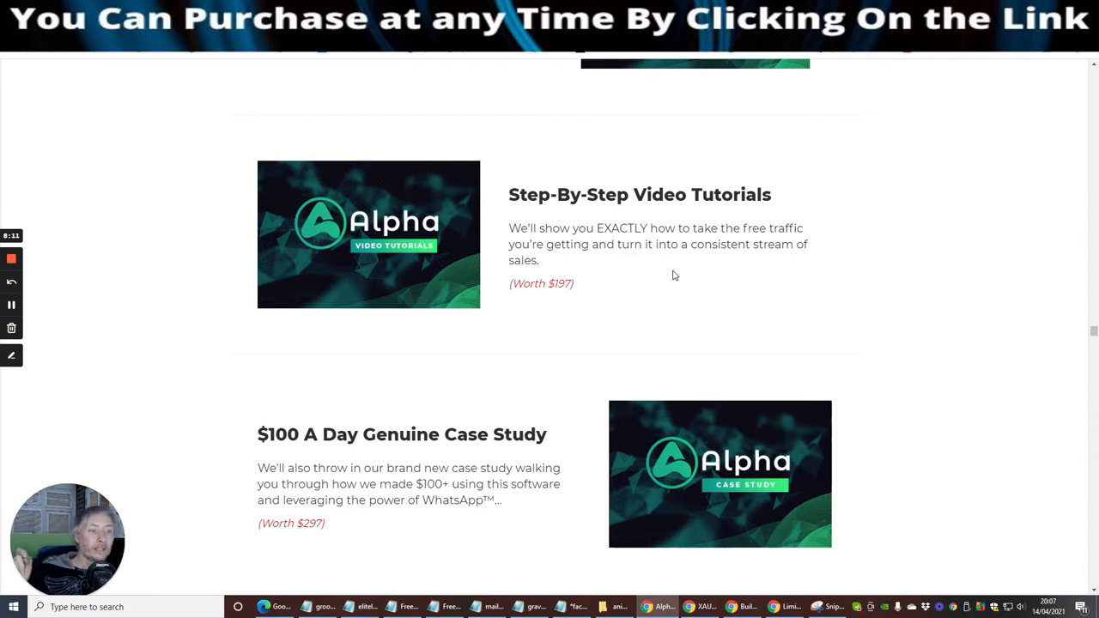
mouse_move(660, 259)
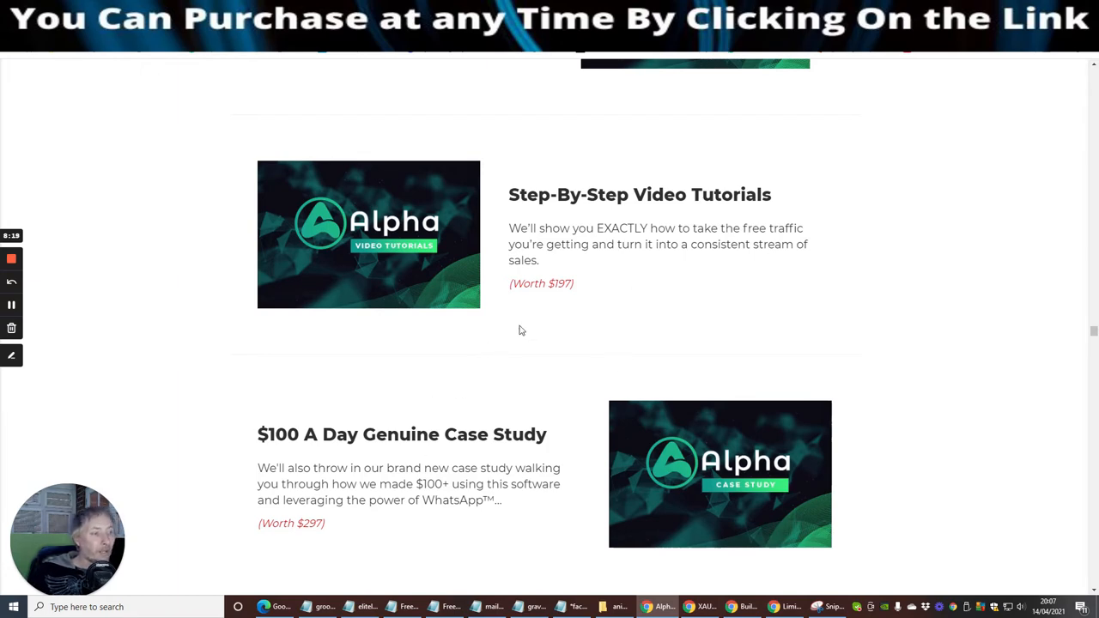
Scroll past 24/7 Support and the Quick Start Guide to the $297 Q & A Call bonus
scroll(down, 3)
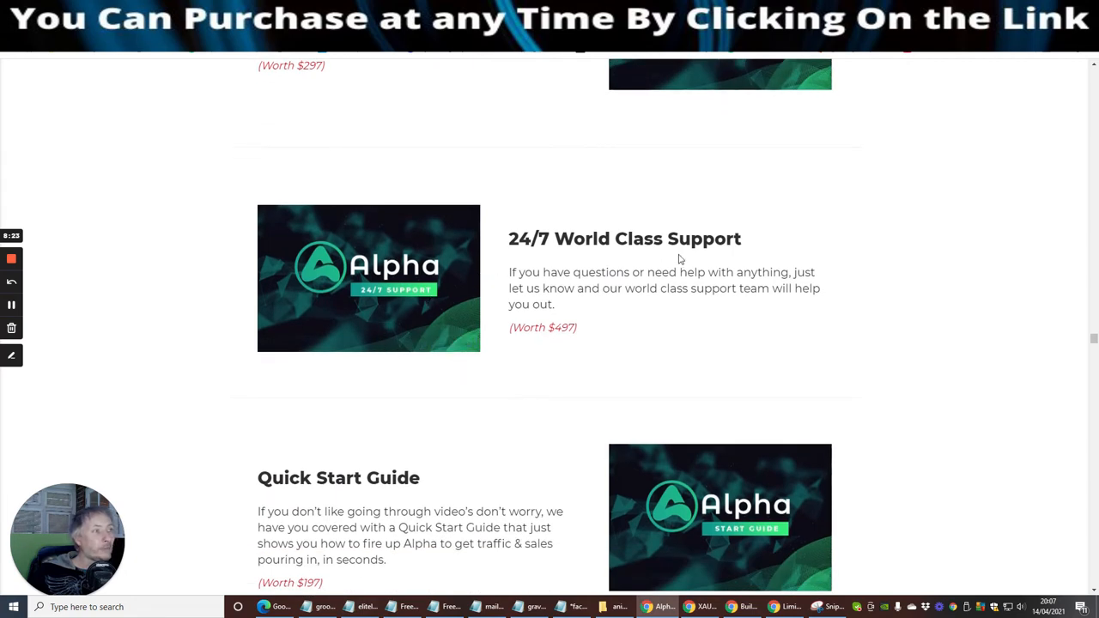
mouse_move(648, 333)
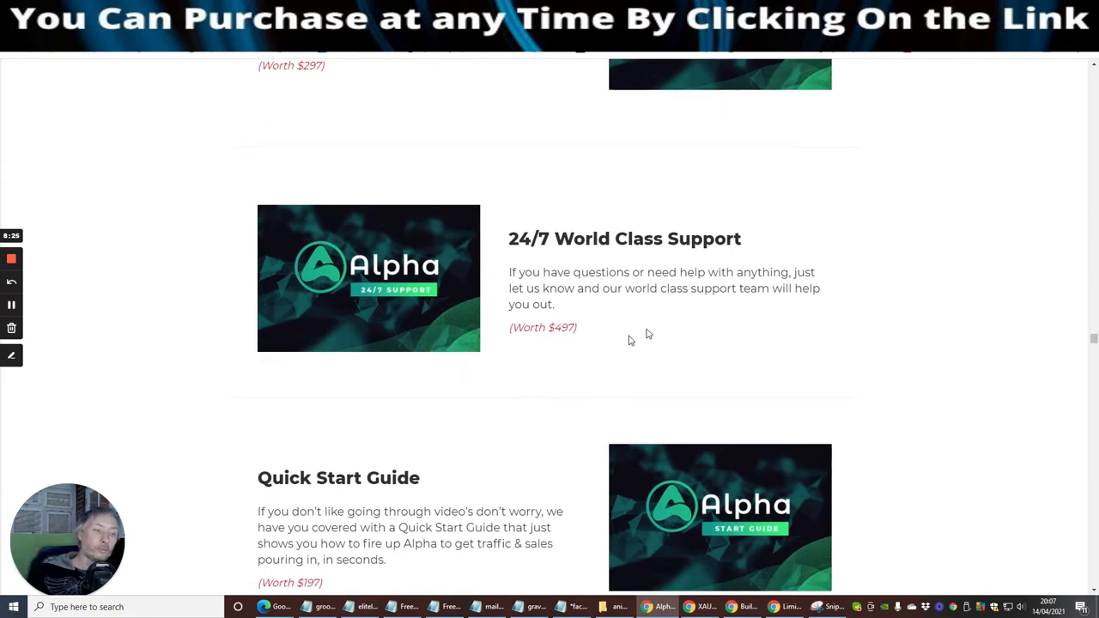
scroll(down, 3)
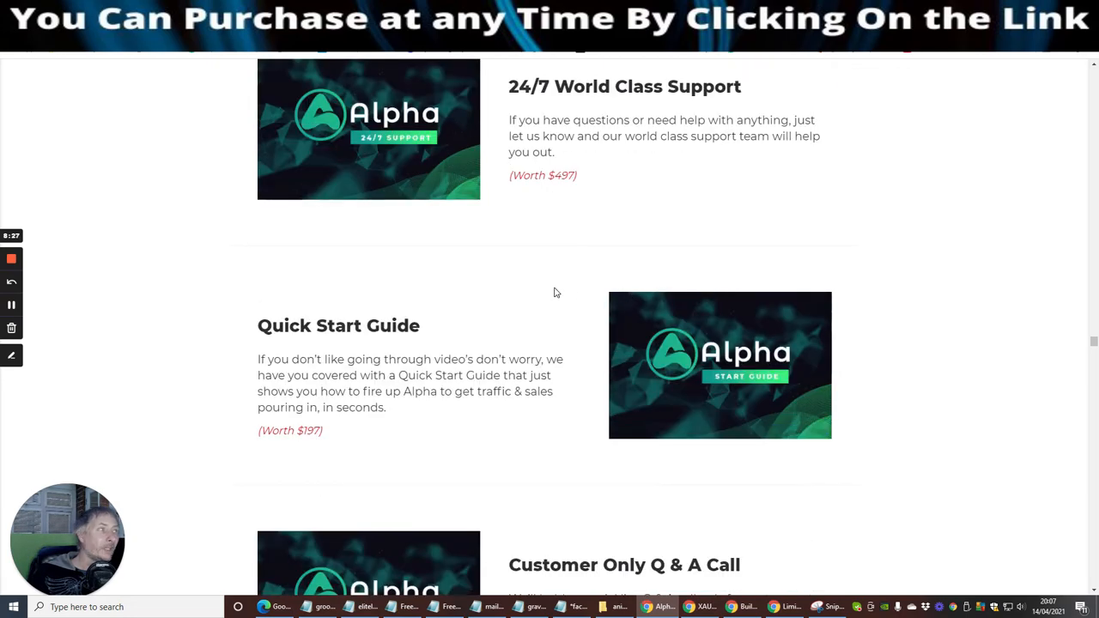
mouse_move(588, 266)
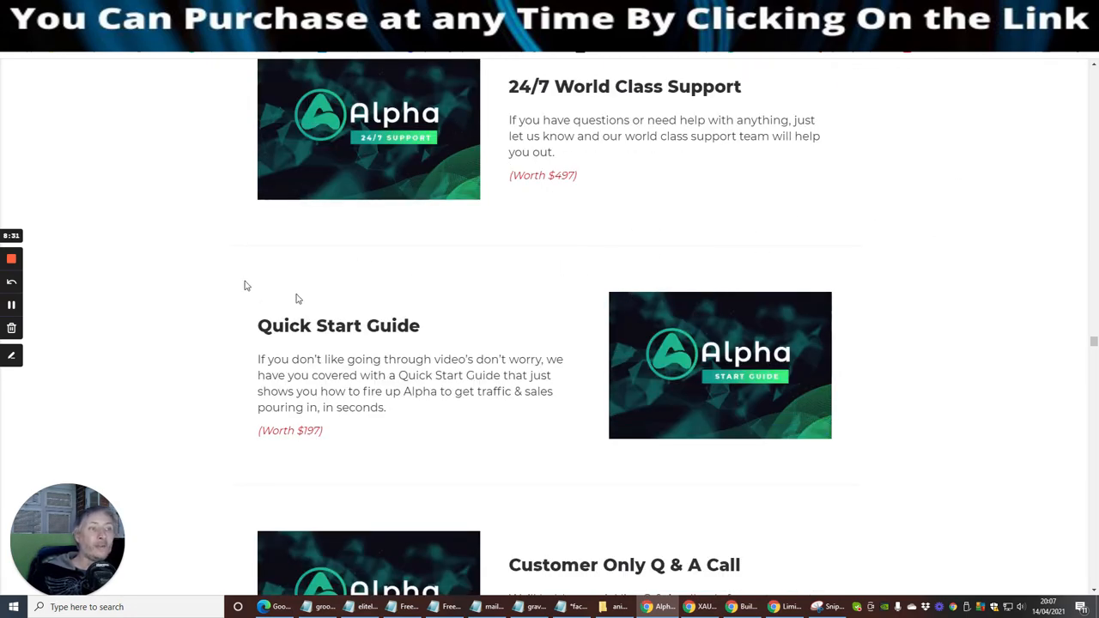
mouse_move(493, 312)
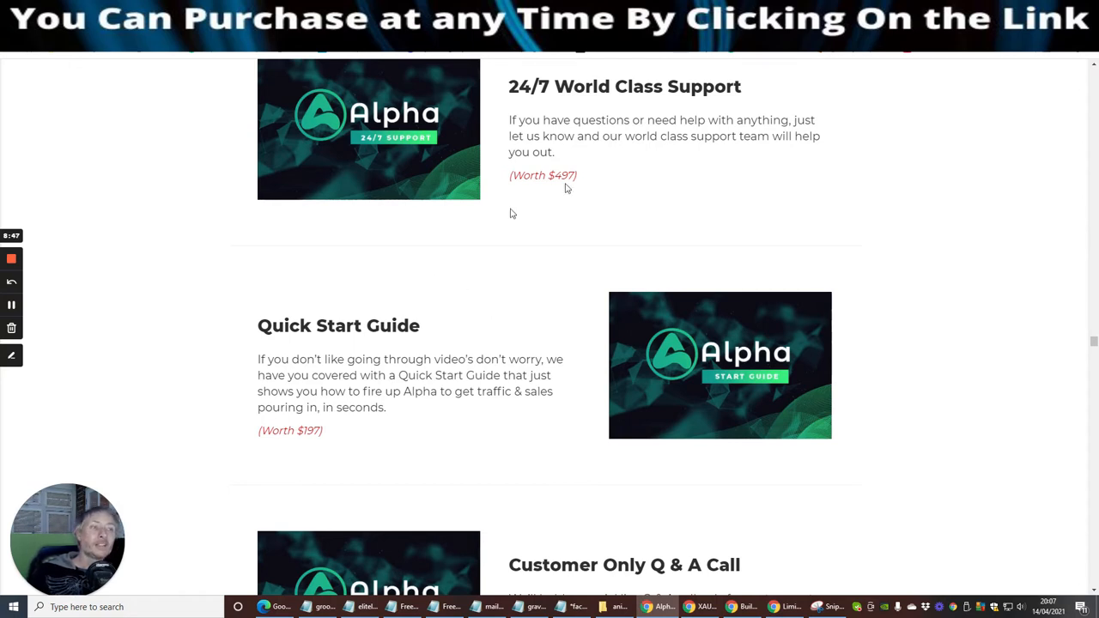
mouse_move(476, 295)
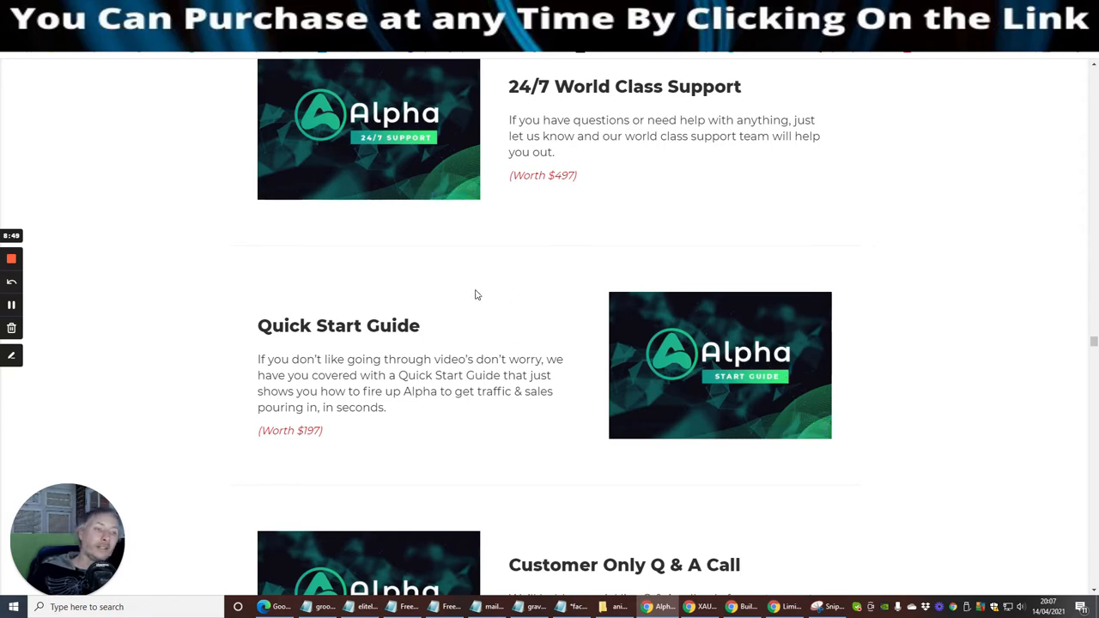
mouse_move(447, 240)
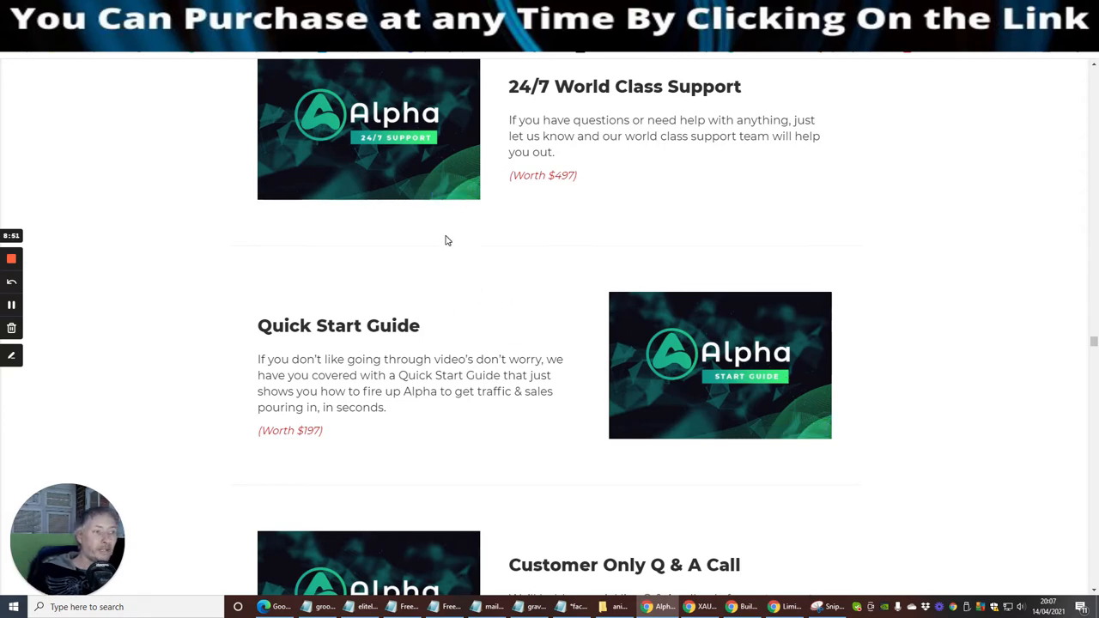
scroll(down, 3)
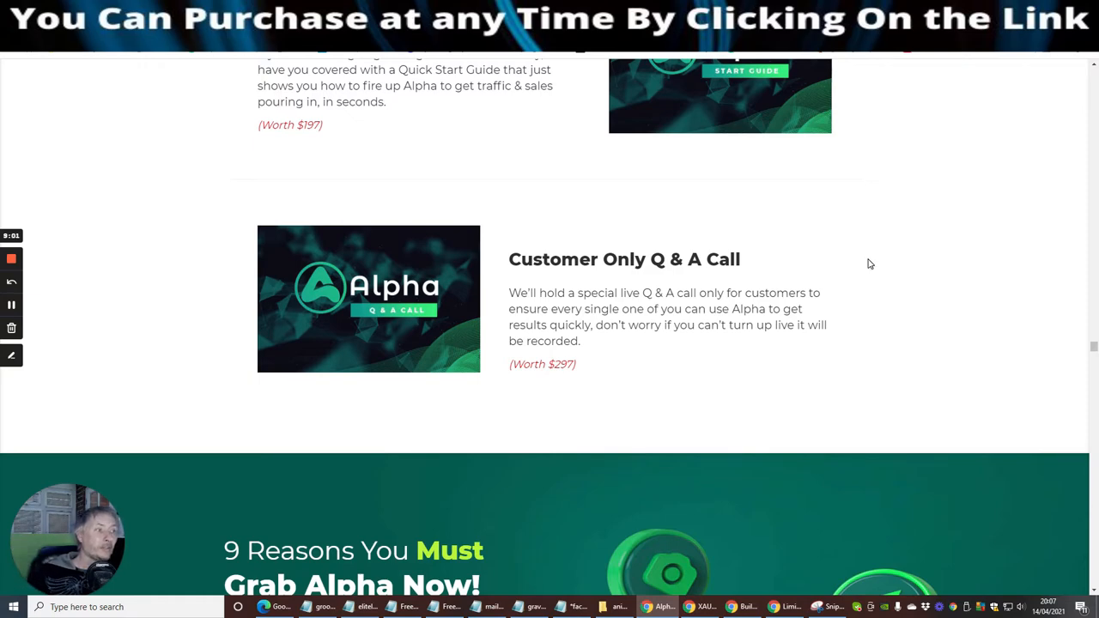
Scroll past the Q & A Call bonus to the '9 Reasons You Must Grab Alpha Now!' checklist
scroll(down, 3)
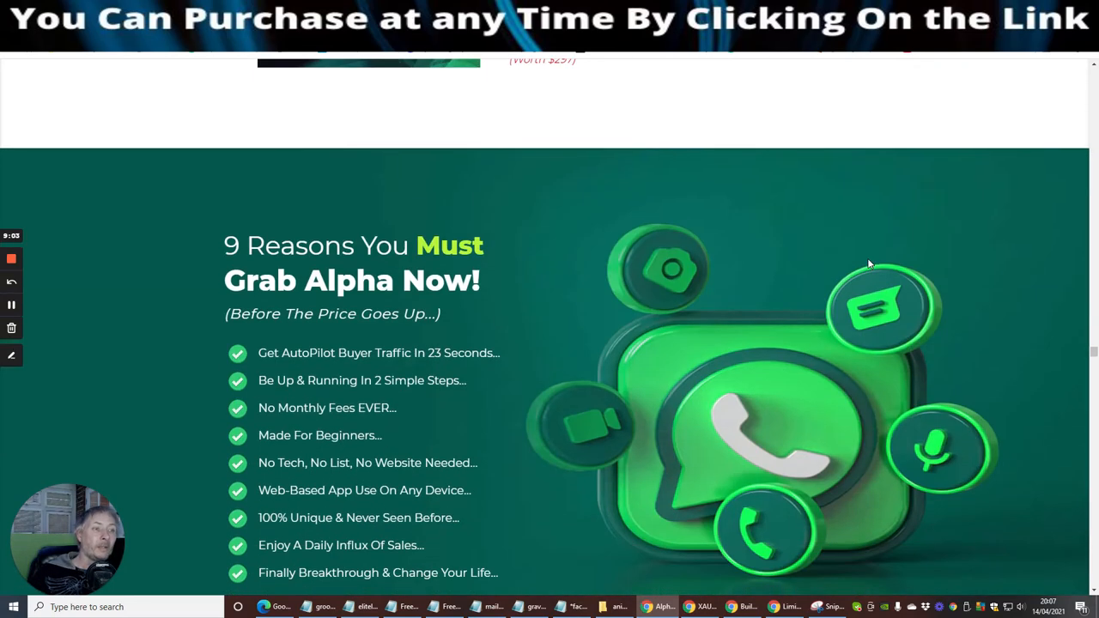
scroll(down, 3)
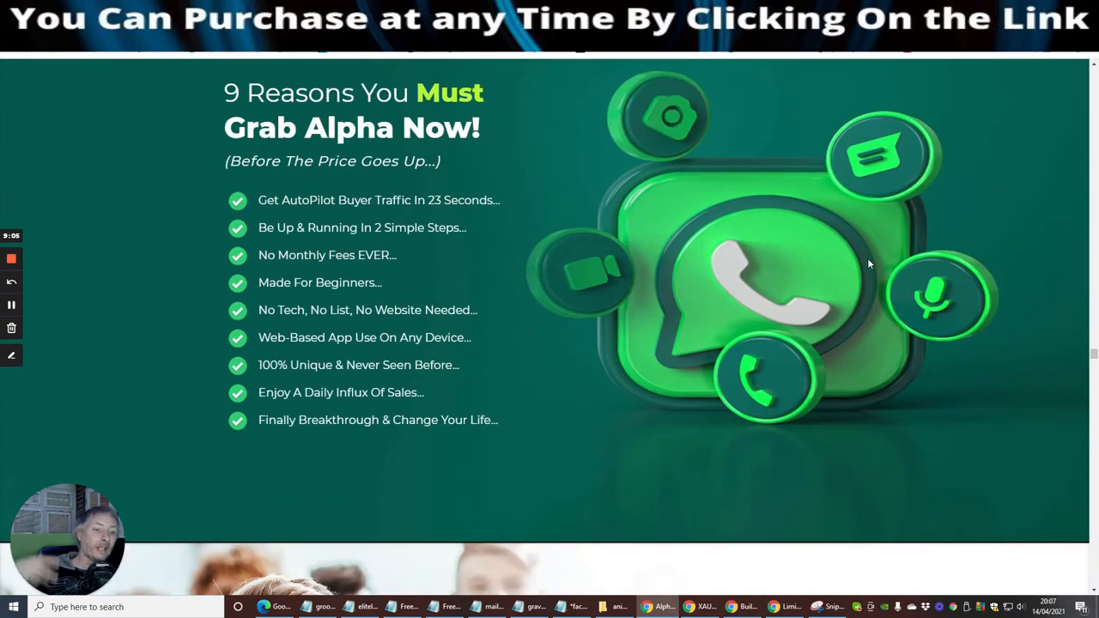
mouse_move(770, 258)
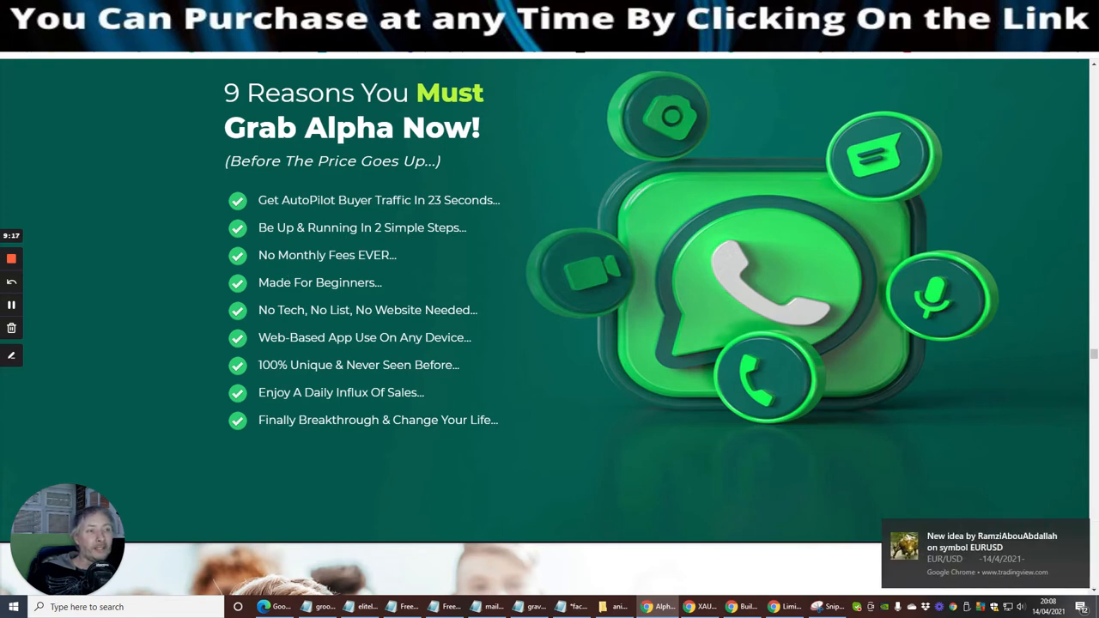
mouse_move(389, 291)
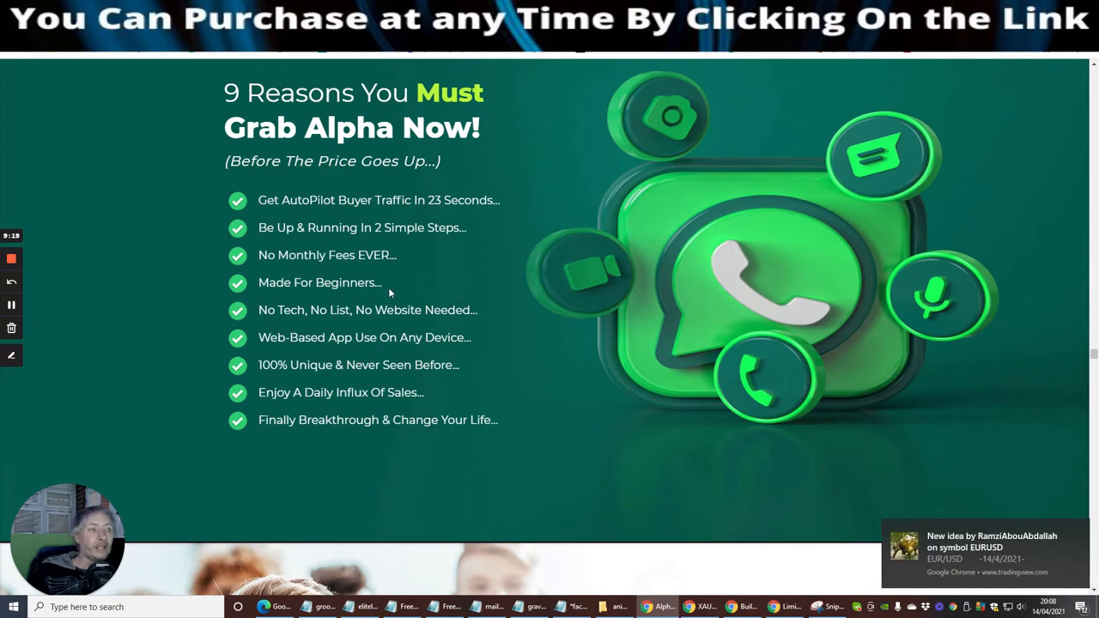
mouse_move(390, 326)
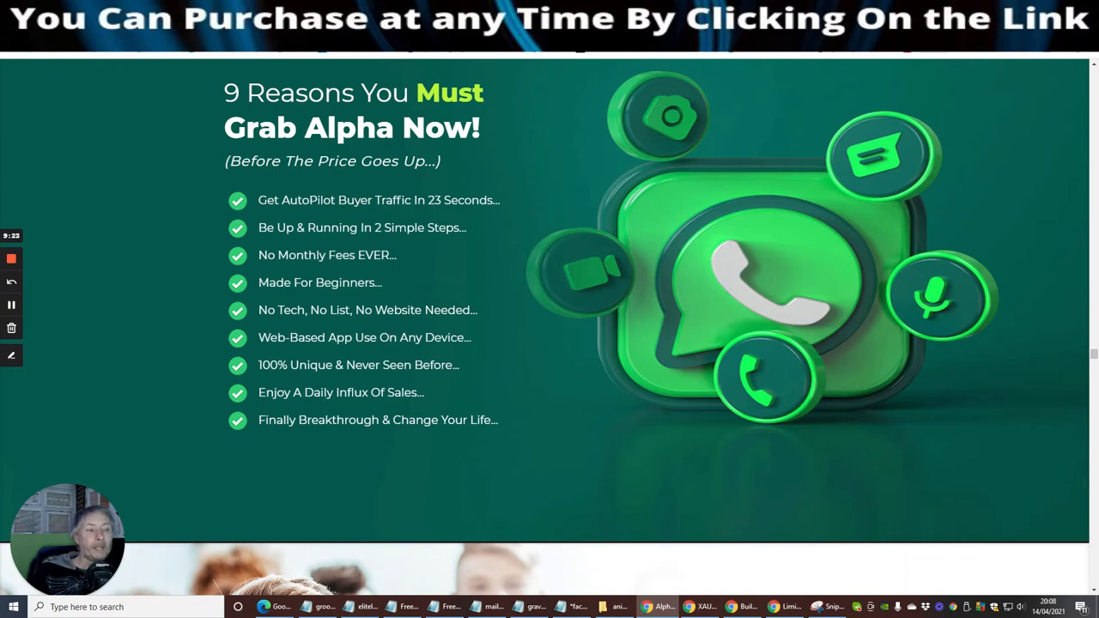
mouse_move(283, 360)
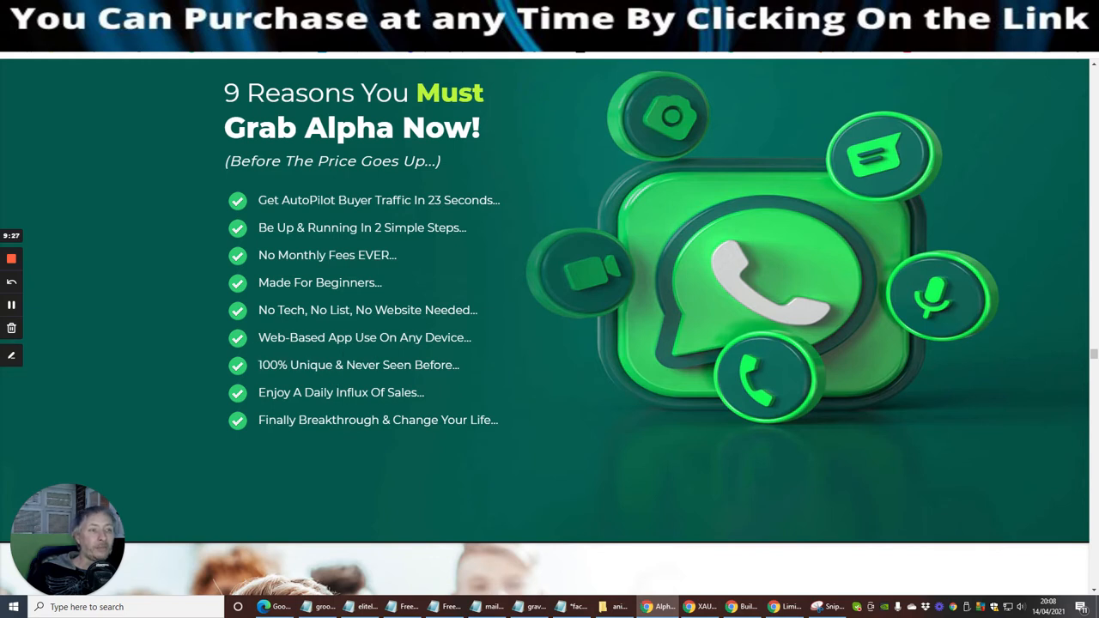
mouse_move(367, 503)
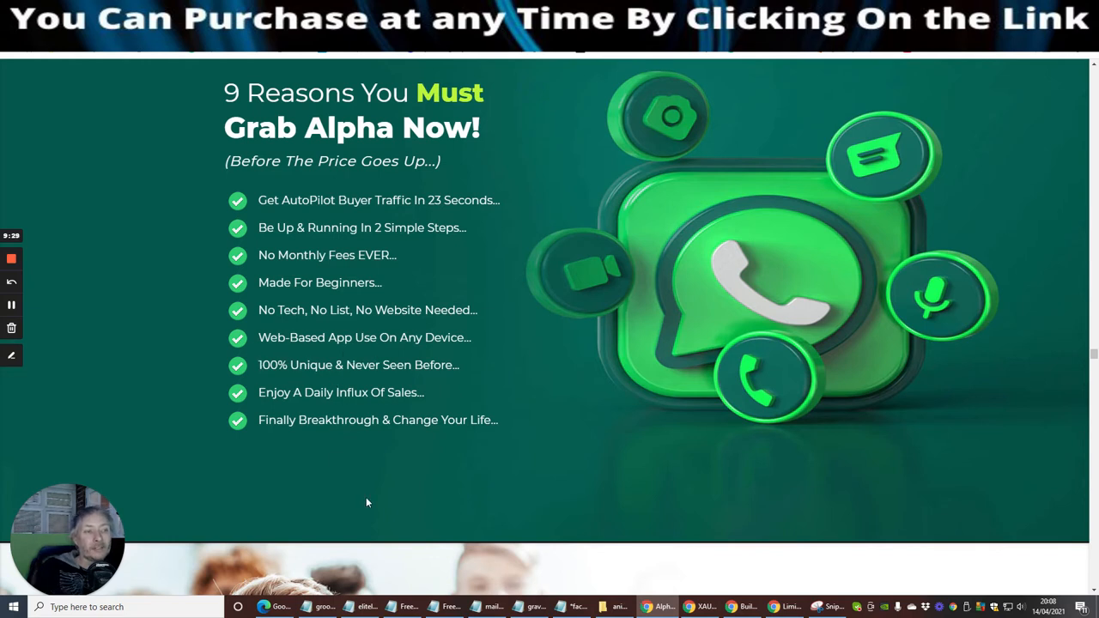
mouse_move(496, 401)
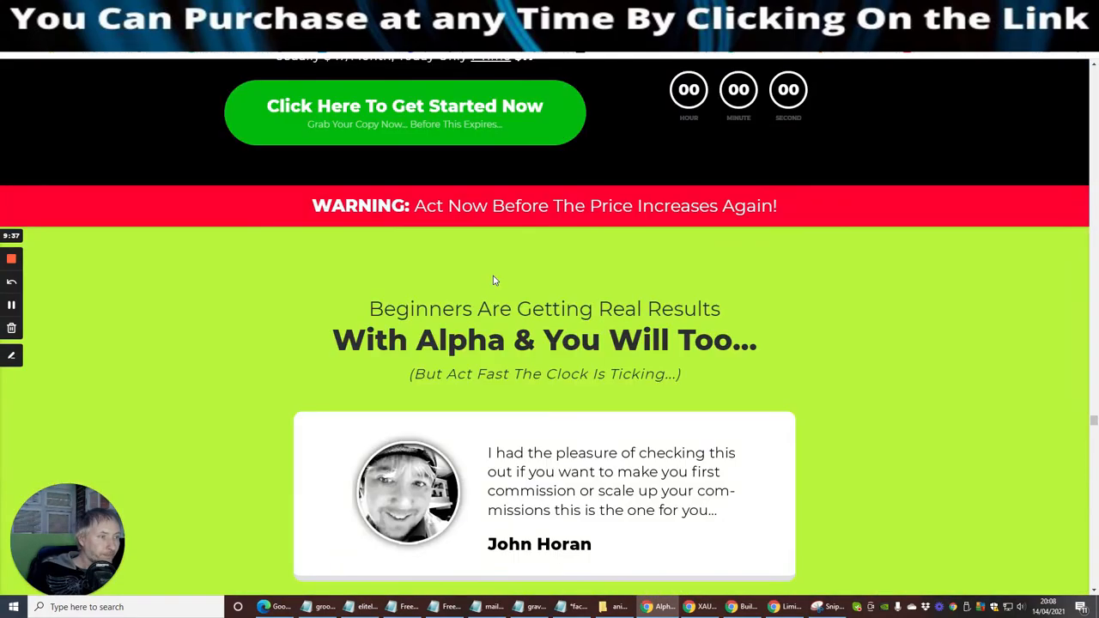
Scroll past the discount and price sections to the six bonuses, starting with $997 Free Bonus #1
scroll(down, 3)
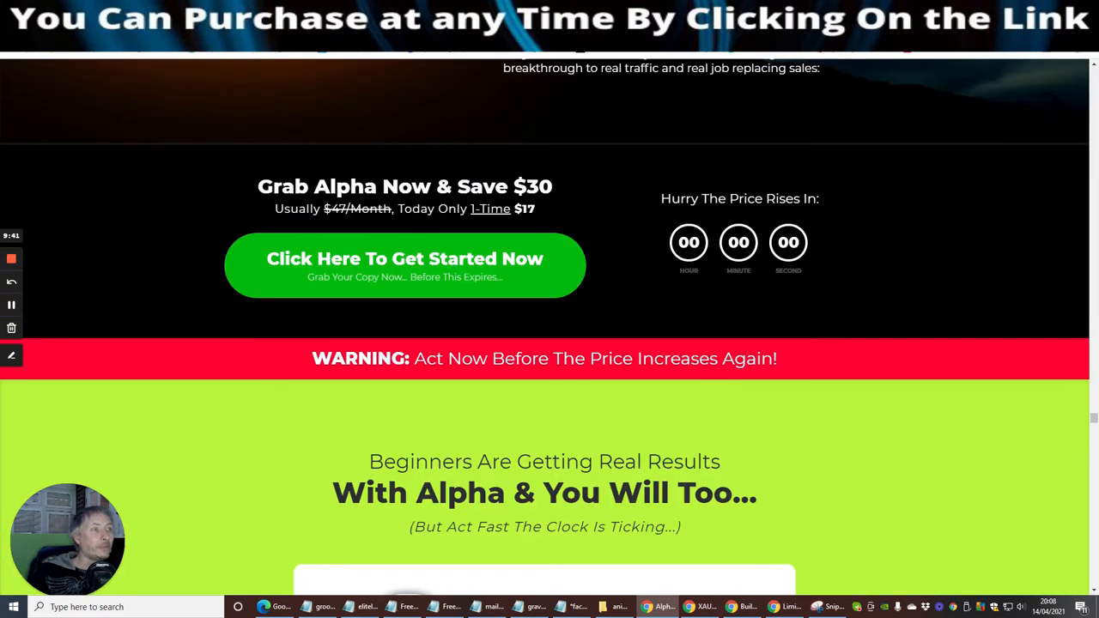
scroll(down, 3)
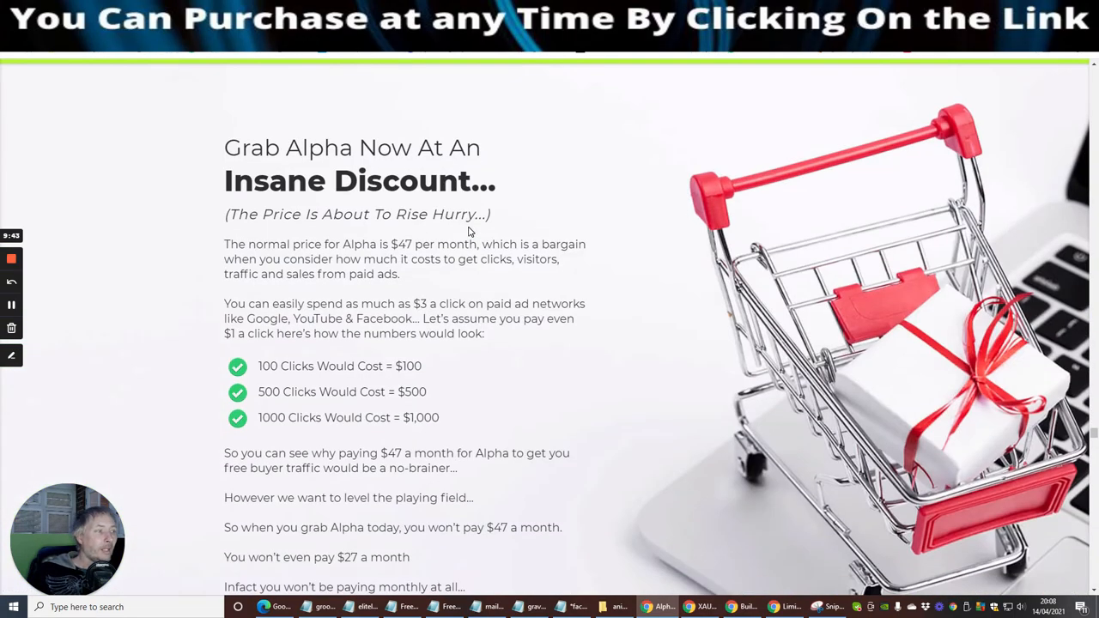
scroll(down, 3)
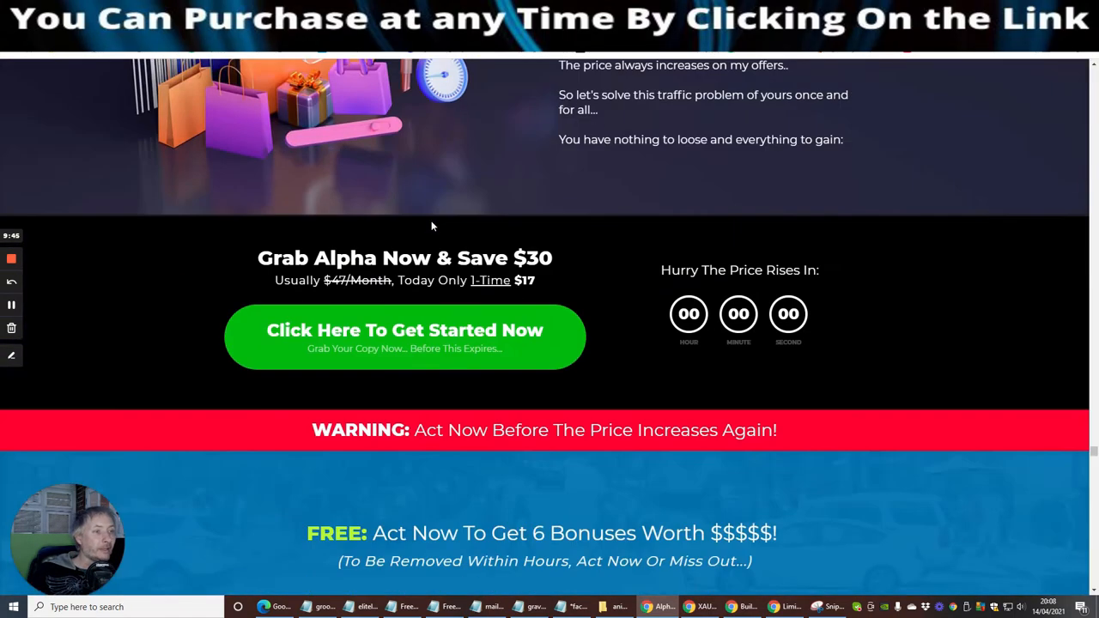
scroll(down, 3)
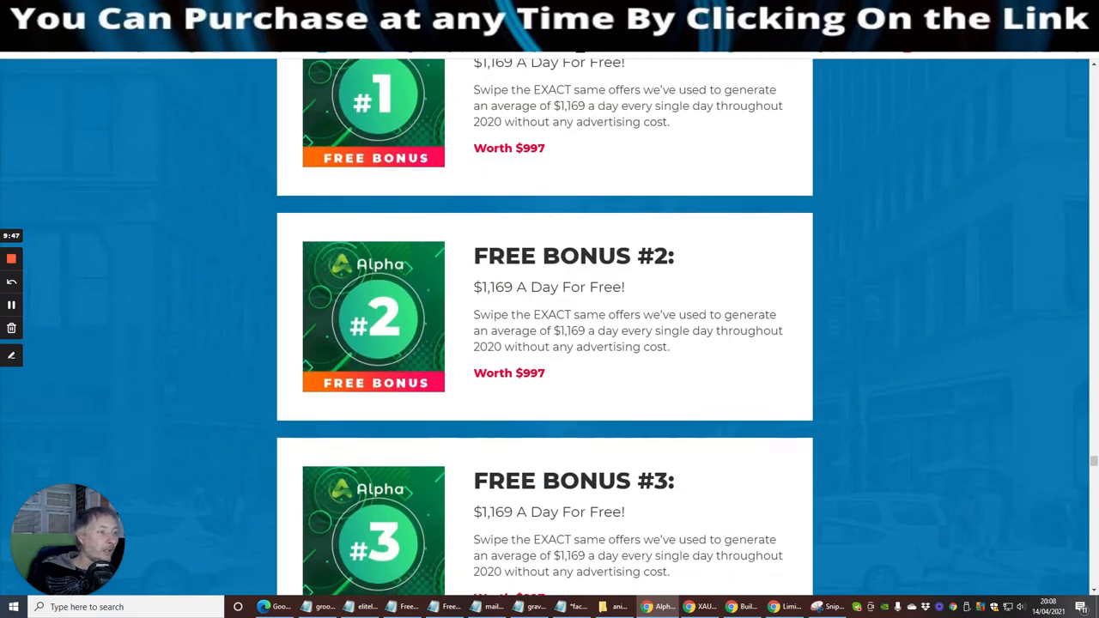
scroll(up, 3)
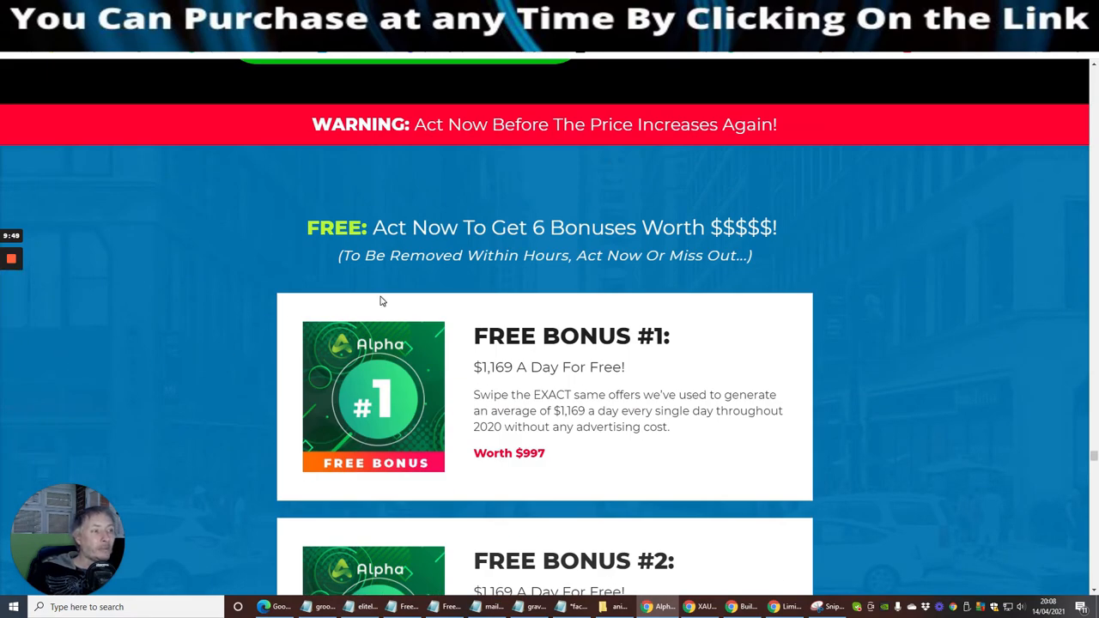
mouse_move(722, 372)
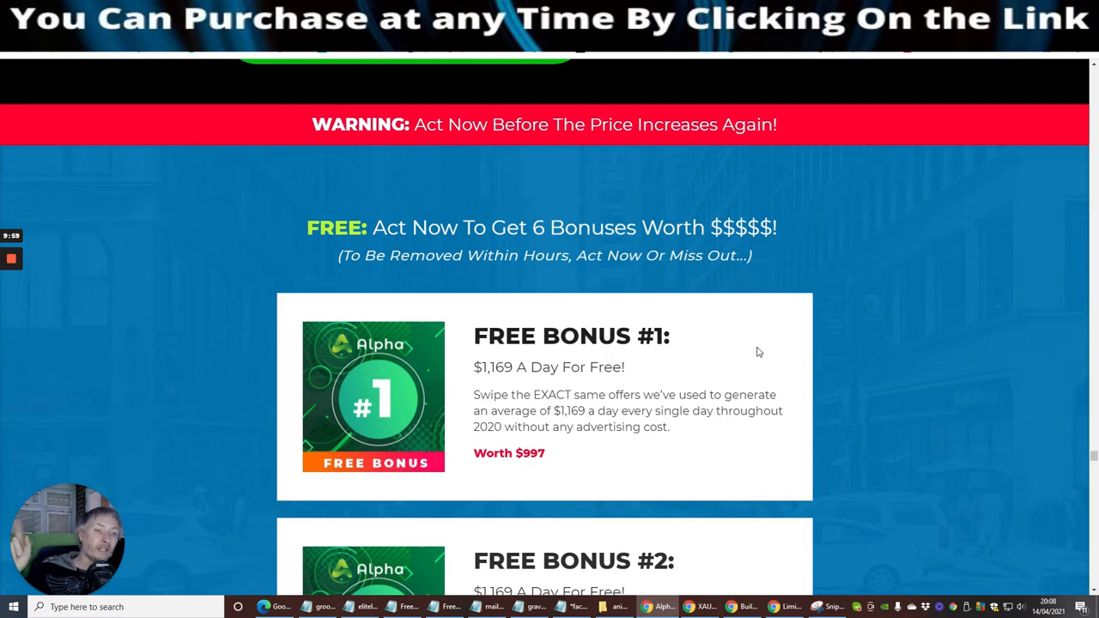
mouse_move(767, 323)
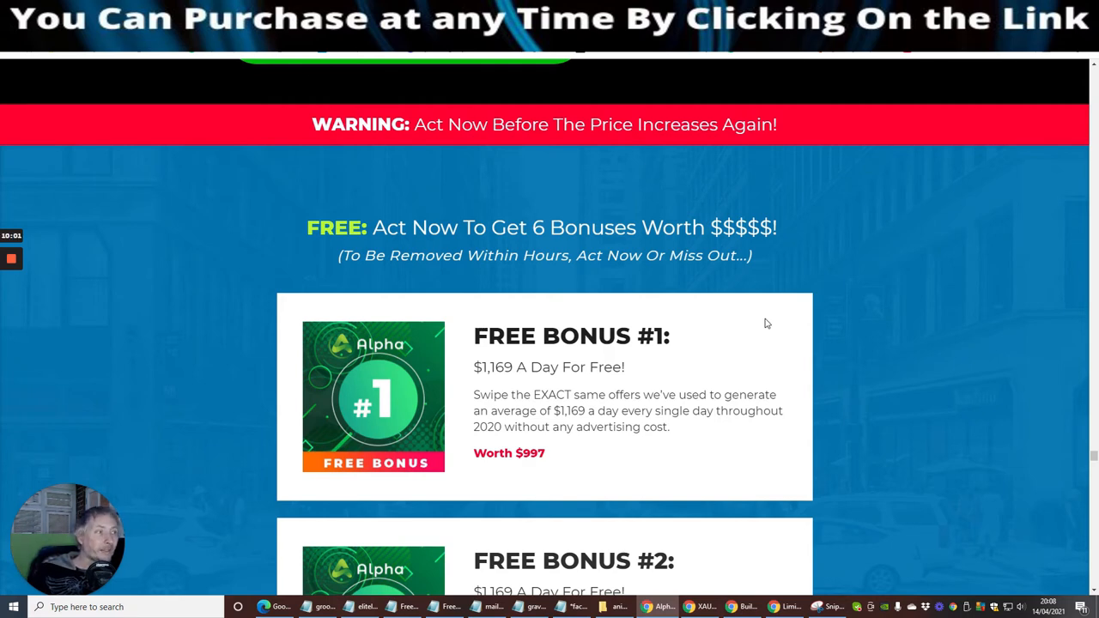
mouse_move(757, 332)
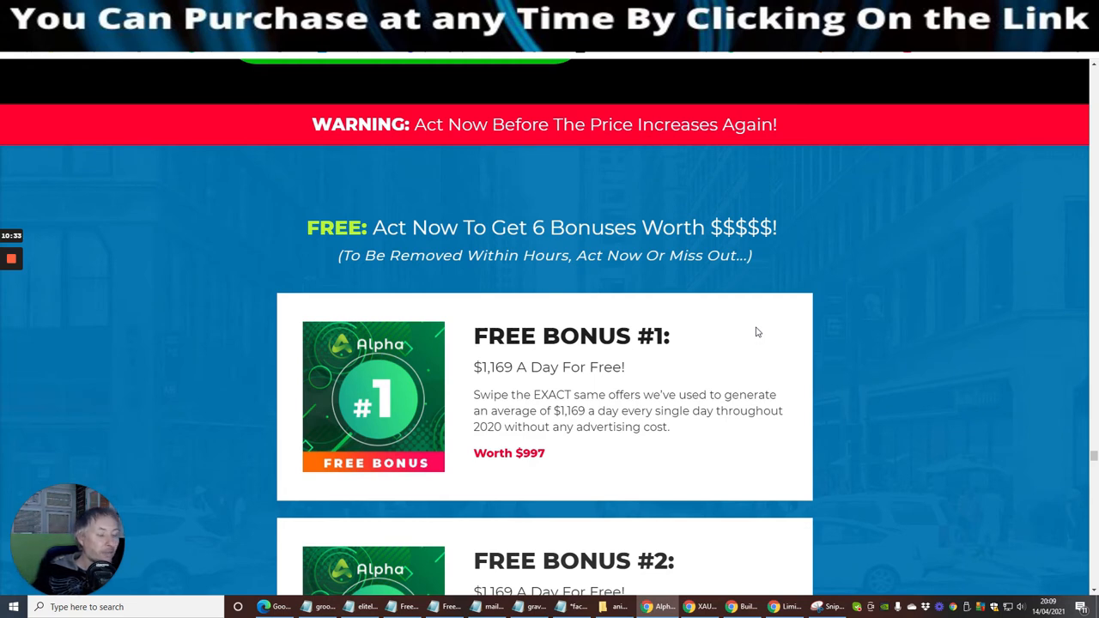
mouse_move(847, 226)
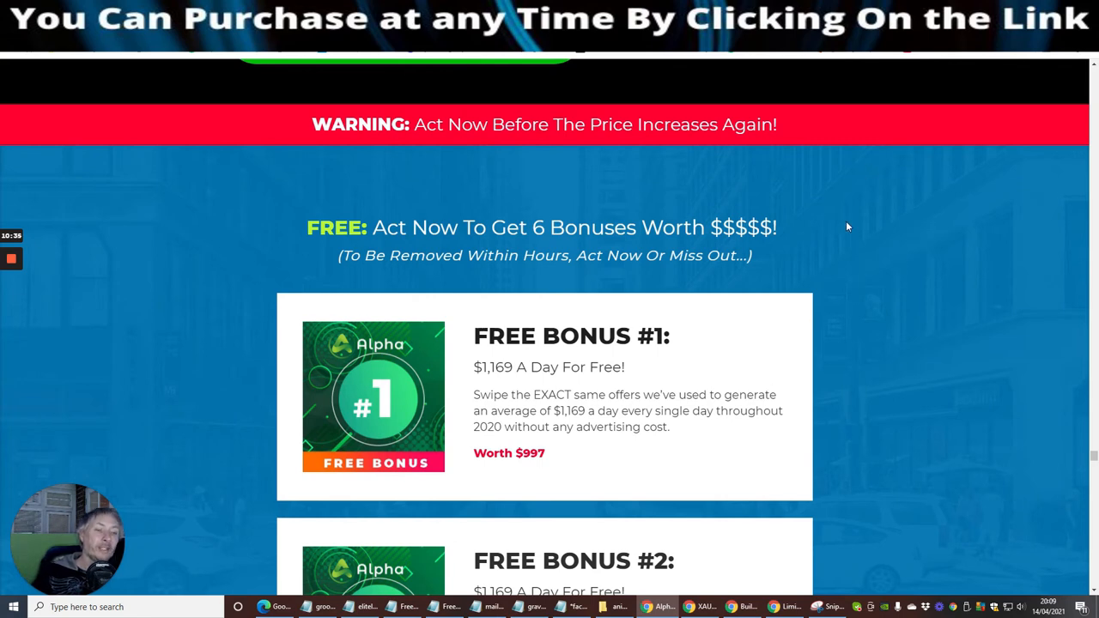
mouse_move(893, 348)
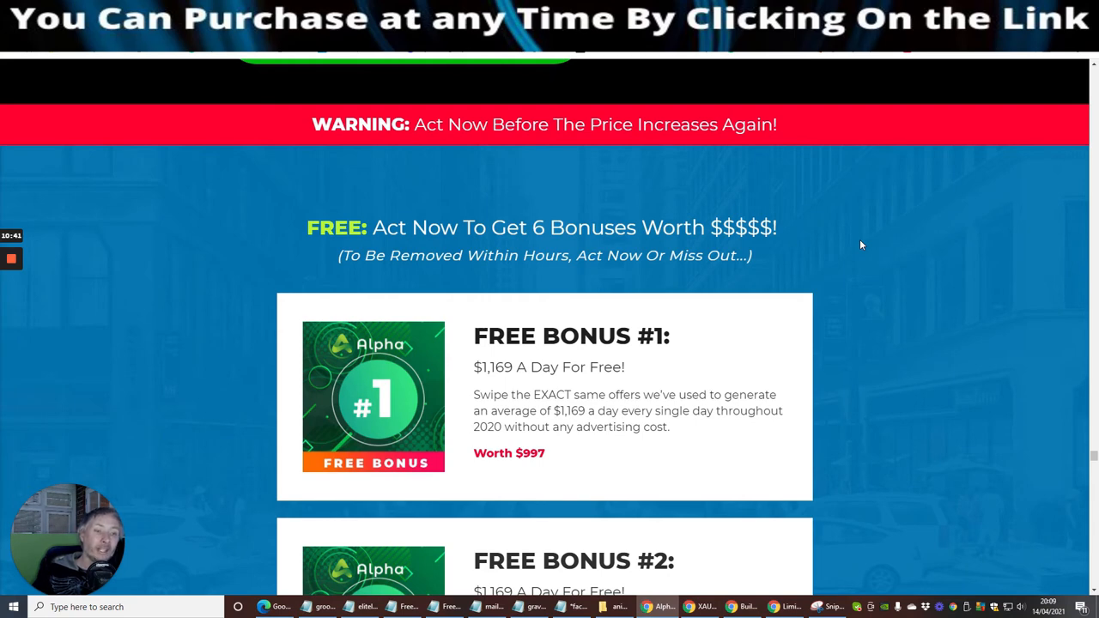
mouse_move(868, 247)
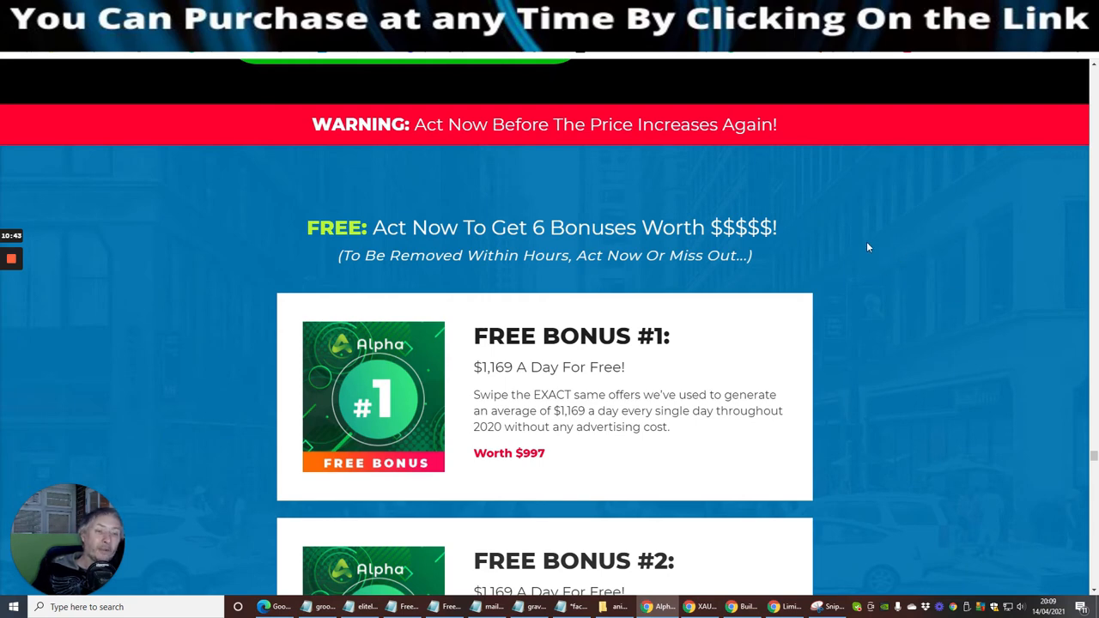
Scroll through Free Bonuses #2 to #4 to the $356K live training for the first 200 customers
scroll(down, 3)
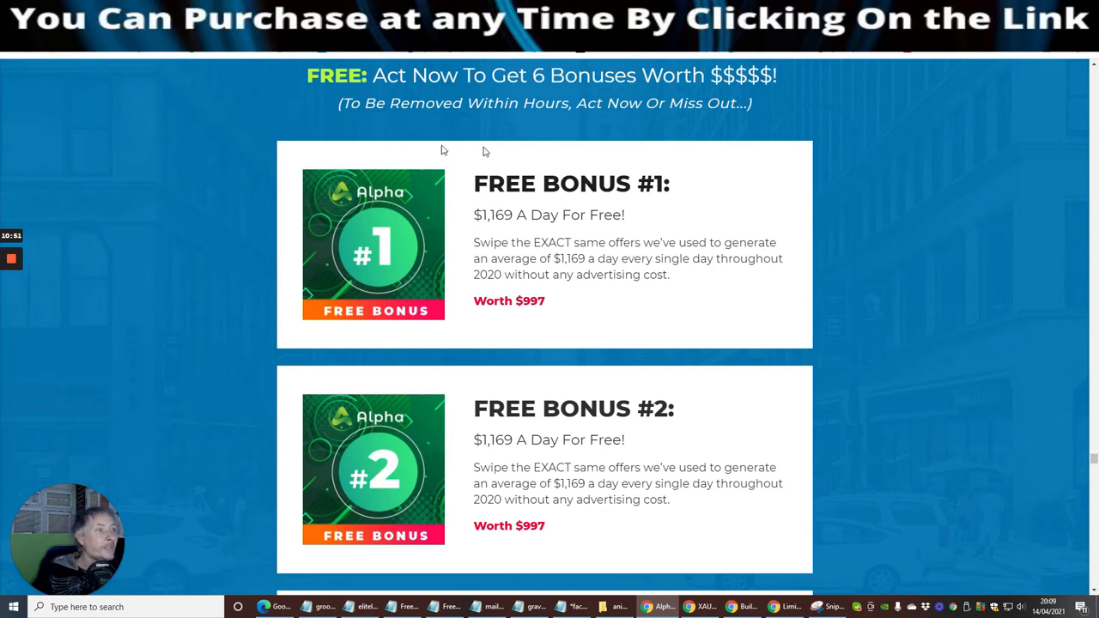
mouse_move(626, 96)
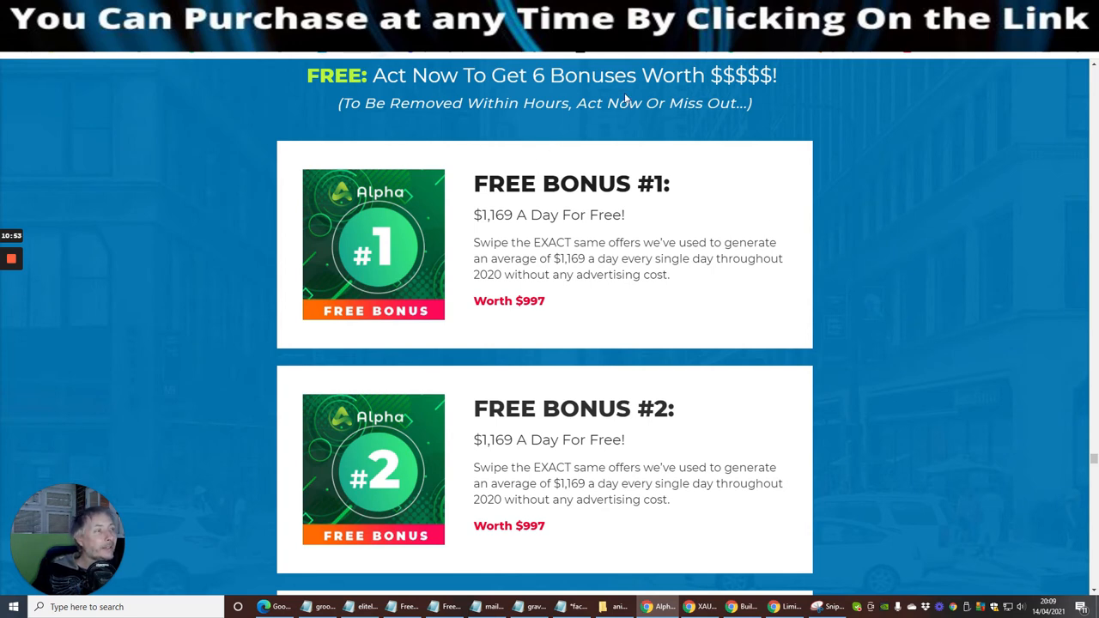
mouse_move(659, 131)
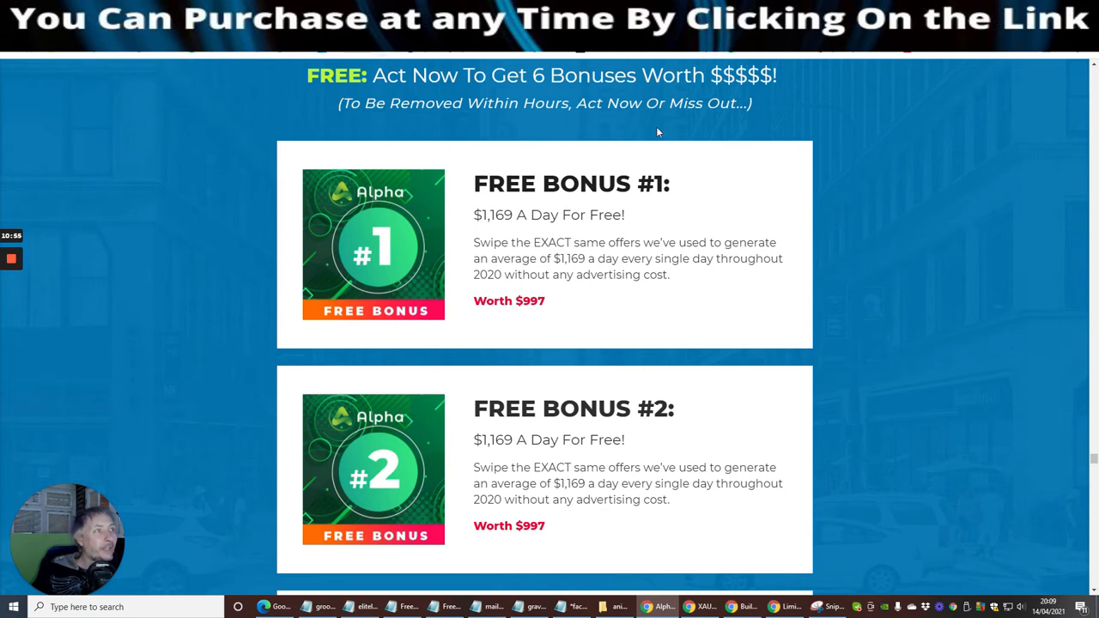
mouse_move(384, 483)
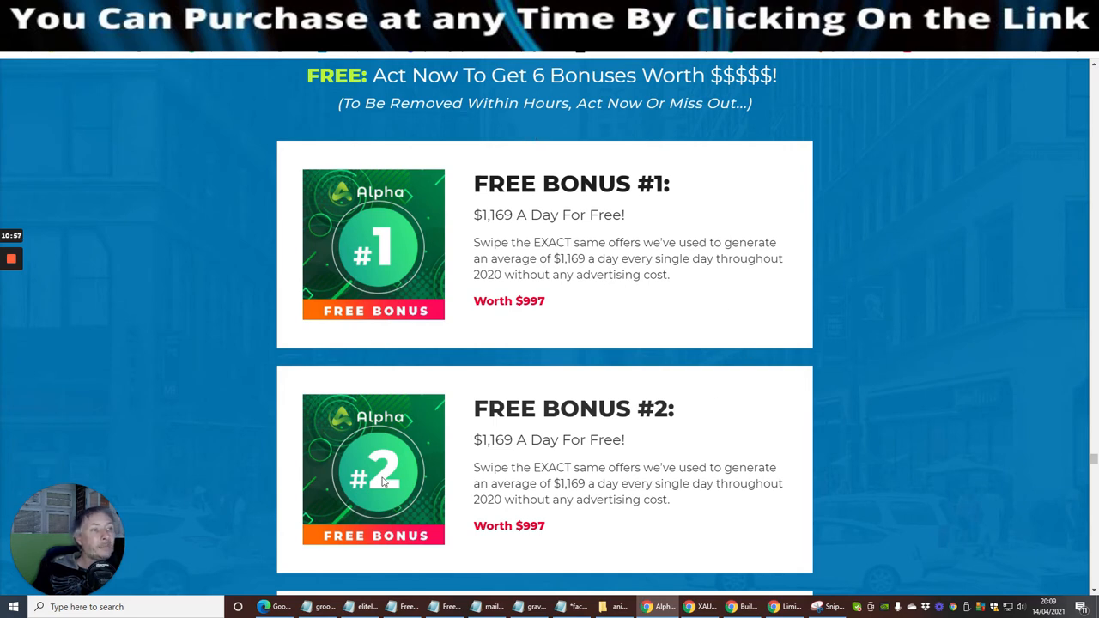
mouse_move(794, 272)
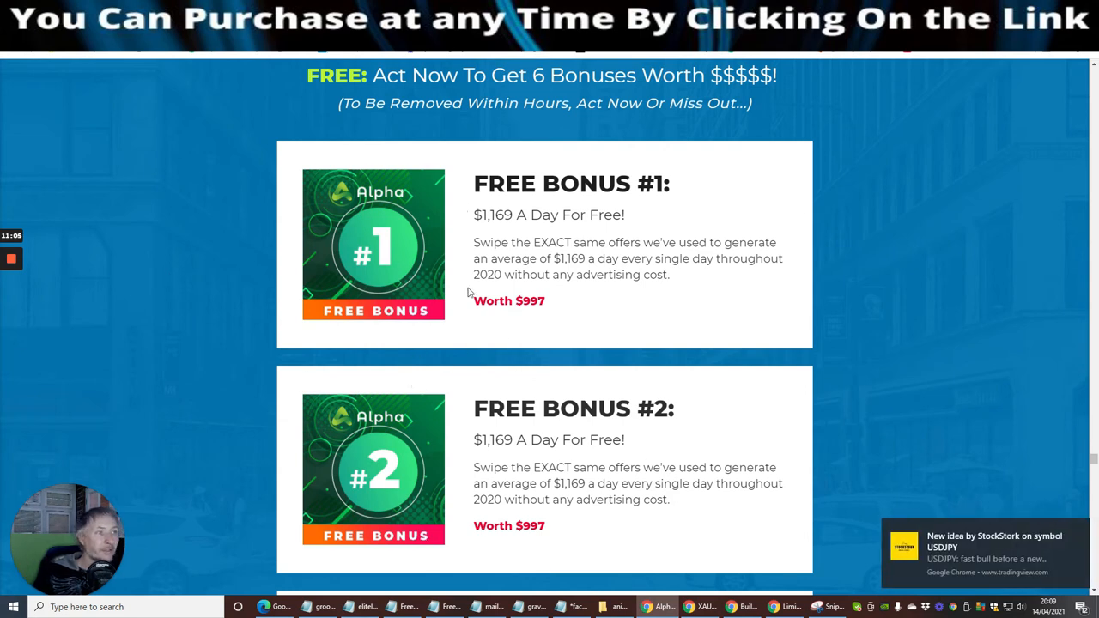
mouse_move(469, 280)
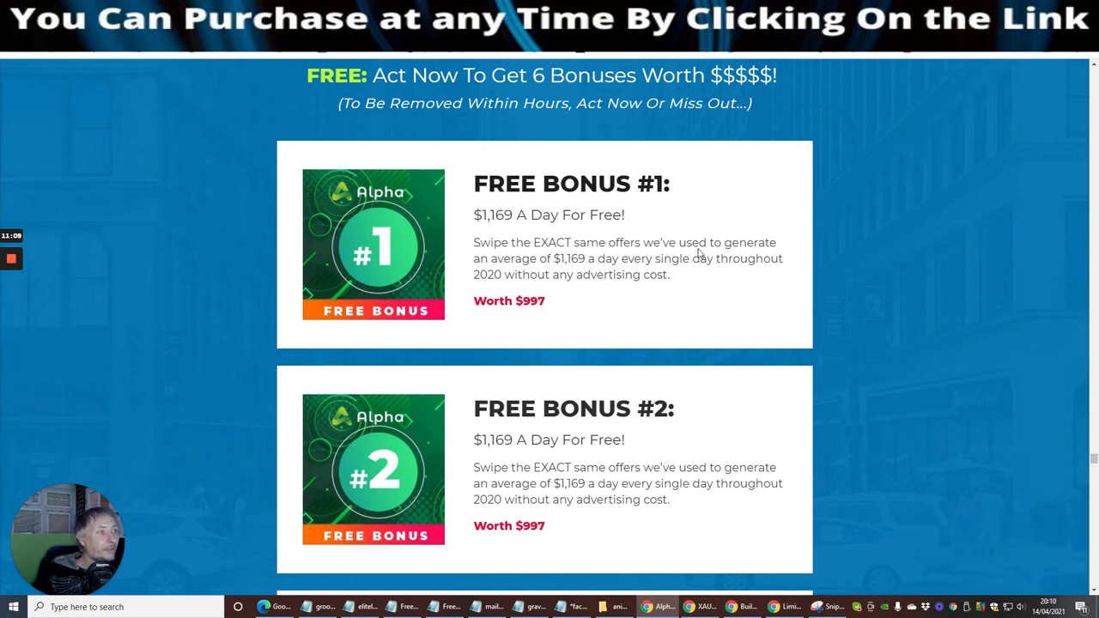
mouse_move(694, 311)
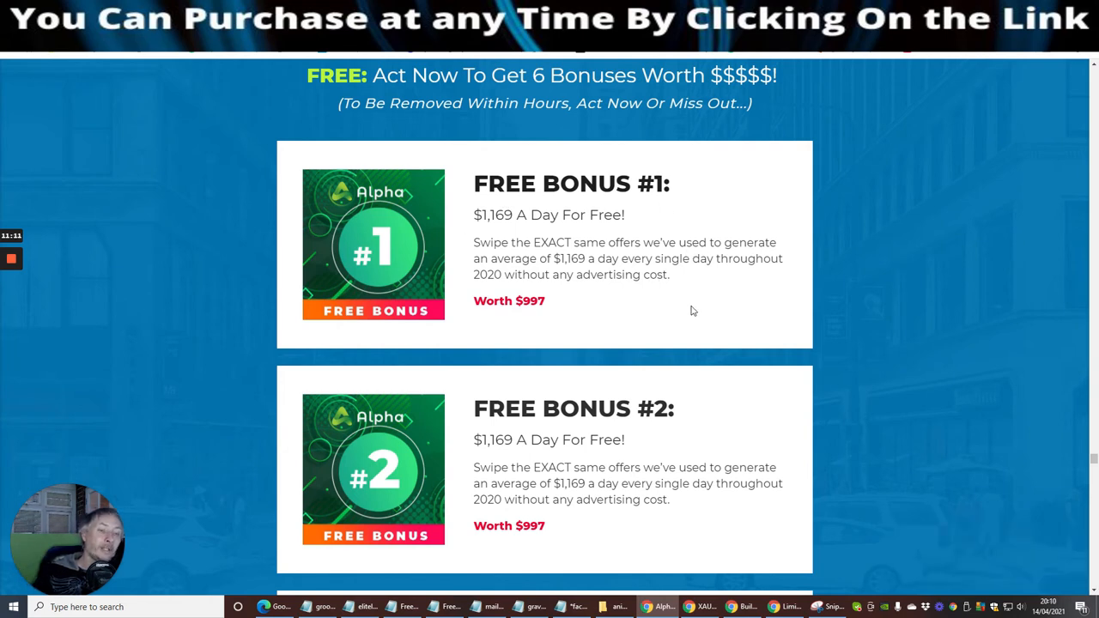
scroll(down, 3)
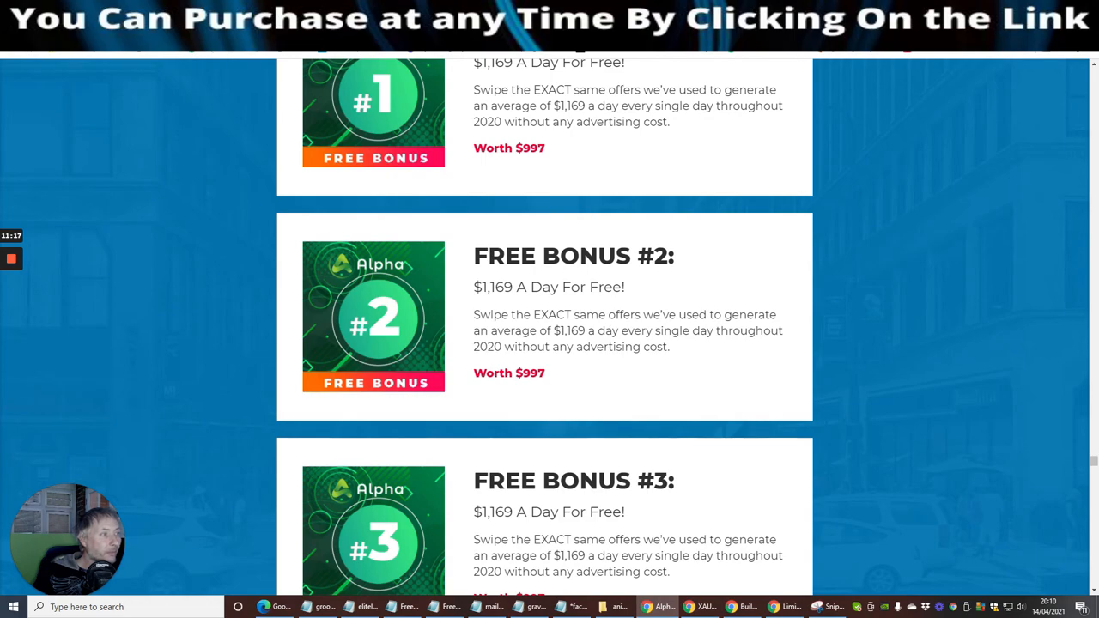
scroll(down, 3)
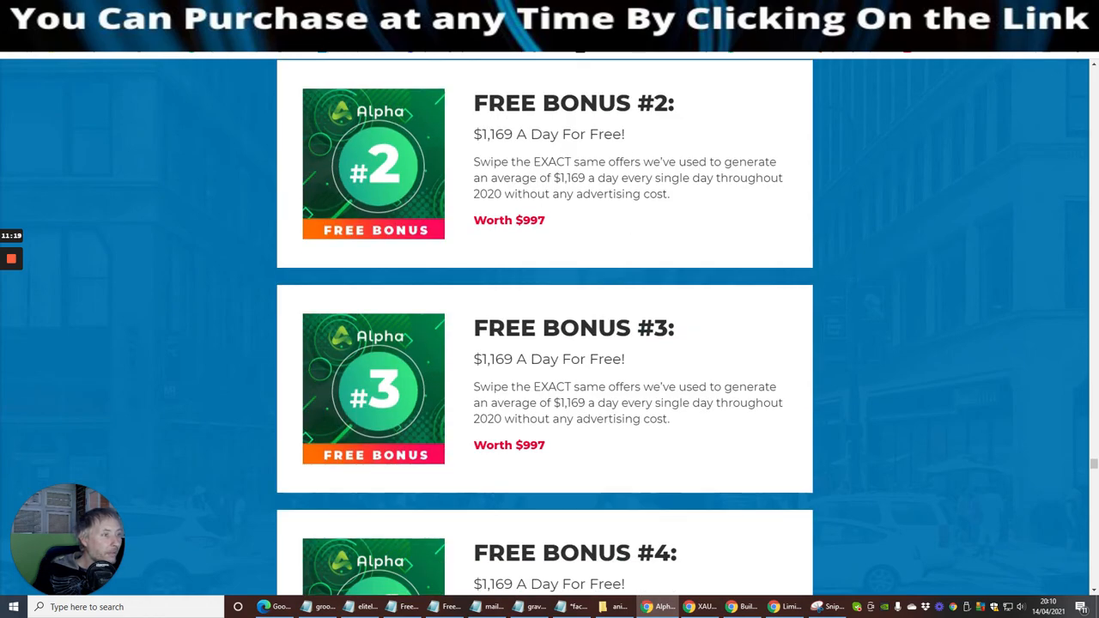
scroll(down, 3)
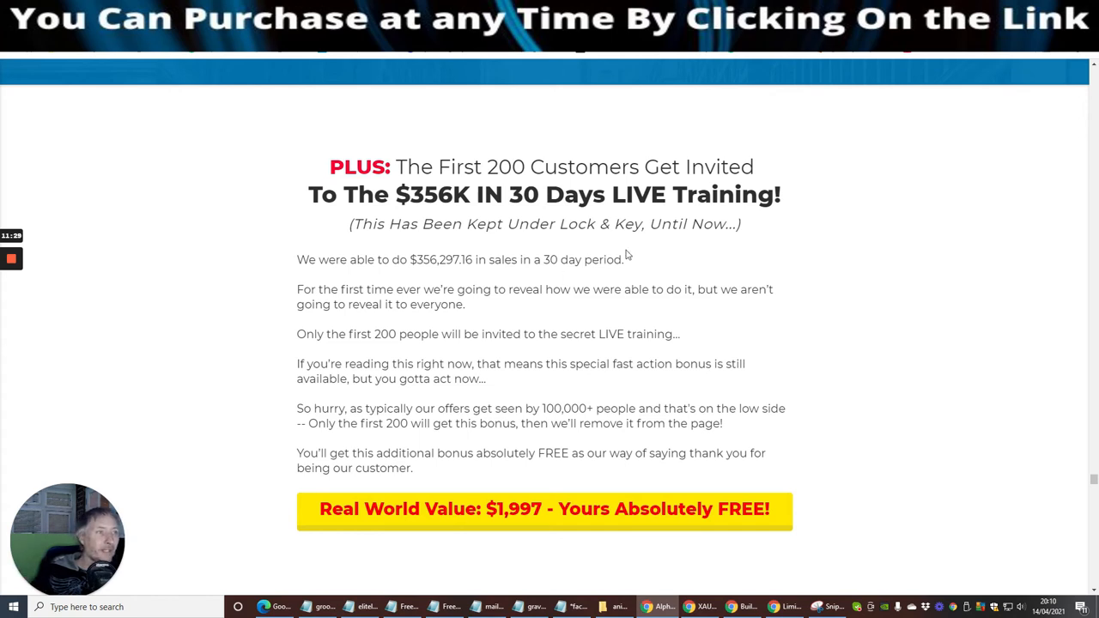
mouse_move(924, 300)
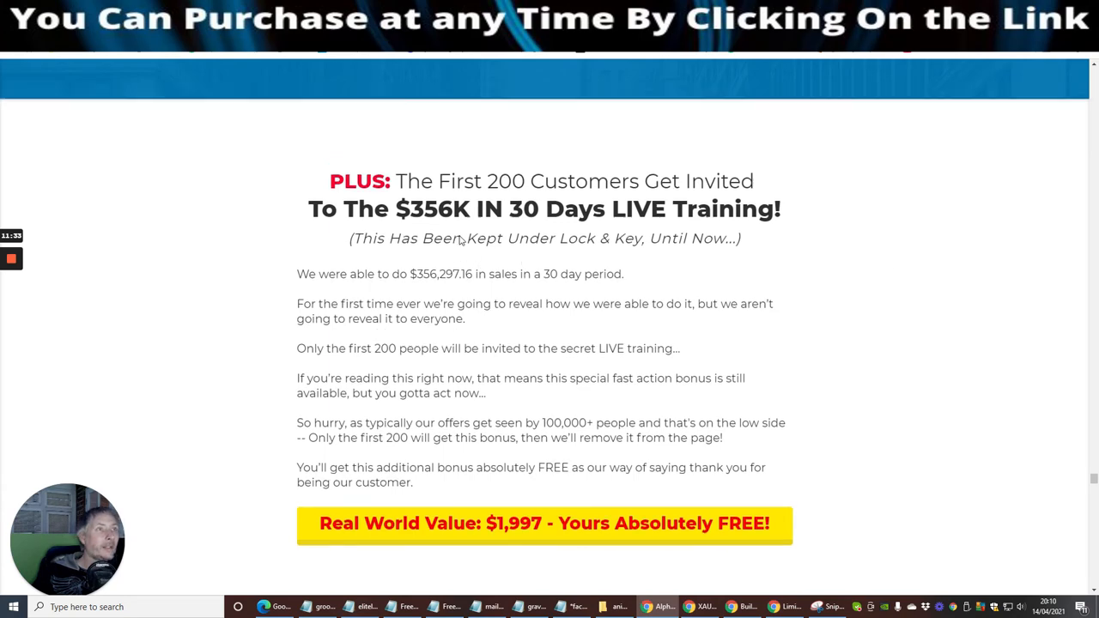
View the launch page announcing Thursday 15th April at 11am EST with product boxes
scroll(down, 3)
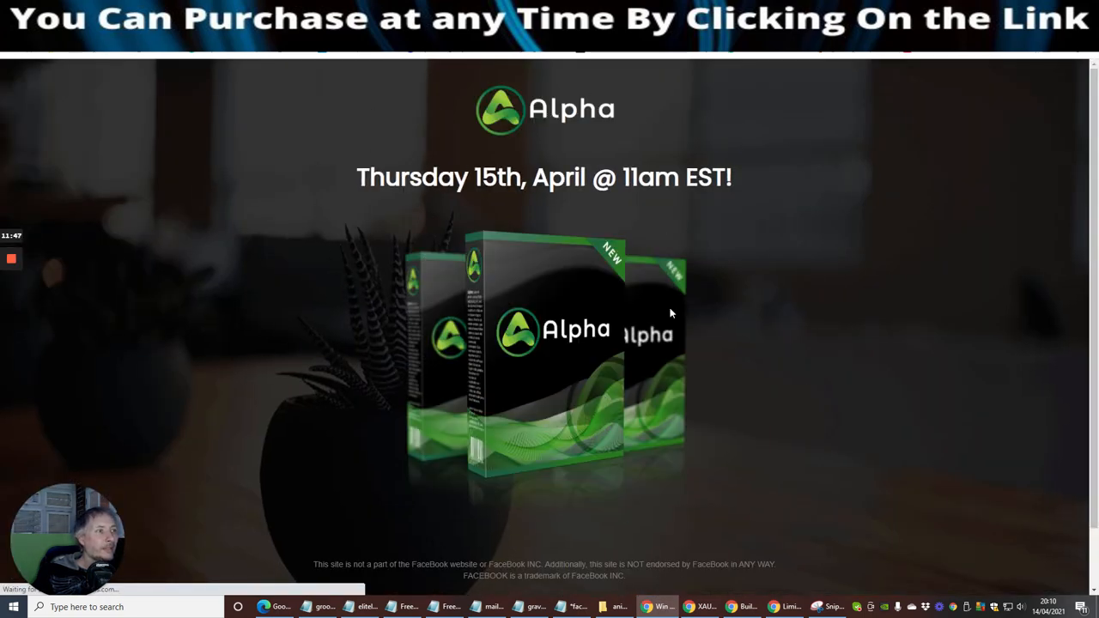
scroll(down, 3)
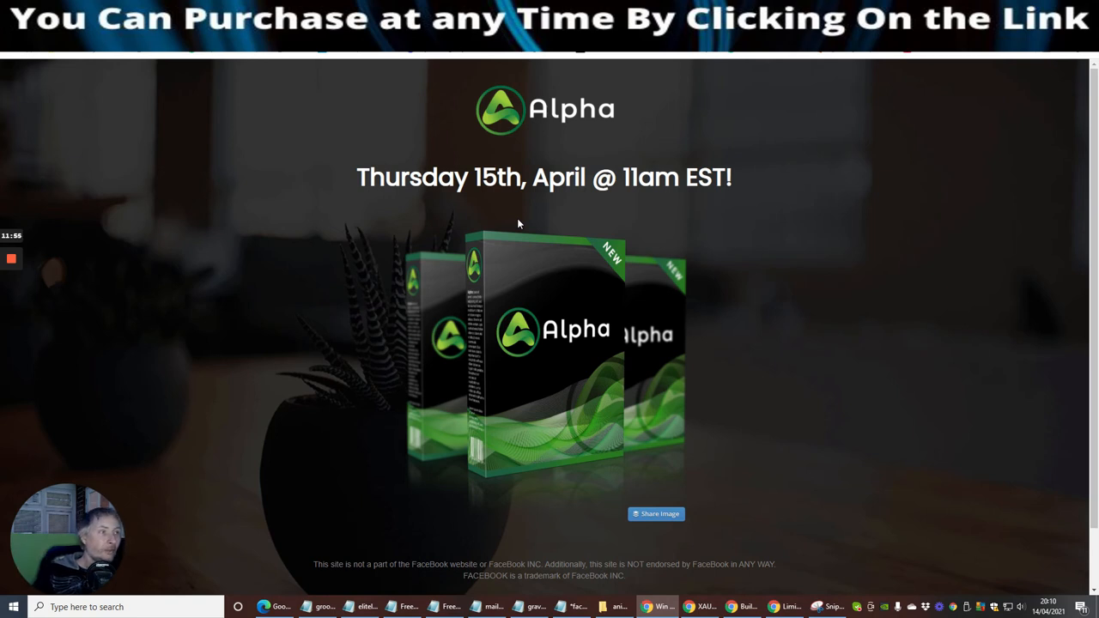
mouse_move(665, 201)
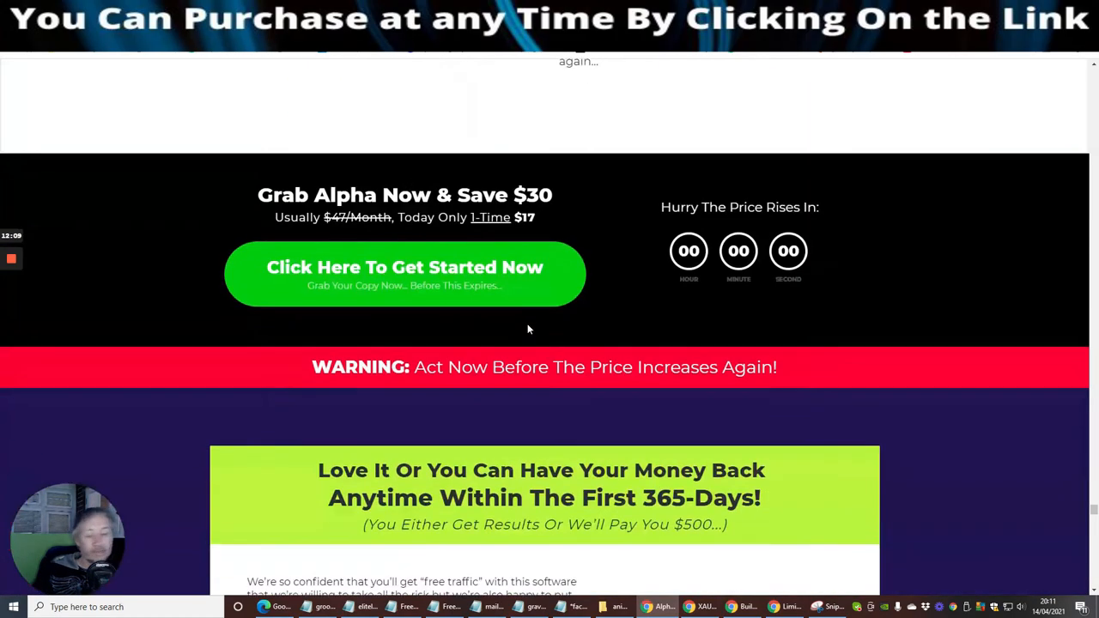
Scroll past the price box and 365-day guarantee to 'Here's Everything You're Getting With Alpha Today!'
scroll(down, 3)
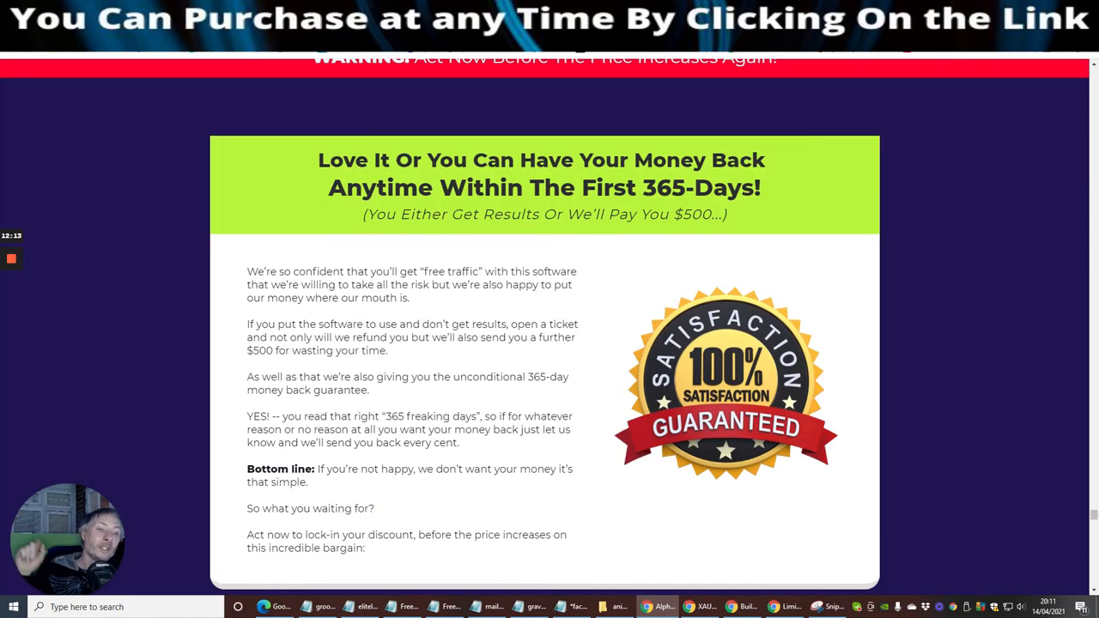
mouse_move(520, 310)
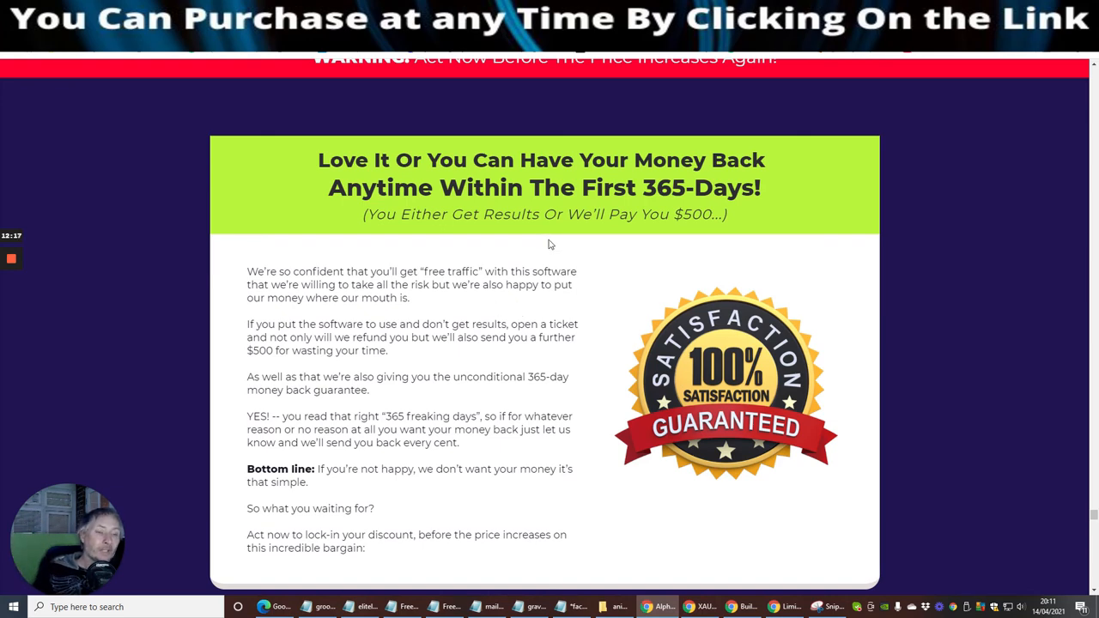
scroll(down, 3)
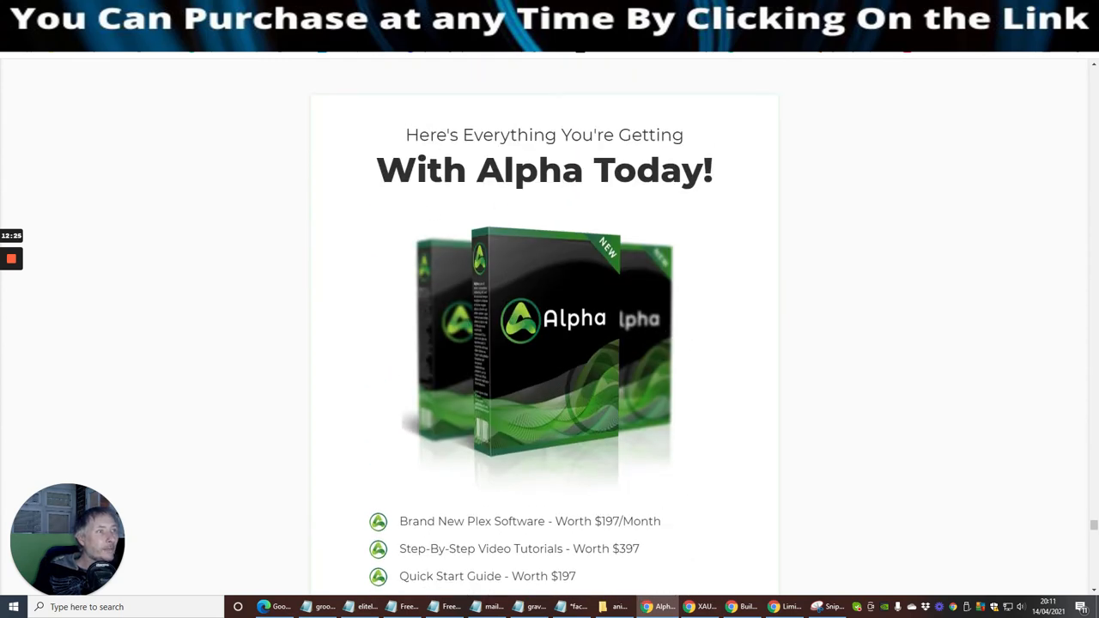
Bring the full included list into view, from Plex Software to 'Gets Results Or Get Paid $500'
scroll(down, 3)
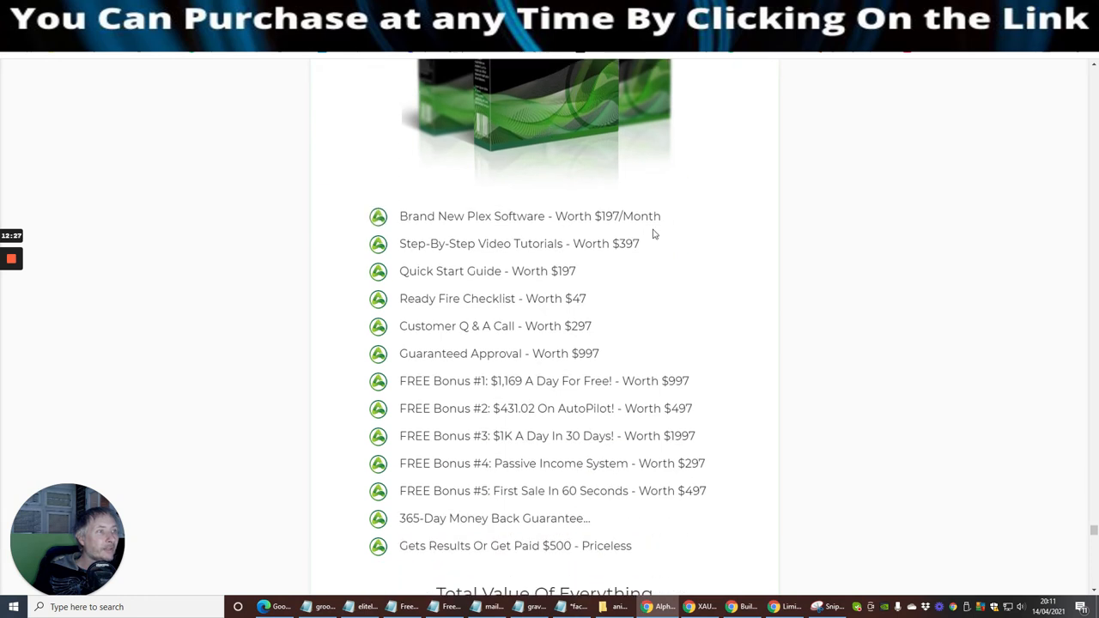
mouse_move(334, 270)
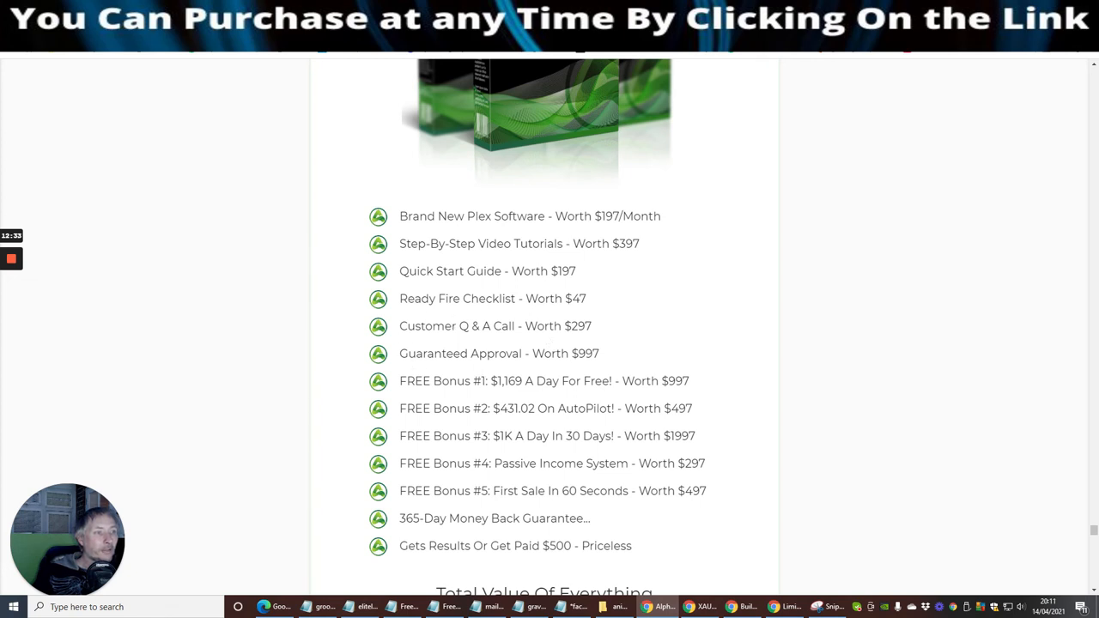
mouse_move(388, 413)
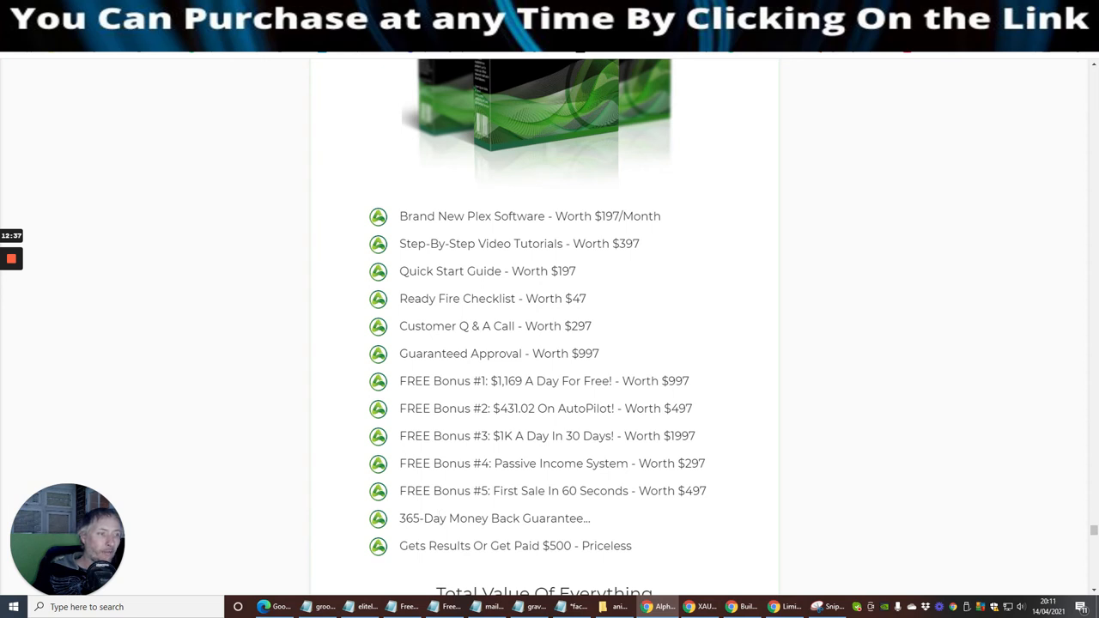
mouse_move(457, 535)
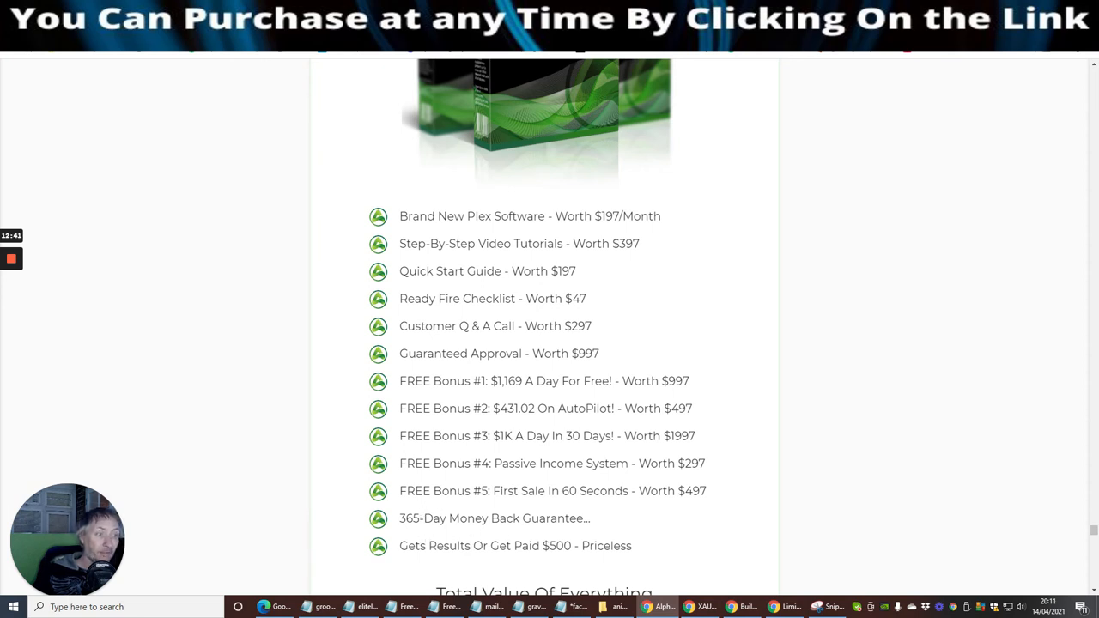
mouse_move(512, 559)
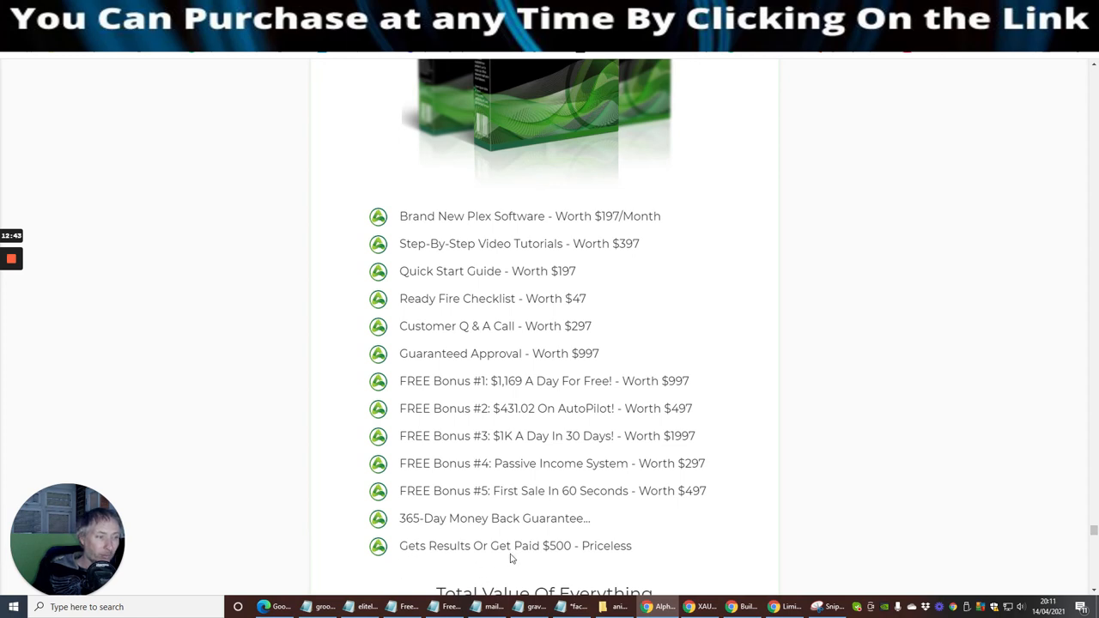
Review the $6,417 total value and Early Bird List, then reach the free $1,997 AlphaSuite offer
scroll(down, 3)
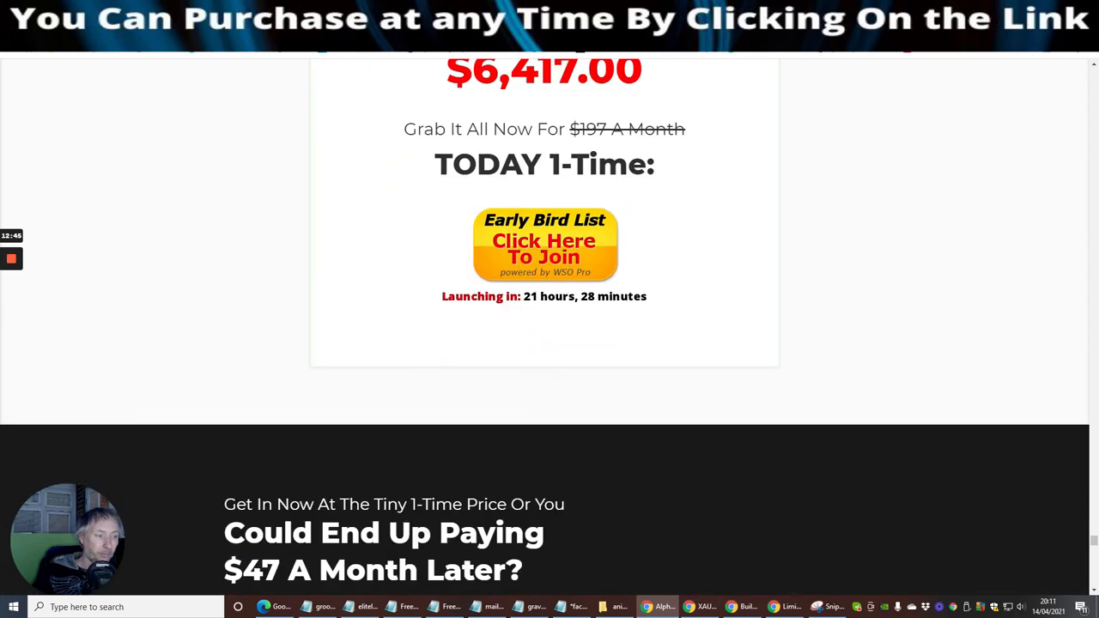
scroll(up, 3)
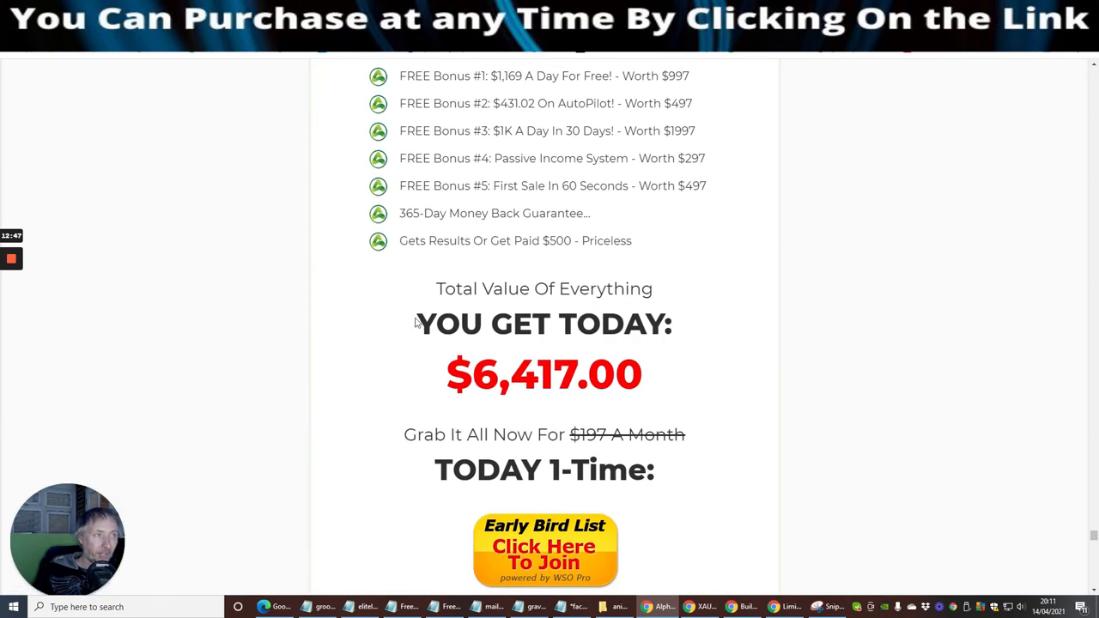
mouse_move(338, 557)
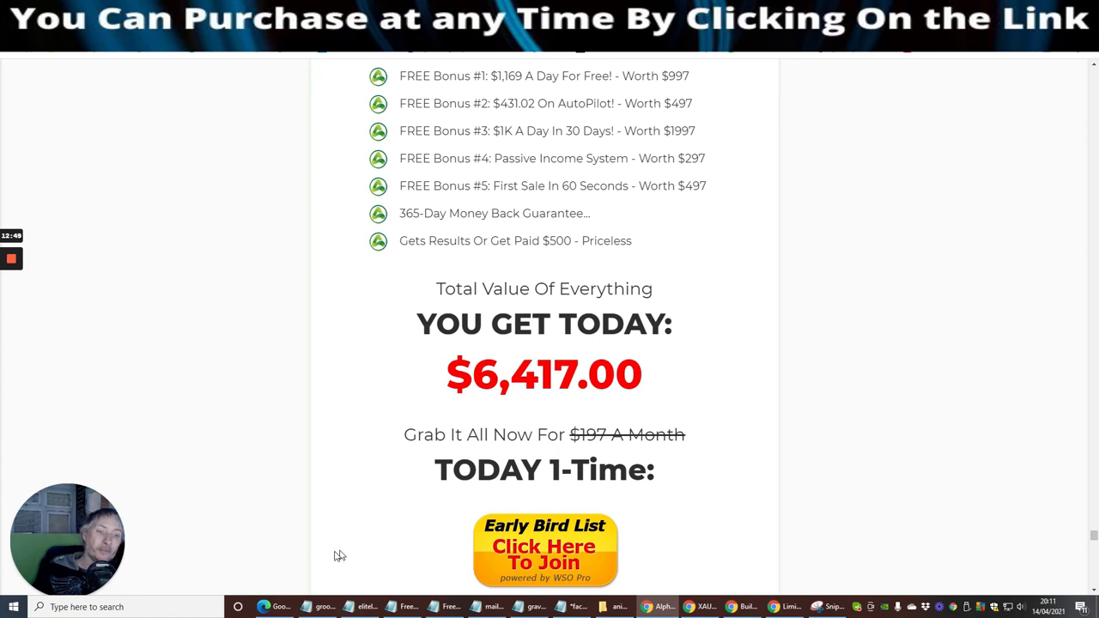
scroll(down, 3)
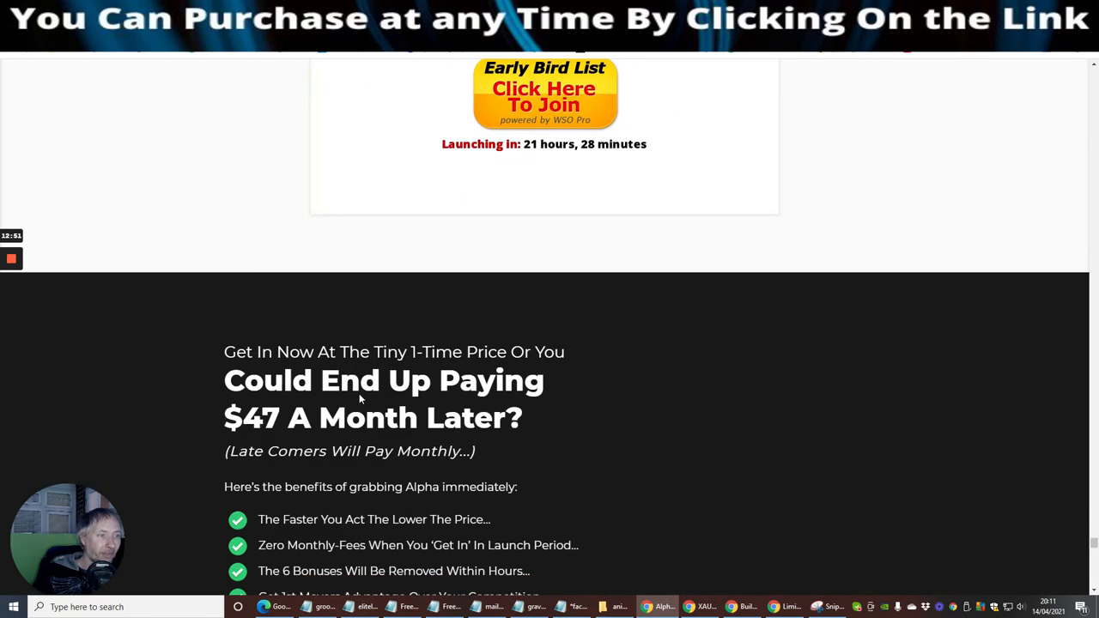
scroll(down, 3)
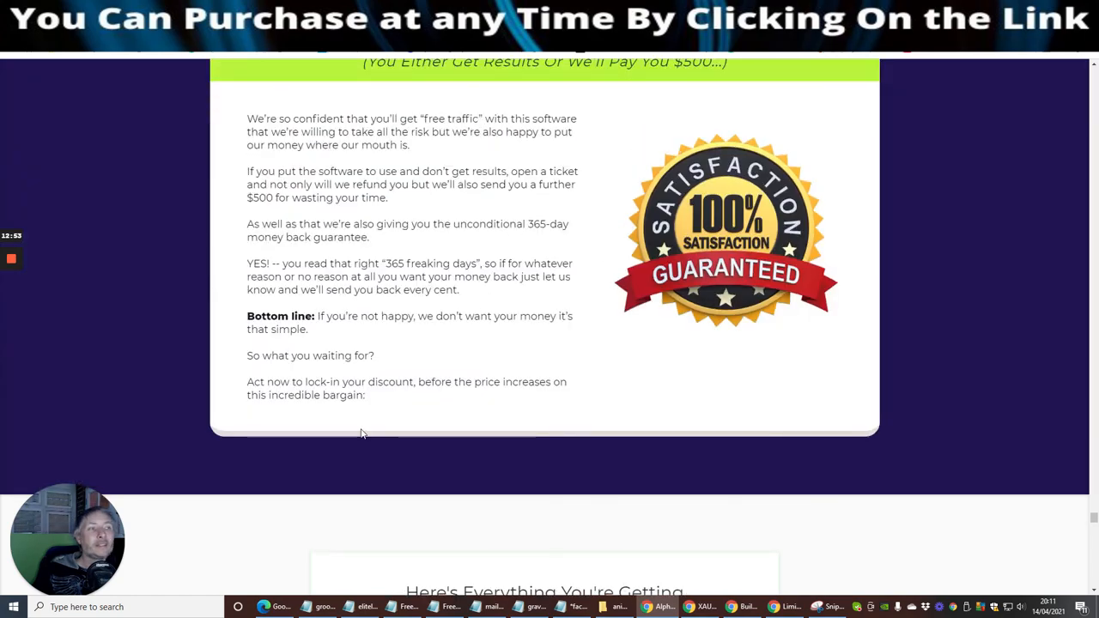
scroll(down, 3)
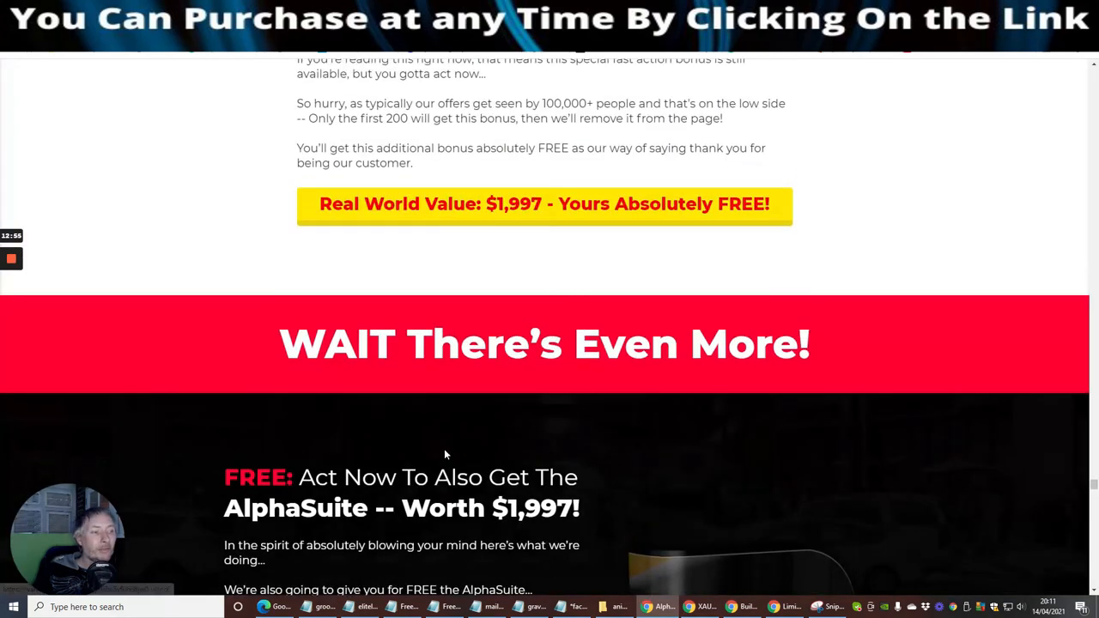
scroll(down, 3)
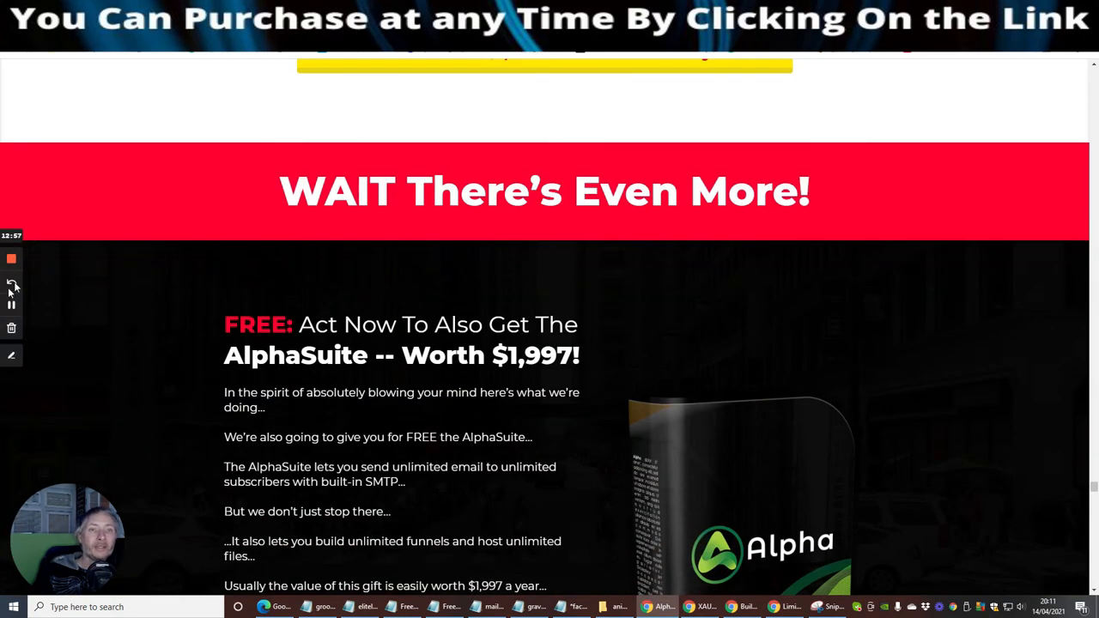
mouse_move(12, 259)
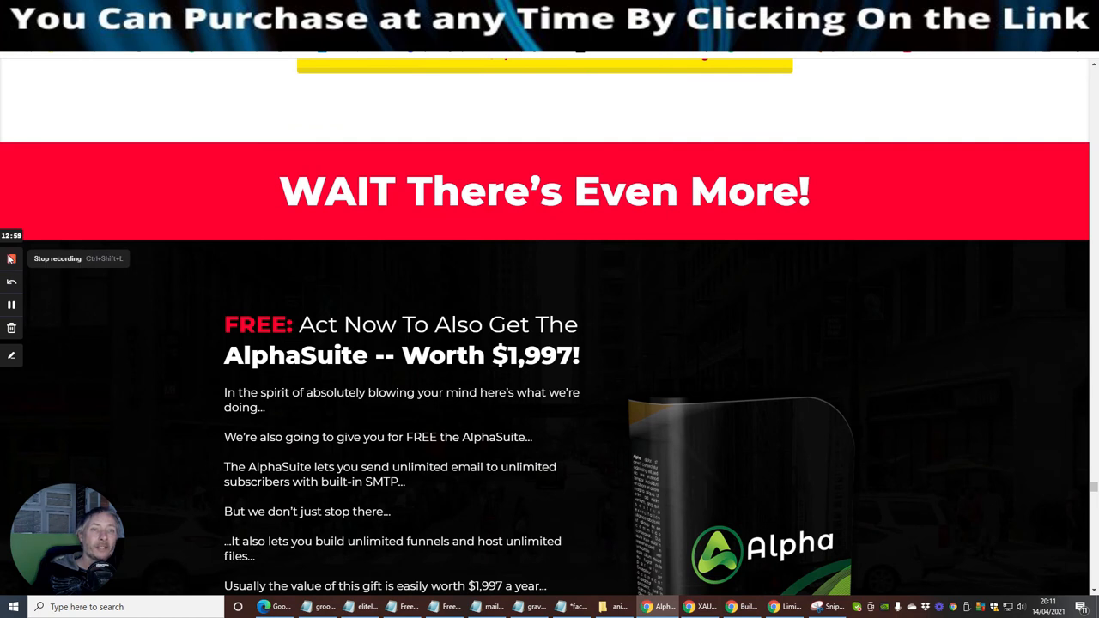